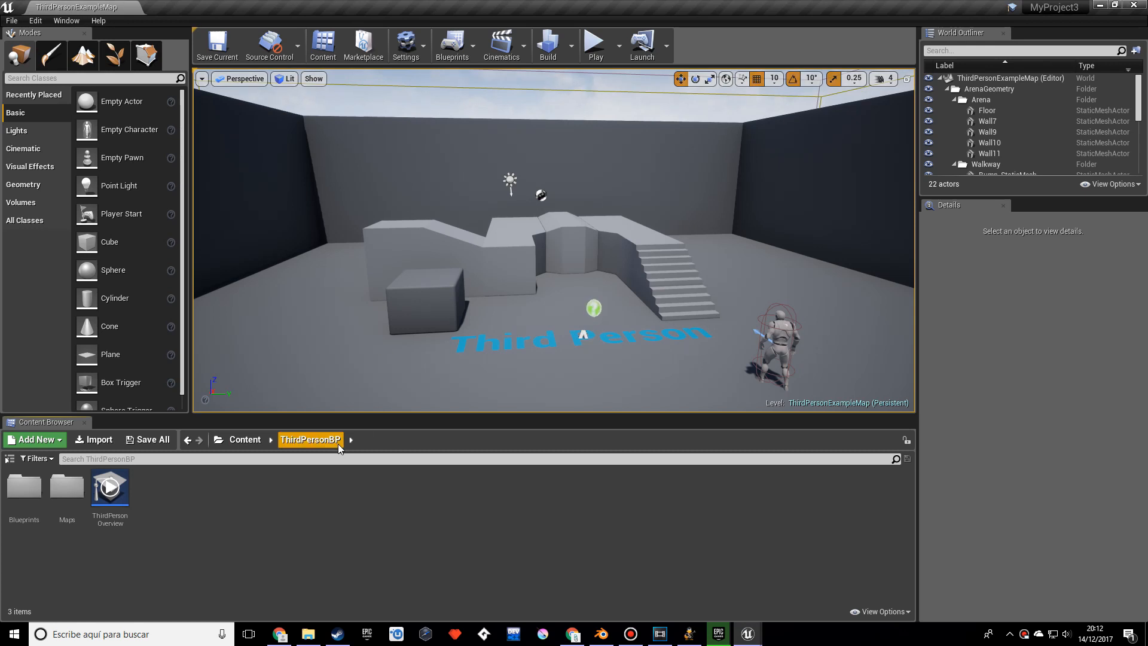
{"action": "mouse_move", "coordinate": [166, 503]}
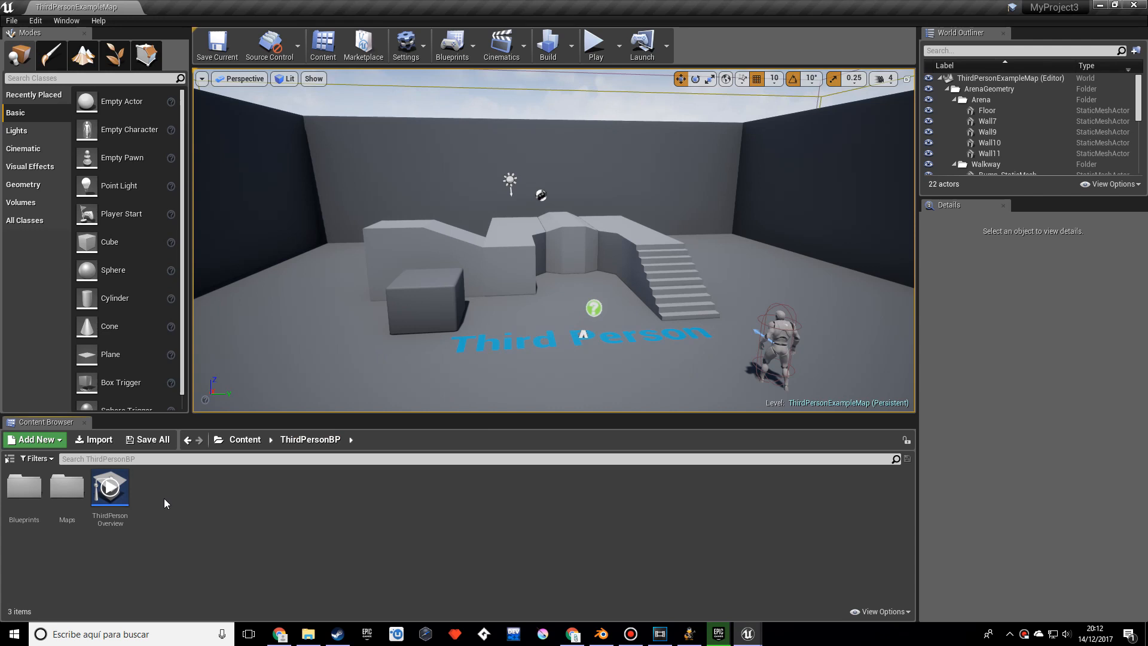
Create a new Material asset named m_coin in ThirdPersonBP and open it in the Material Editor
{"action": "left_click", "coordinate": [33, 440]}
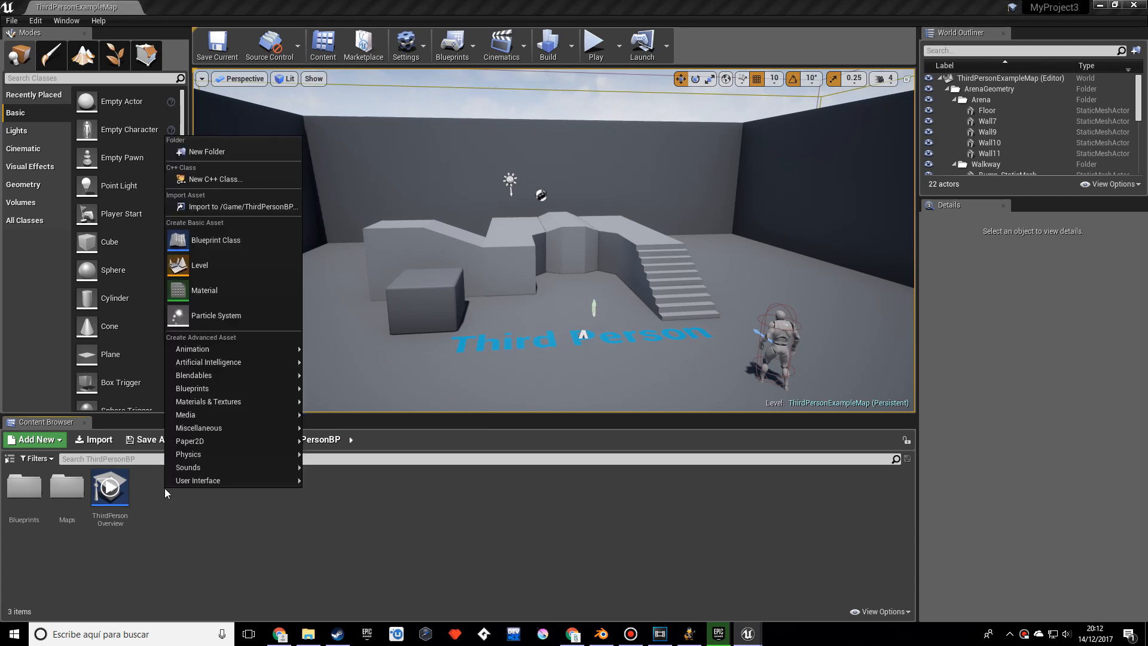
{"action": "left_click", "coordinate": [203, 290]}
{"action": "type", "text": "m_coin"}
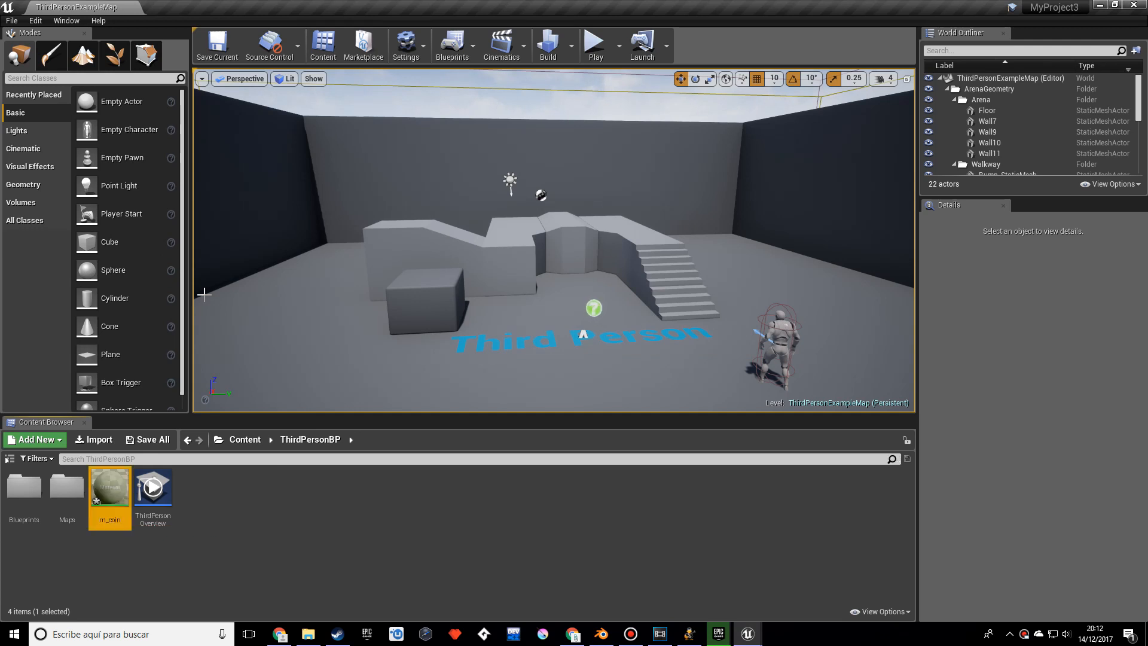
{"action": "double_click", "coordinate": [109, 486]}
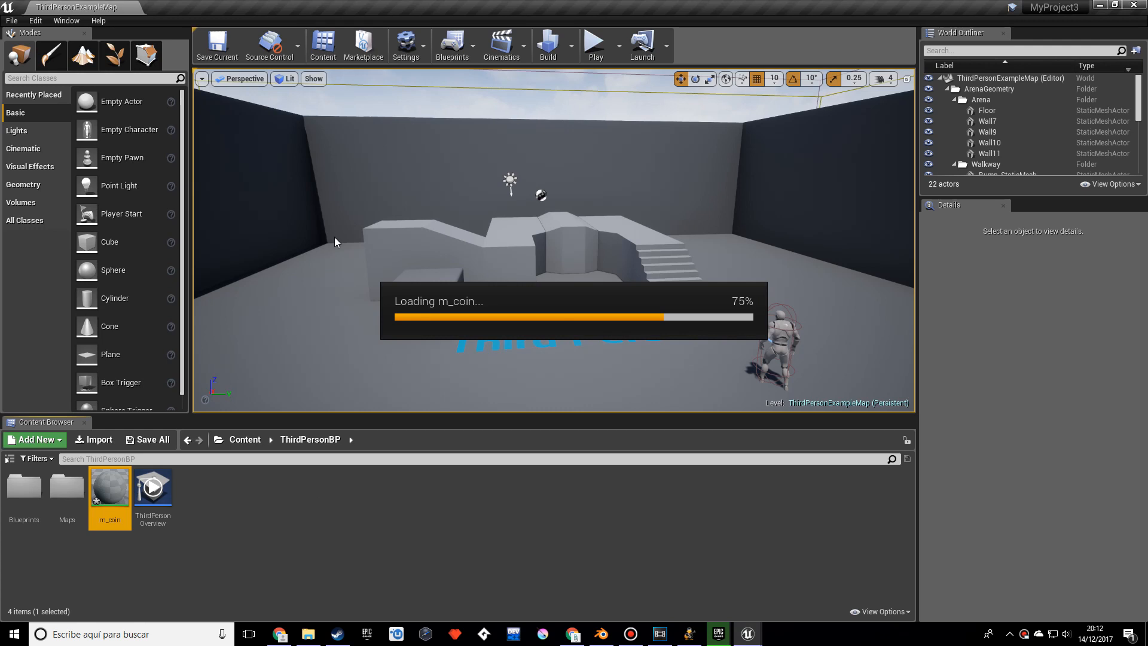
Build a yellow Constant3Vector multiplied by a constant (typed 3.0) feeding Emissive Color
{"action": "double_click", "coordinate": [109, 487]}
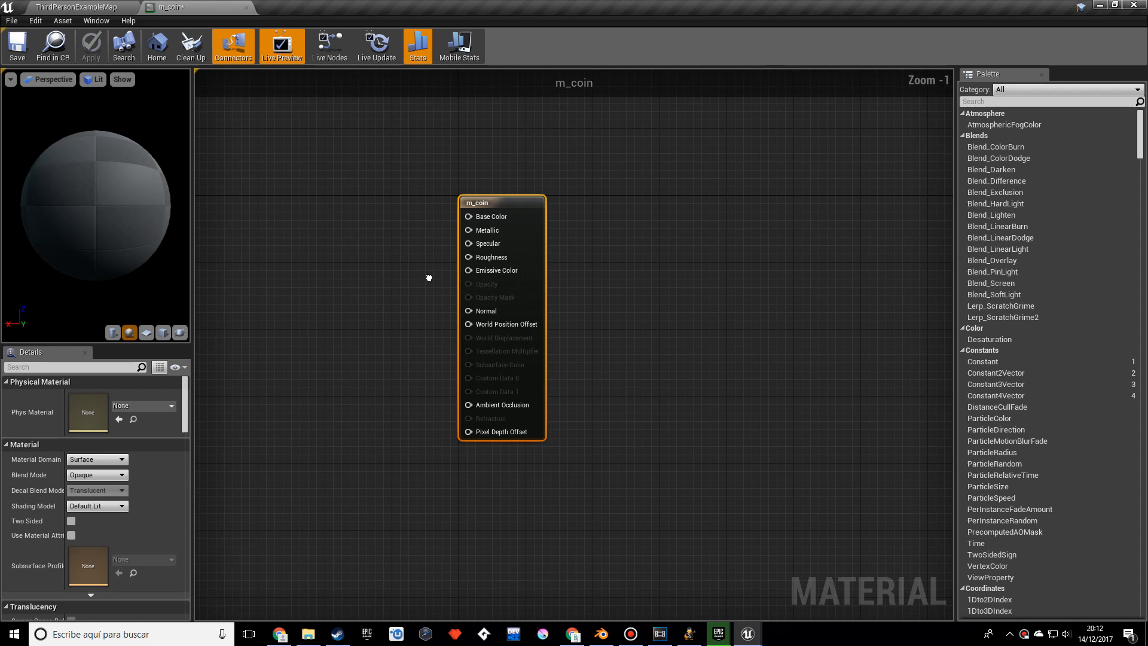
{"action": "left_click_drag", "start_coordinate": [502, 203], "coordinate": [595, 263]}
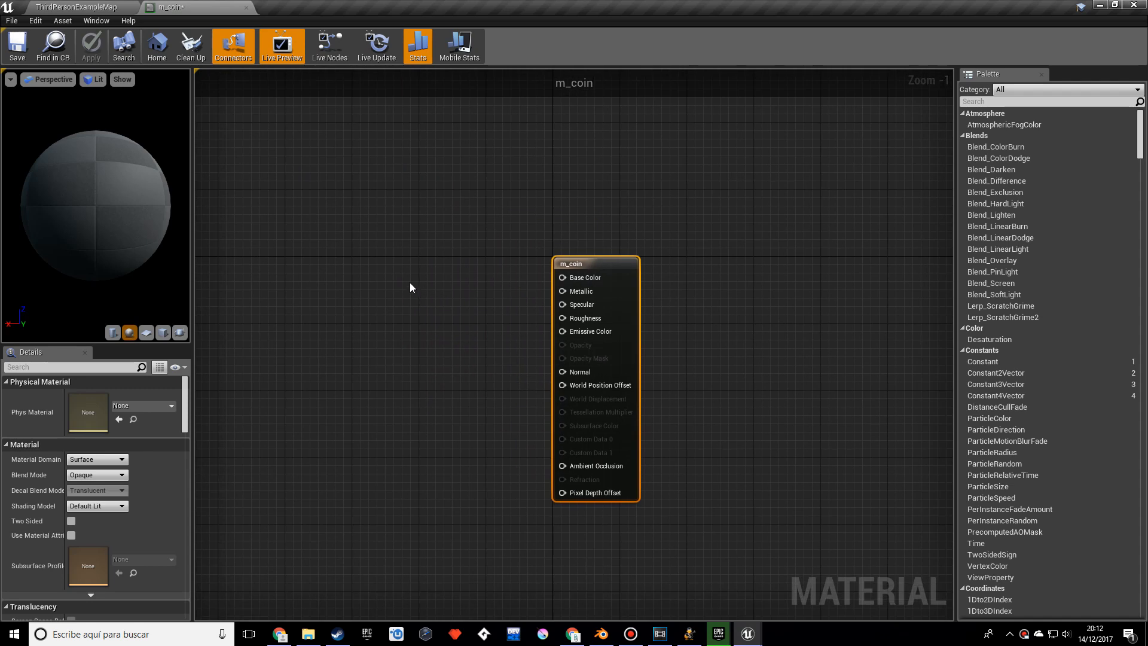
{"action": "mouse_move", "coordinate": [399, 283]}
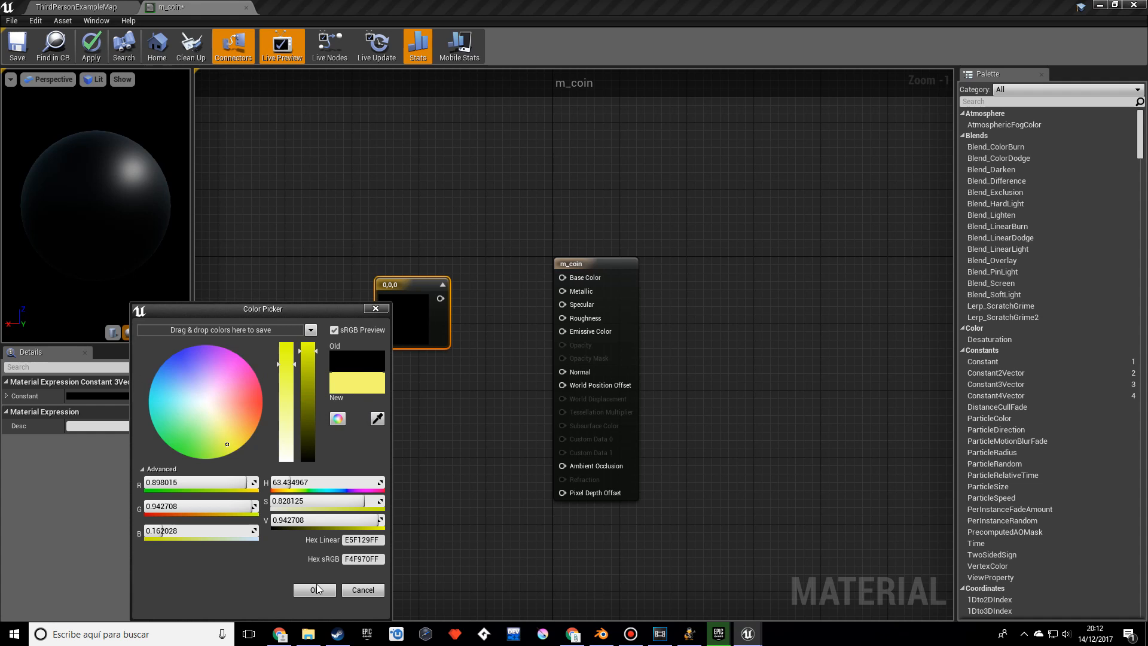
{"action": "left_click", "coordinate": [314, 589]}
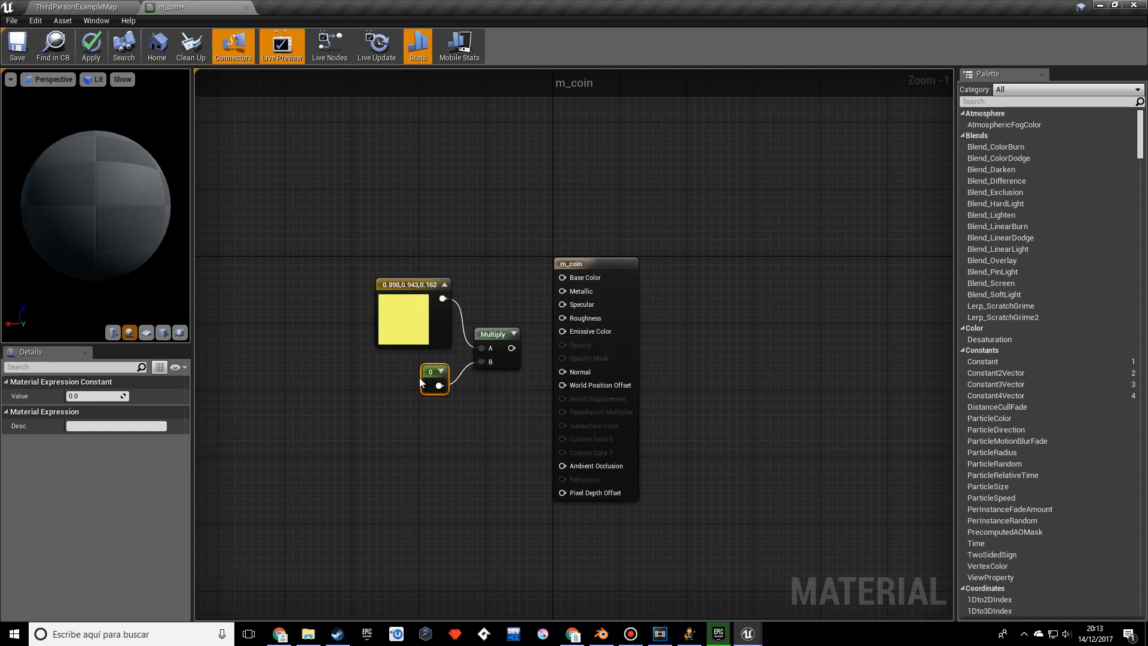
{"action": "mouse_move", "coordinate": [461, 330]}
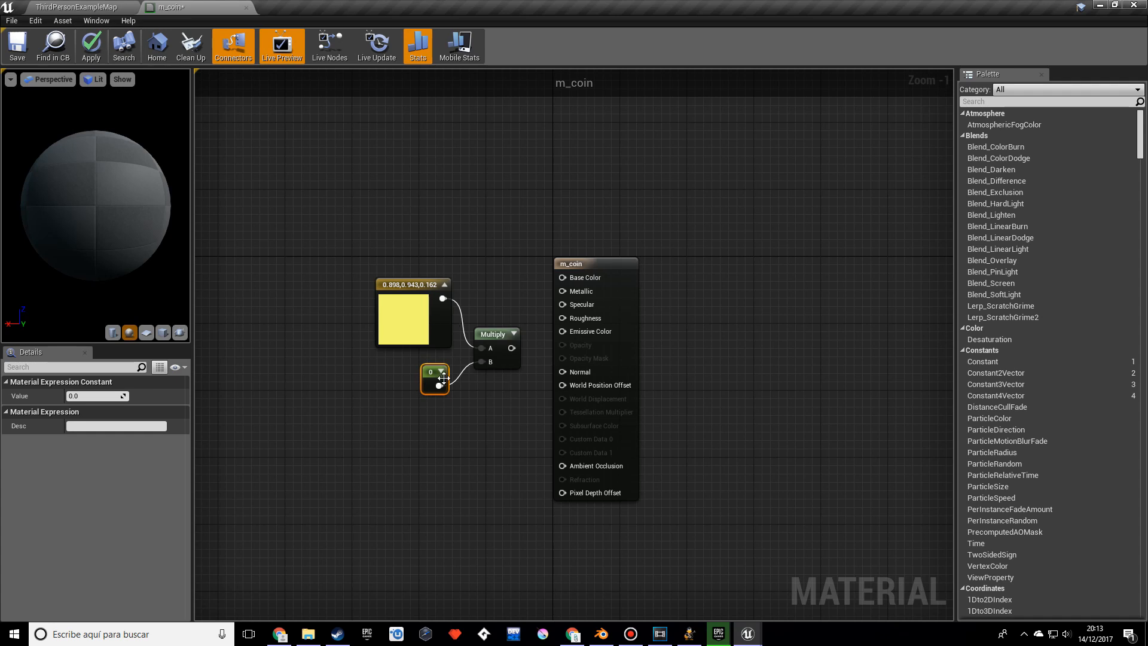
{"action": "left_click", "coordinate": [97, 395]}
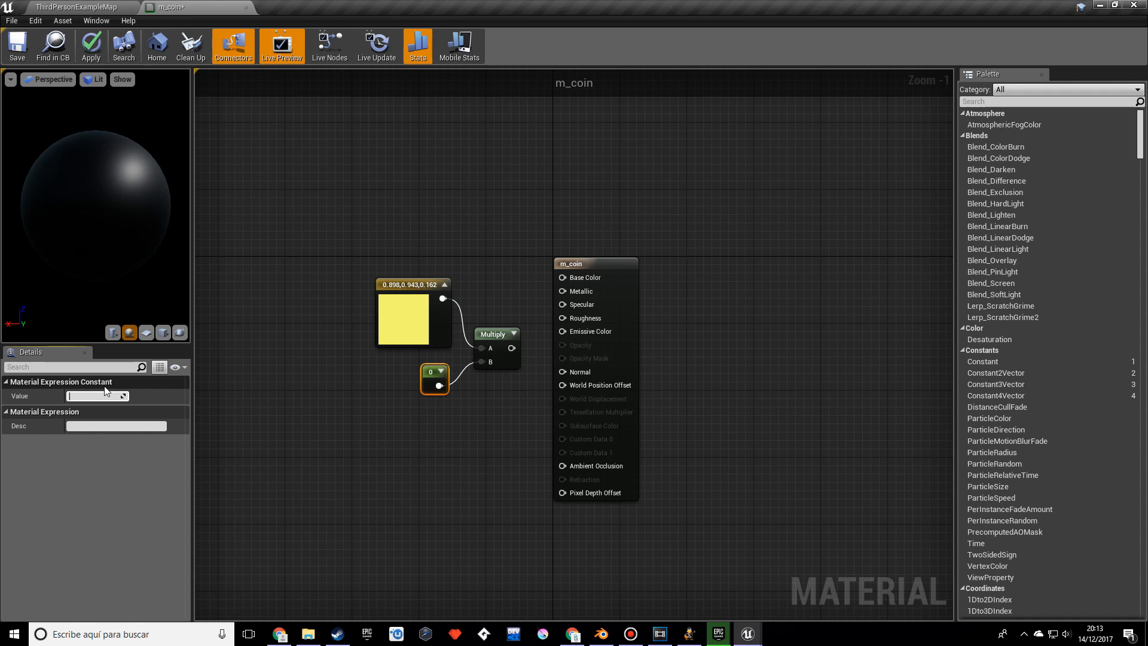
{"action": "type", "text": "3.0"}
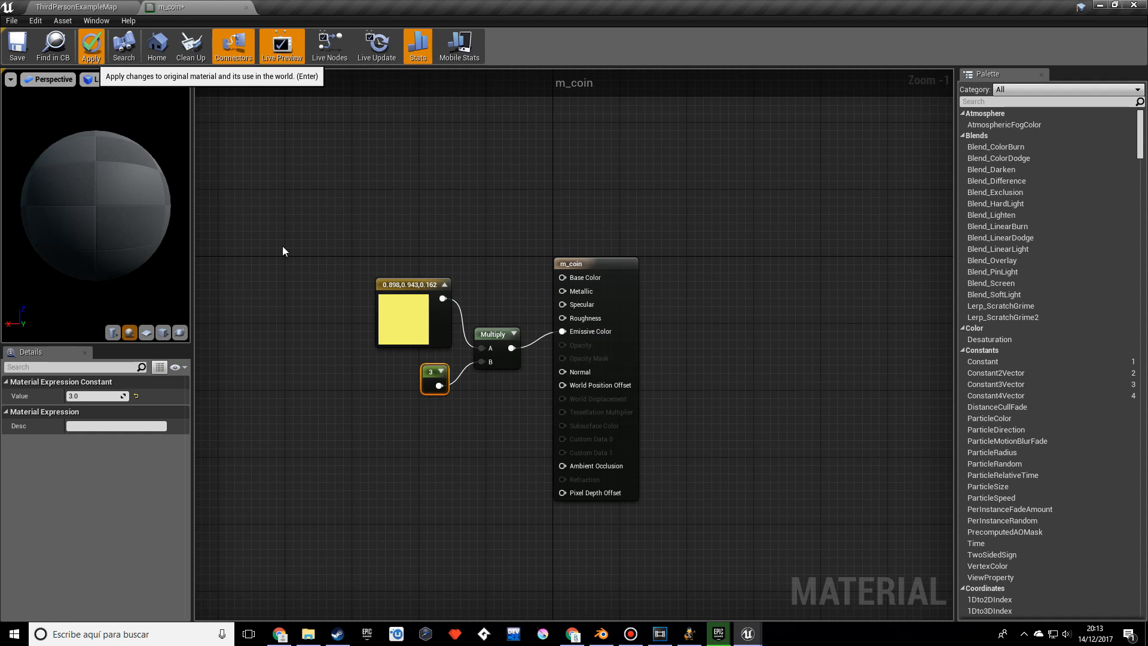
Apply the m_coin material changes and return to the level editor
{"action": "left_click", "coordinate": [90, 46]}
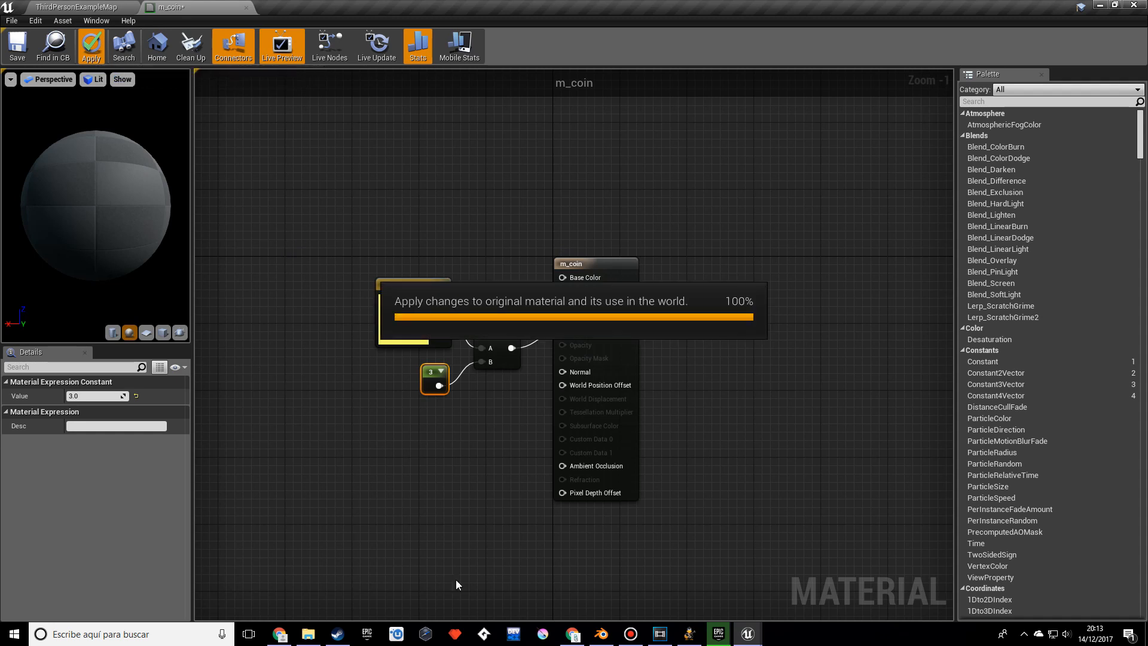
{"action": "left_click", "coordinate": [90, 46]}
{"action": "type", "text": "2.5"}
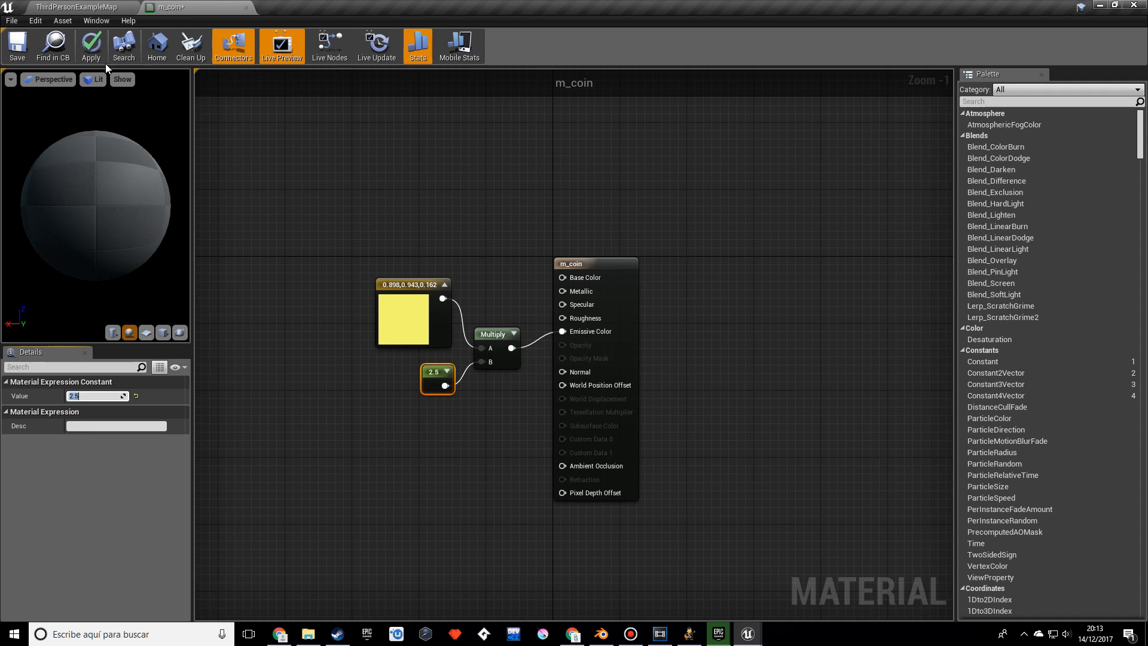
{"action": "left_click", "coordinate": [90, 45]}
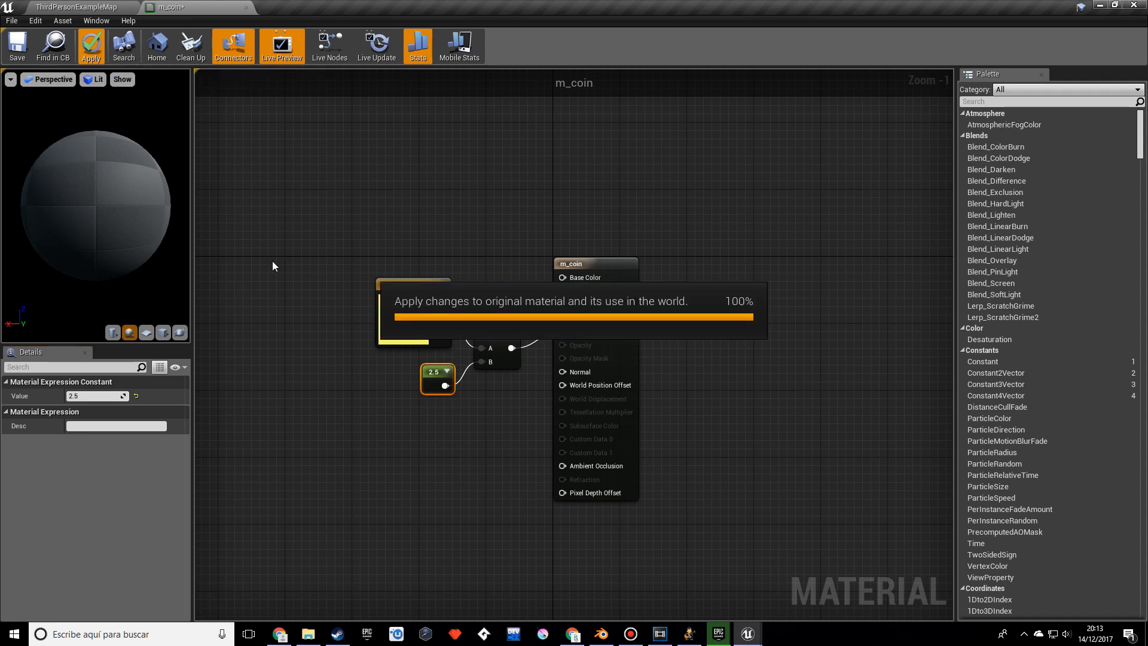
{"action": "left_click", "coordinate": [90, 46]}
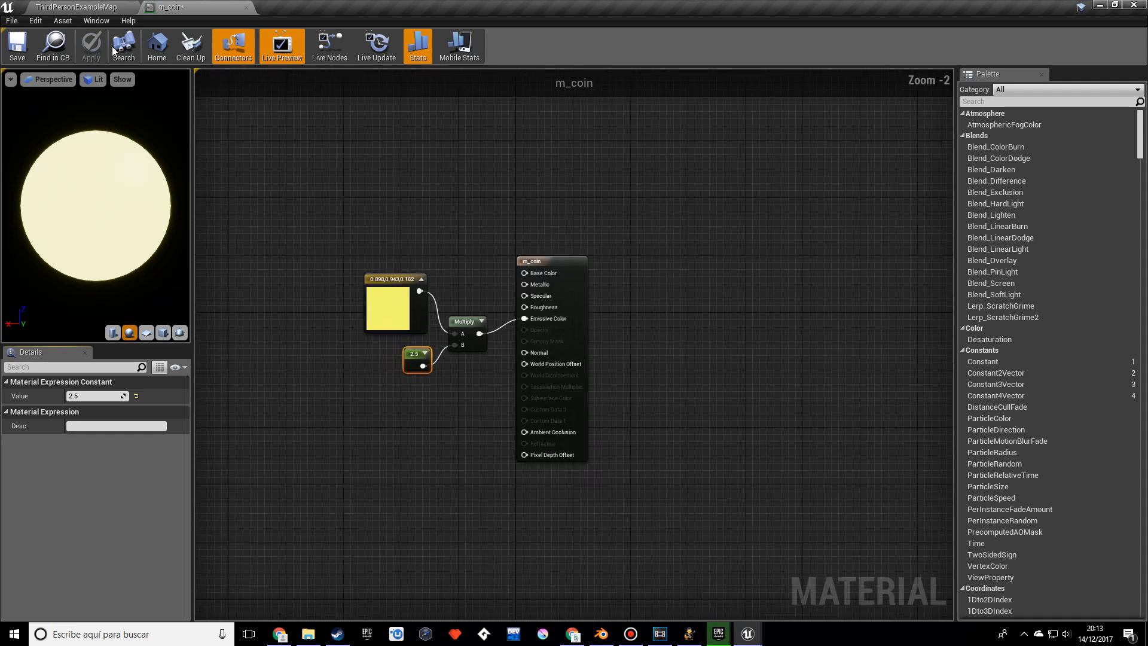
{"action": "left_click", "coordinate": [79, 6]}
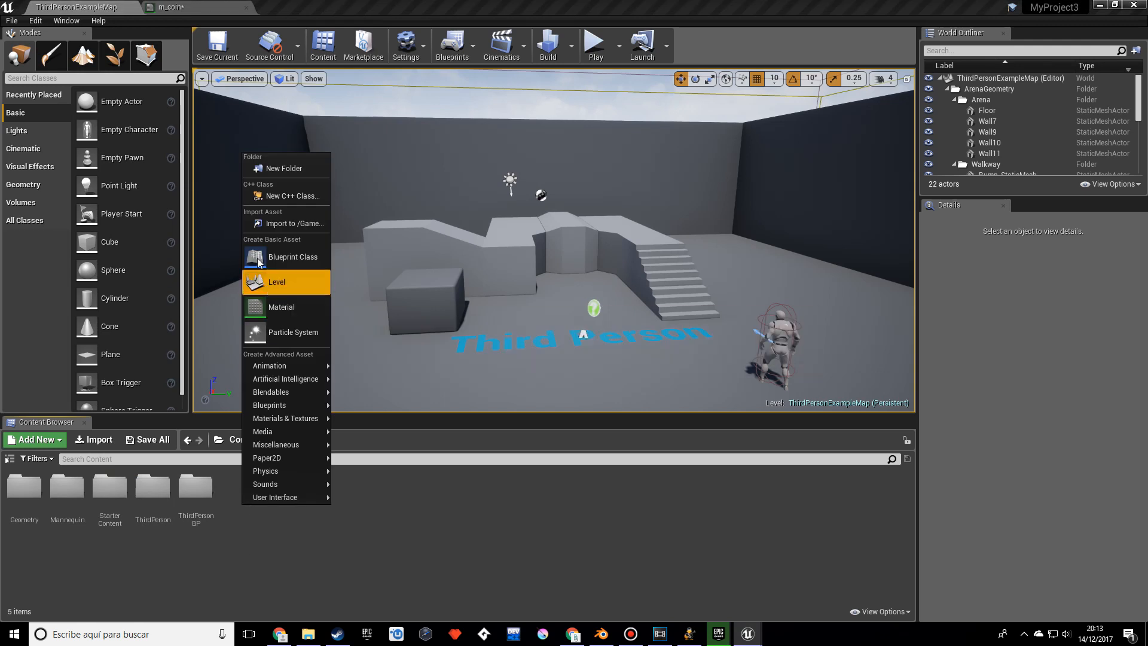
Create an Actor Blueprint class named coin in Content and open it
{"action": "left_click", "coordinate": [293, 256]}
{"action": "type", "text": "coin"}
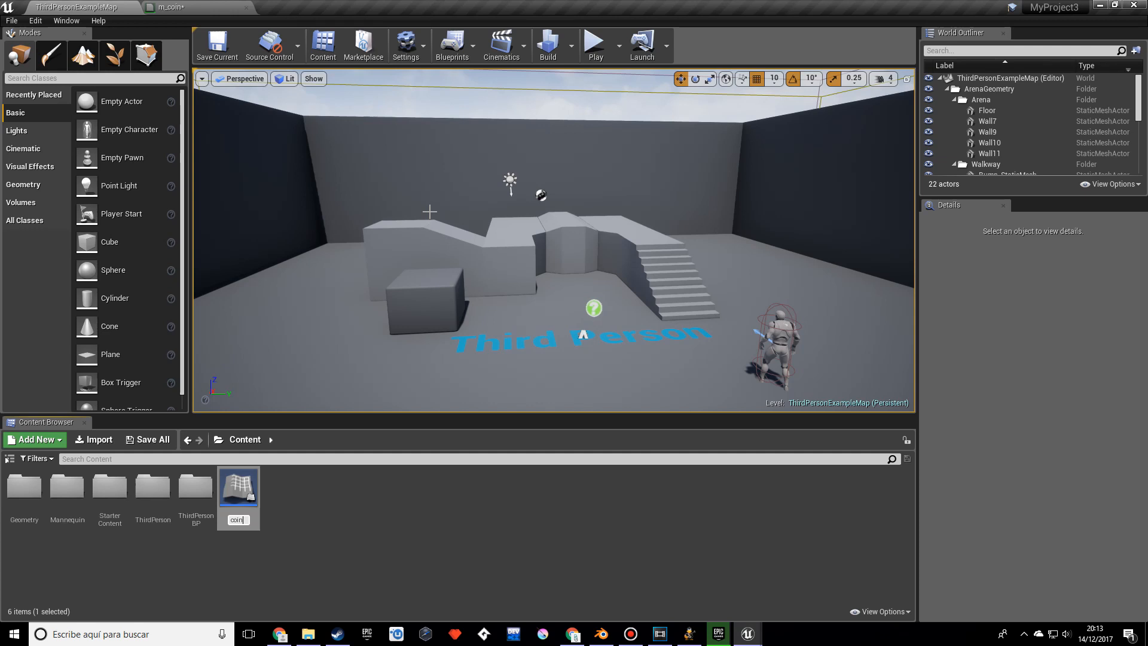
{"action": "mouse_move", "coordinate": [238, 486]}
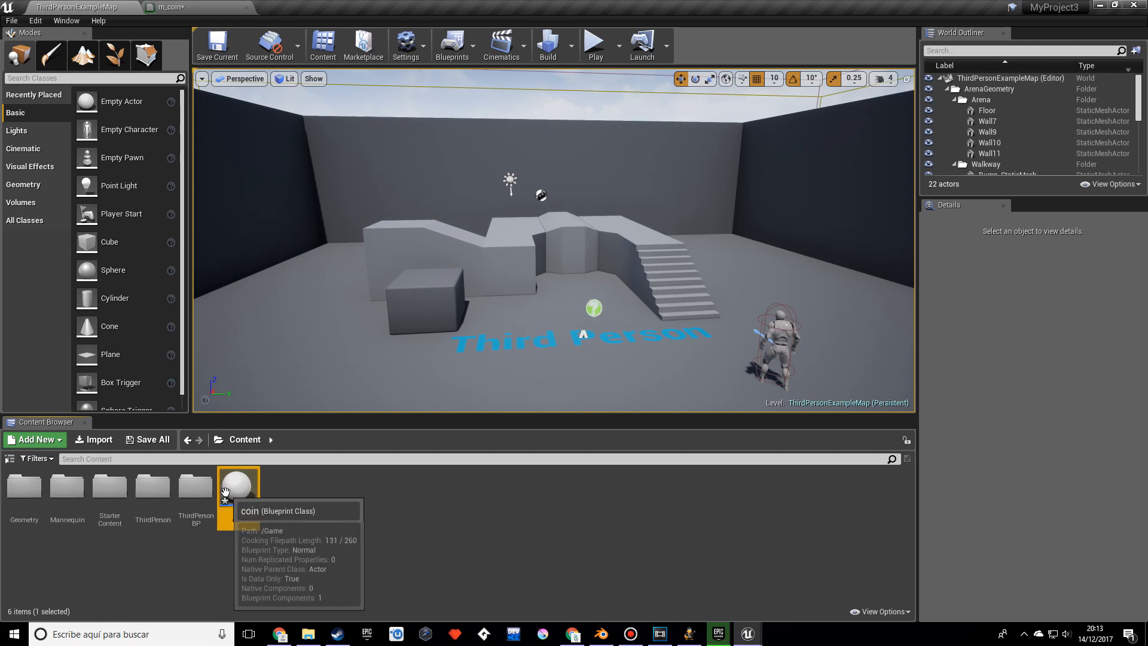
{"action": "double_click", "coordinate": [238, 484]}
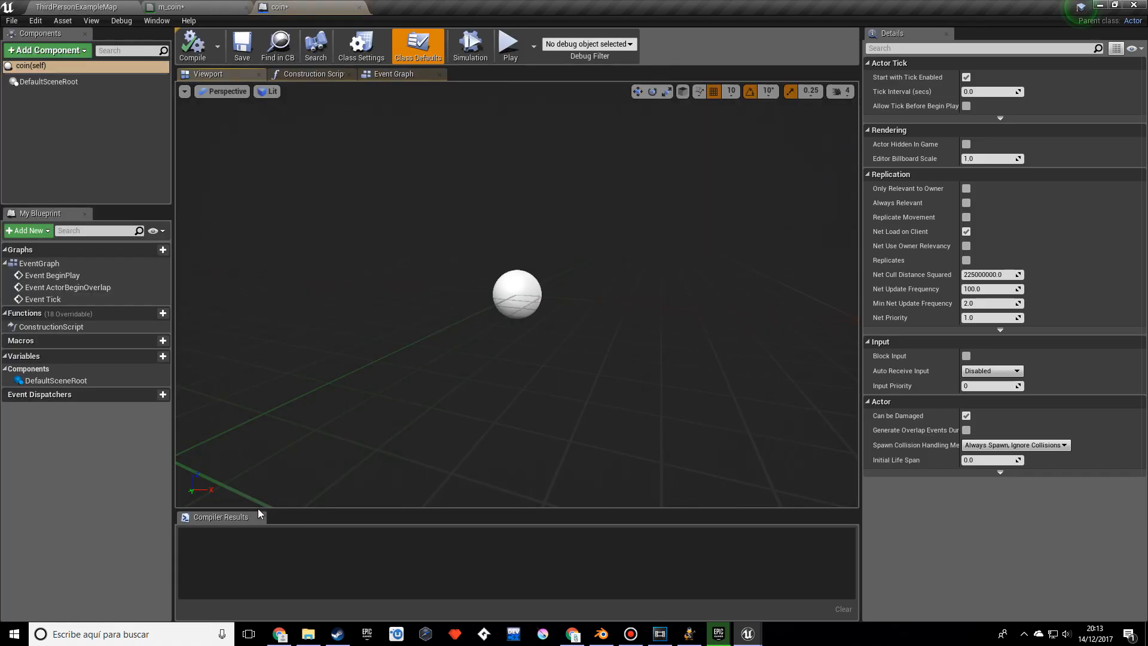
Add a Cylinder component and scale it into a thin disc (0.7, 0.7, 0.07)
{"action": "left_click", "coordinate": [46, 50]}
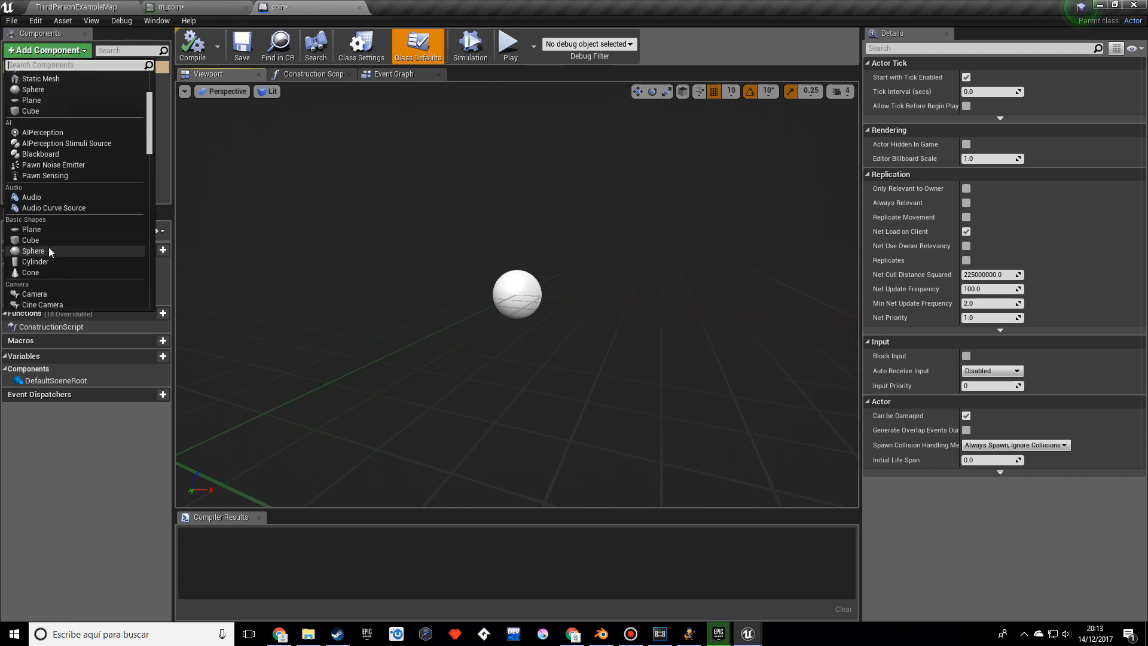
{"action": "left_click", "coordinate": [33, 251]}
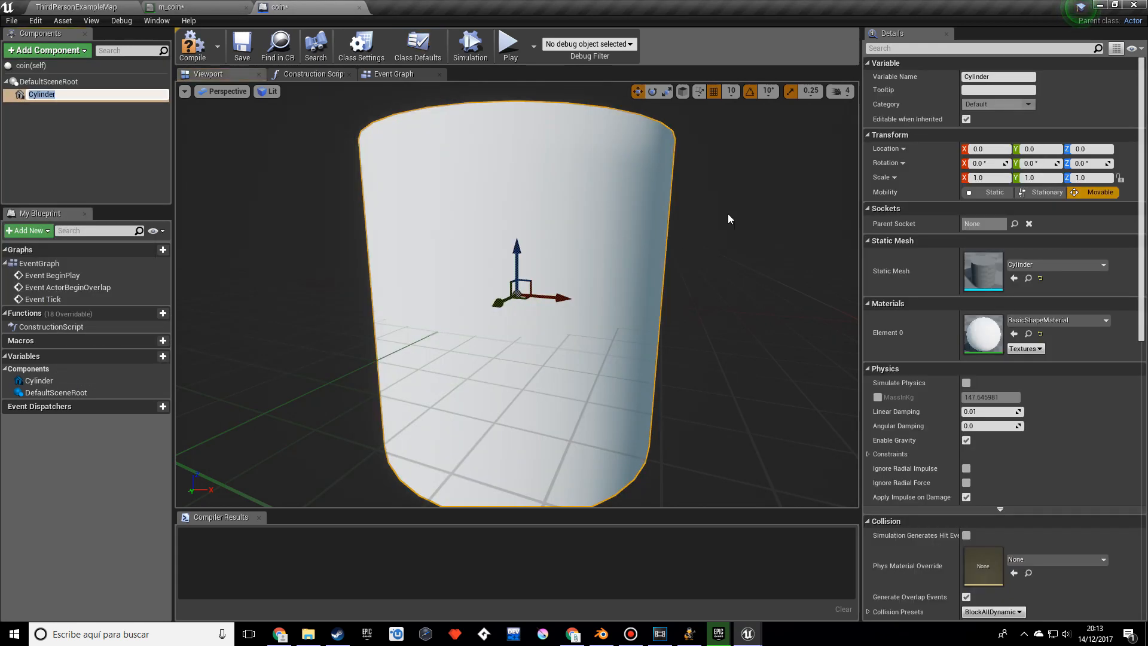
{"action": "left_click", "coordinate": [1032, 163]}
{"action": "type", "text": "90"}
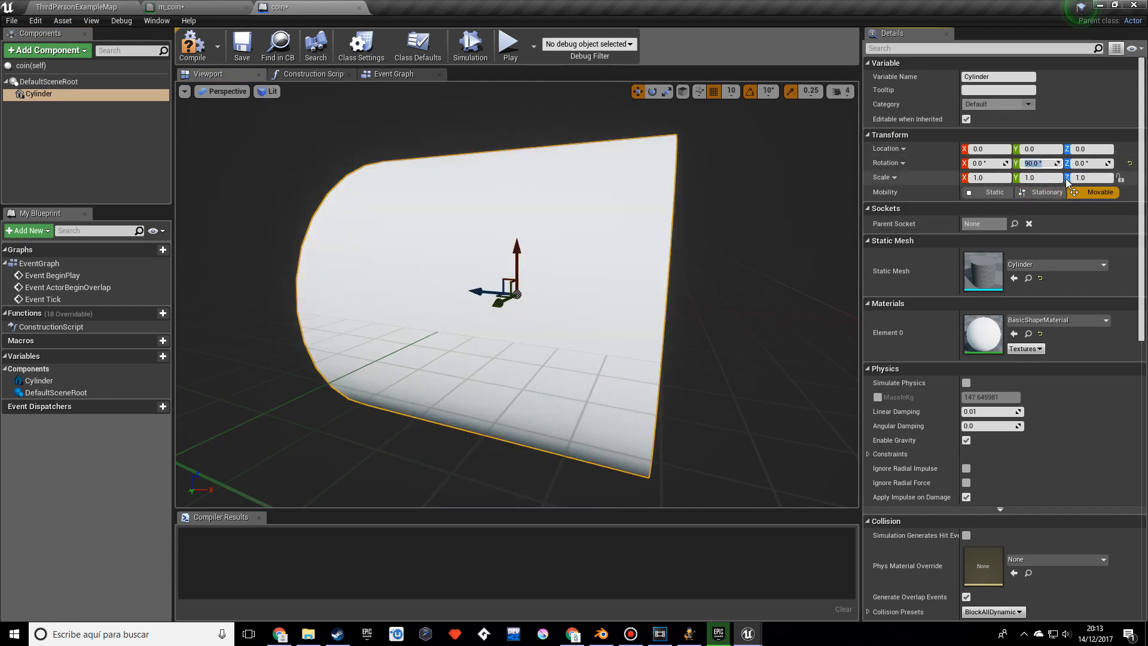
{"action": "left_click", "coordinate": [1087, 177]}
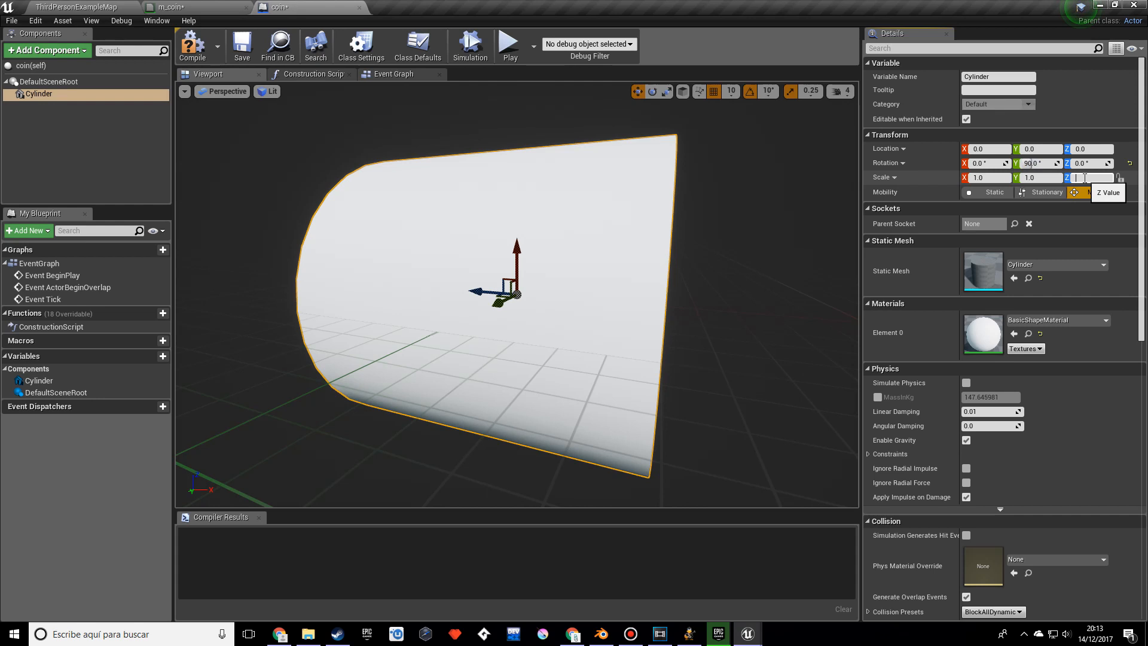
{"action": "type", "text": "0.1"}
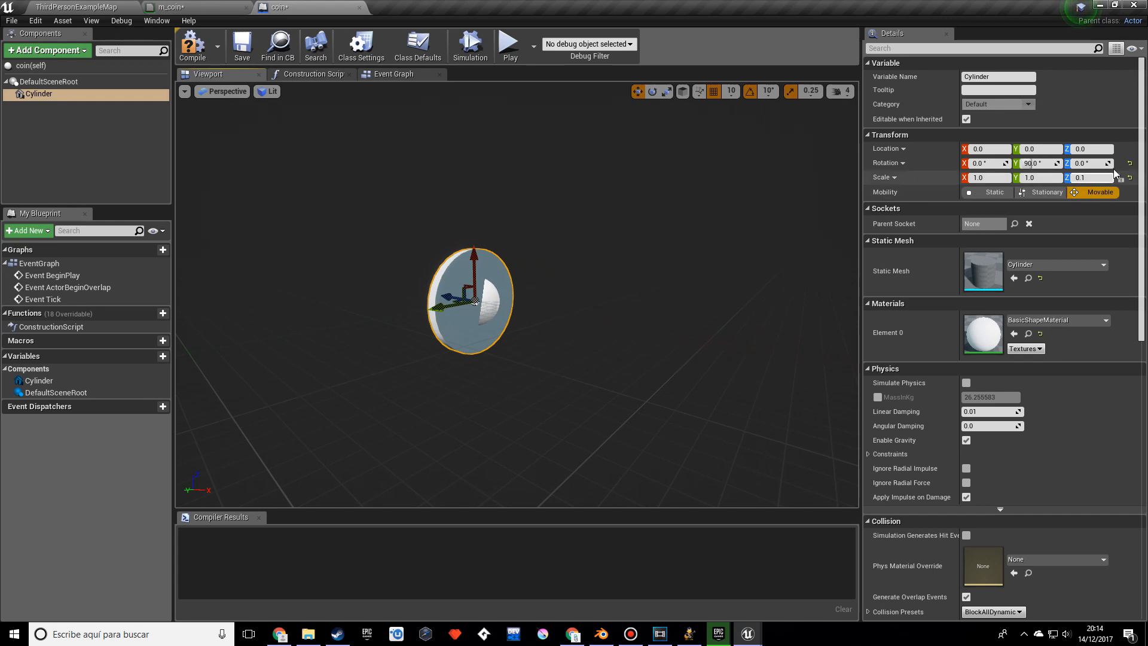
{"action": "left_click", "coordinate": [988, 177]}
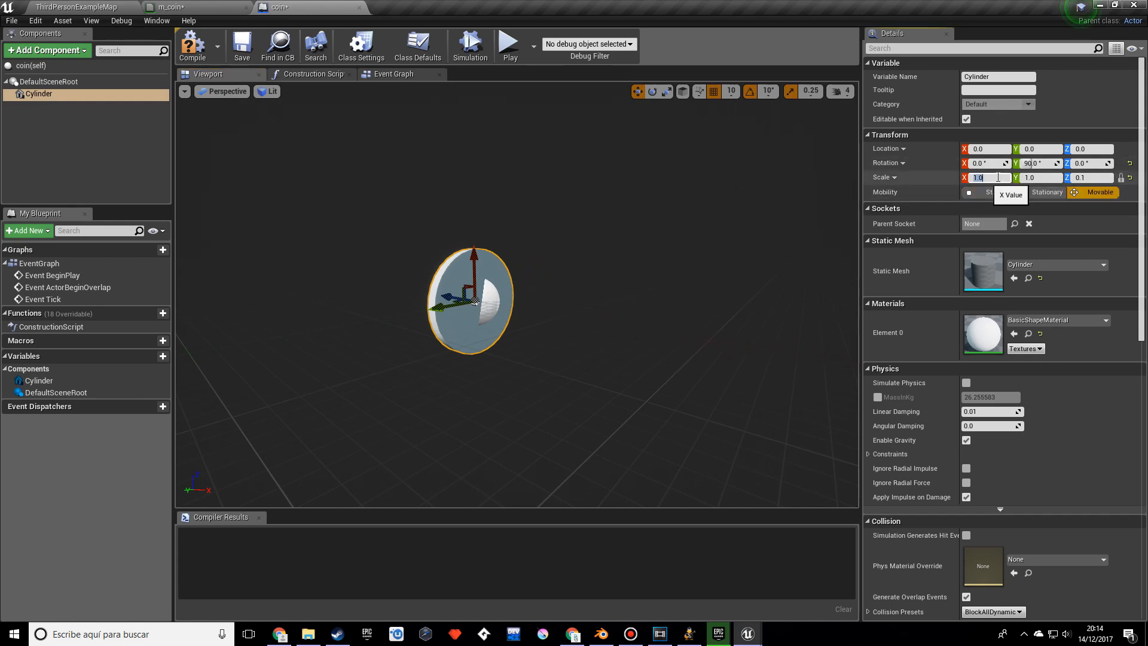
{"action": "type", "text": "0."}
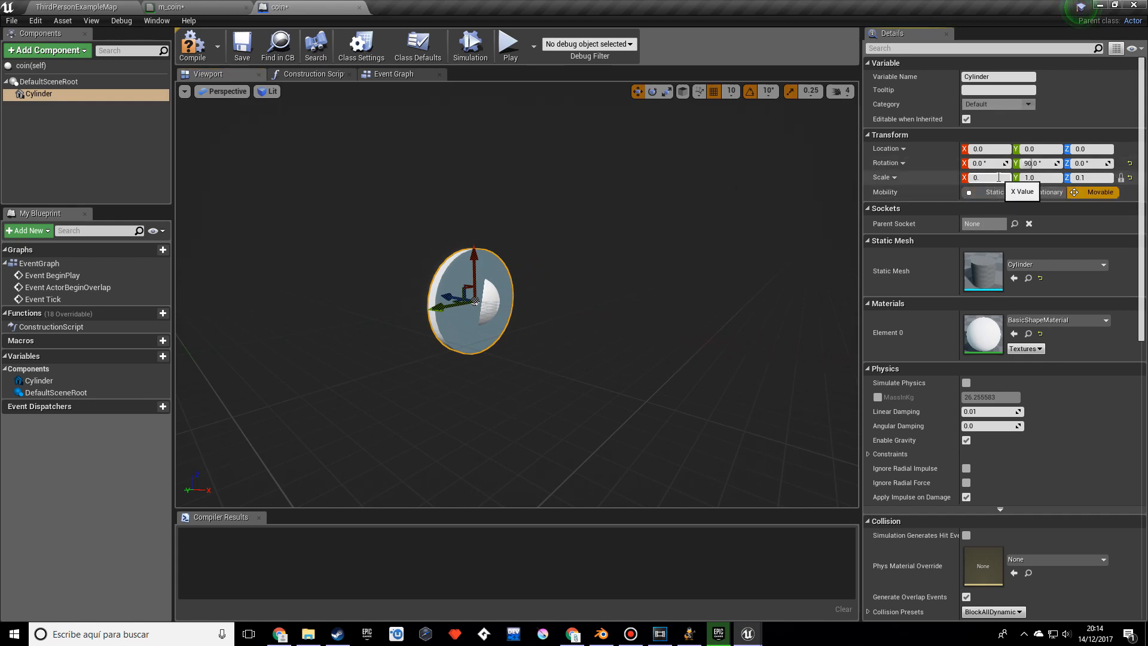
{"action": "type", "text": "0.7"}
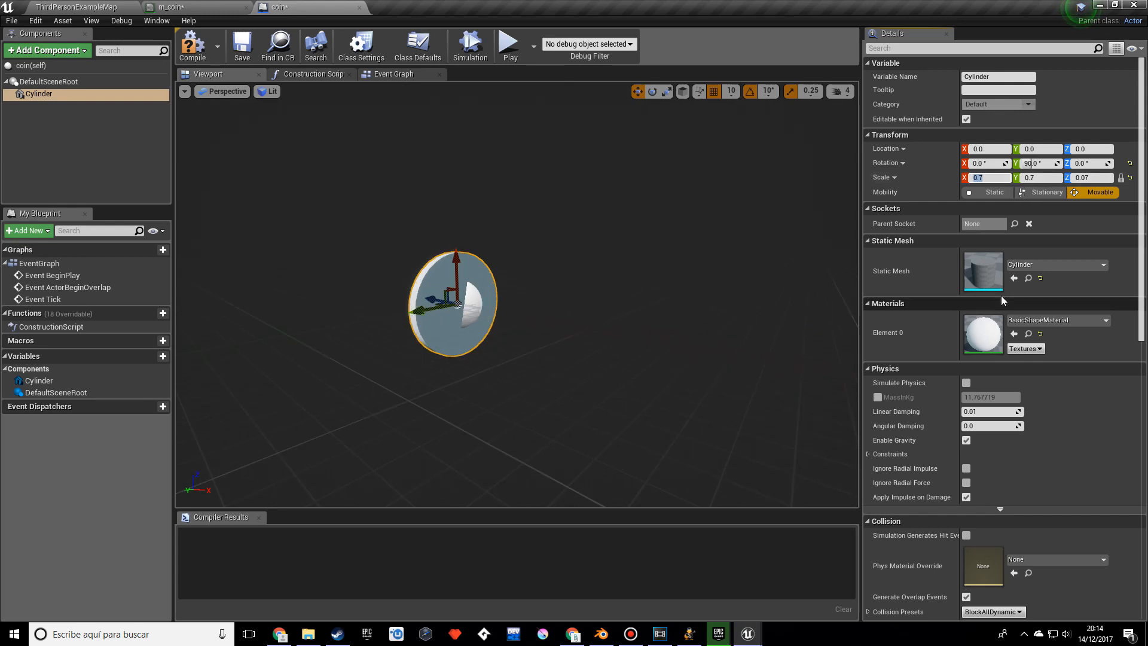
Assign the m_coin material to the cylinder's Element 0 slot
{"action": "left_click", "coordinate": [1090, 320]}
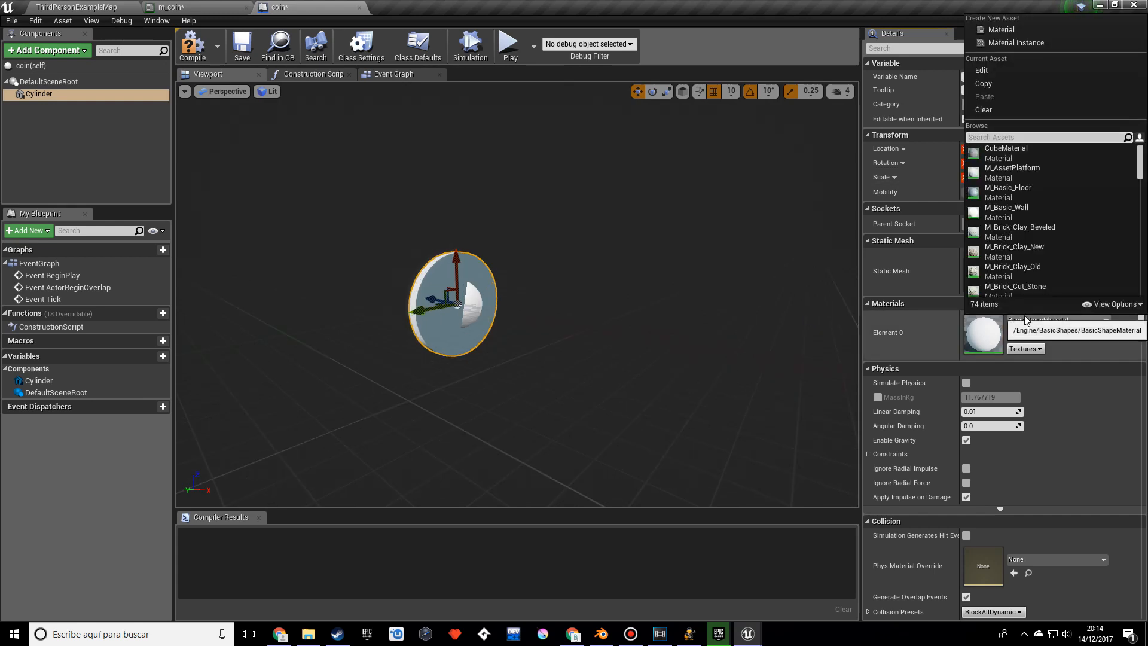
{"action": "type", "text": "m"}
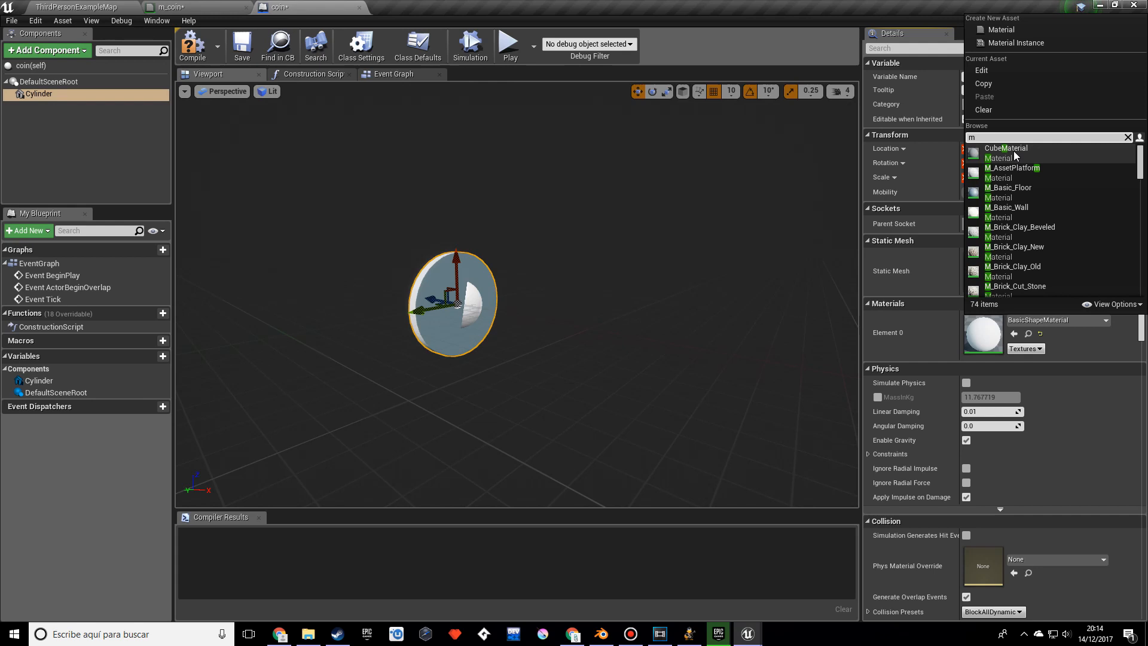
{"action": "type", "text": "_coin"}
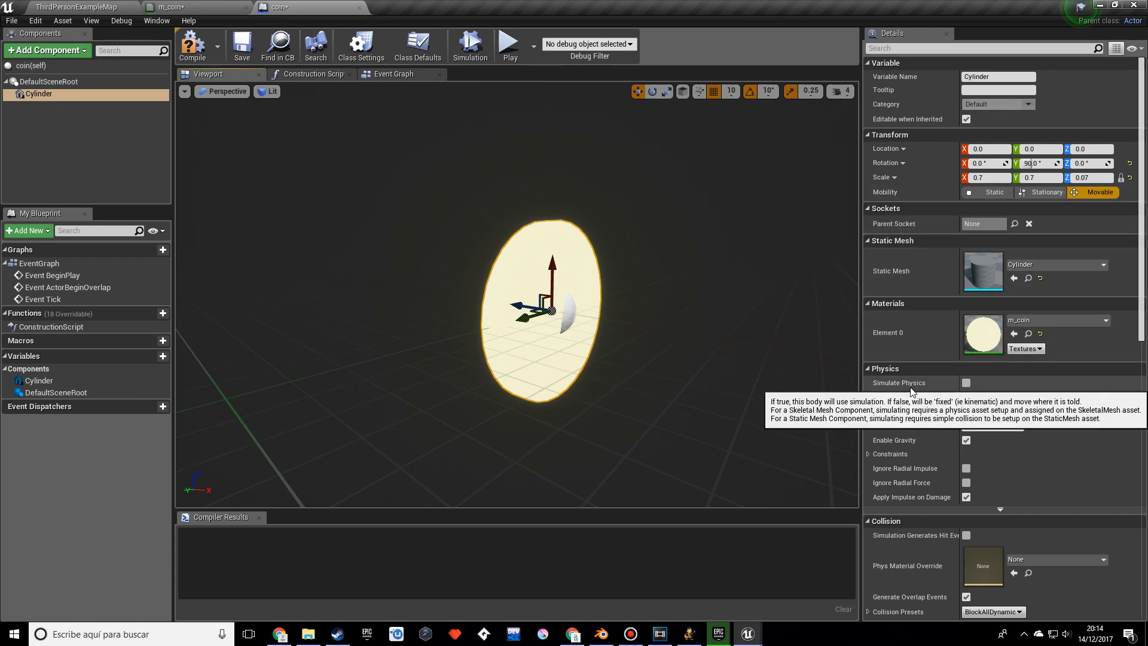
Add a Box component under DefaultSceneRoot and set its scale to 2.0 on all axes
{"action": "left_click", "coordinate": [49, 81]}
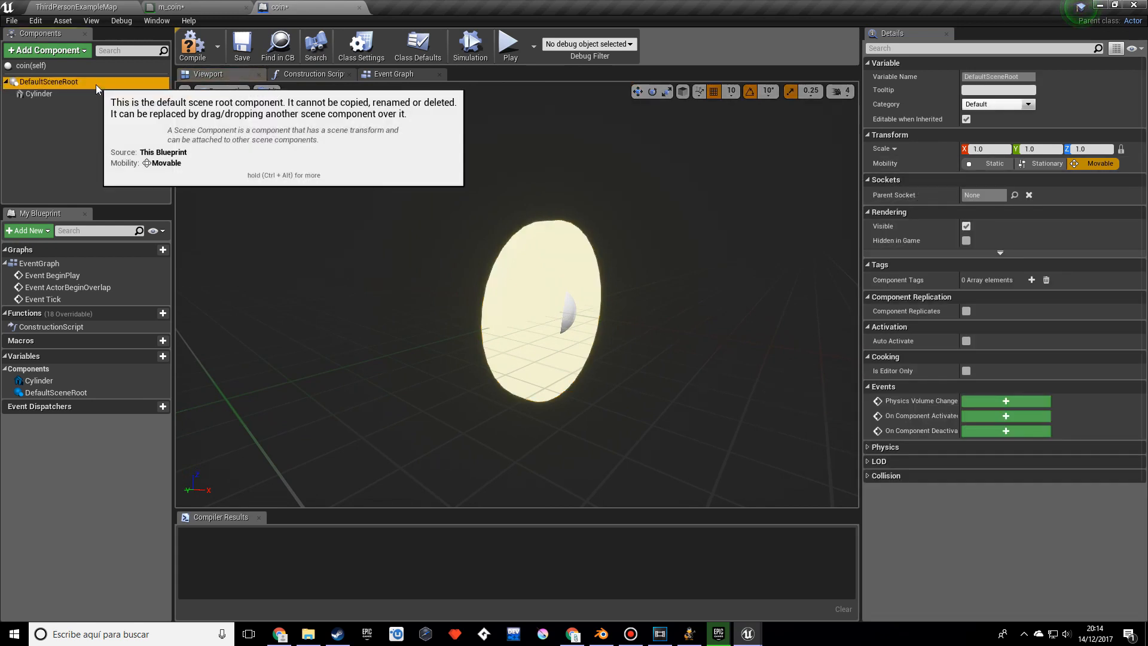
{"action": "left_click", "coordinate": [45, 49]}
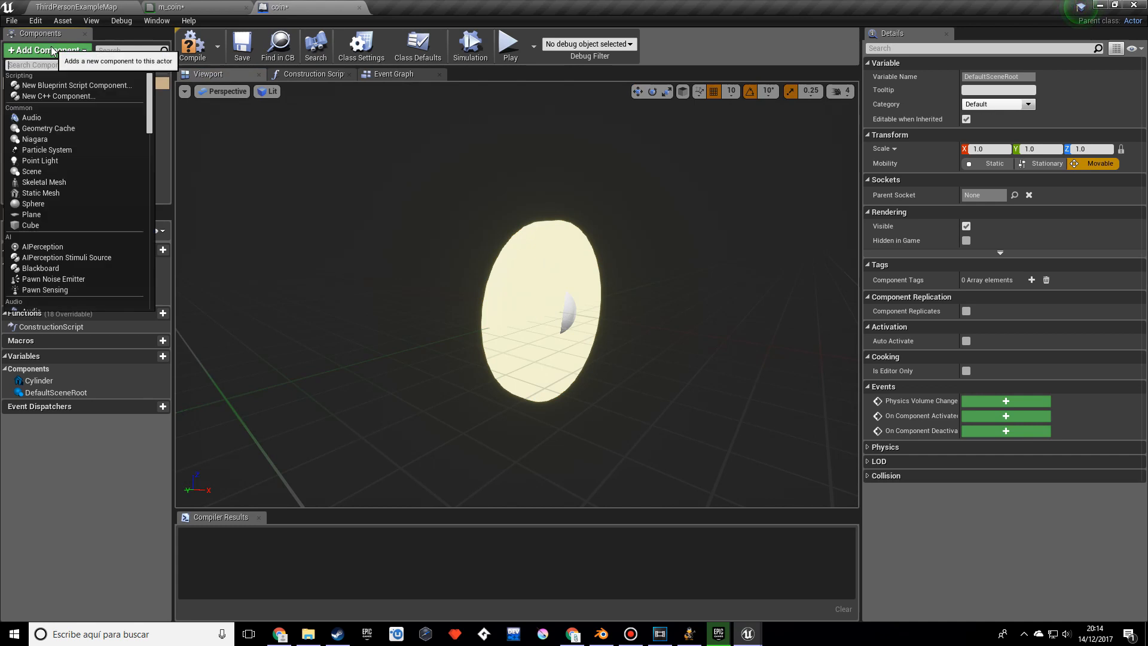
{"action": "type", "text": "box"}
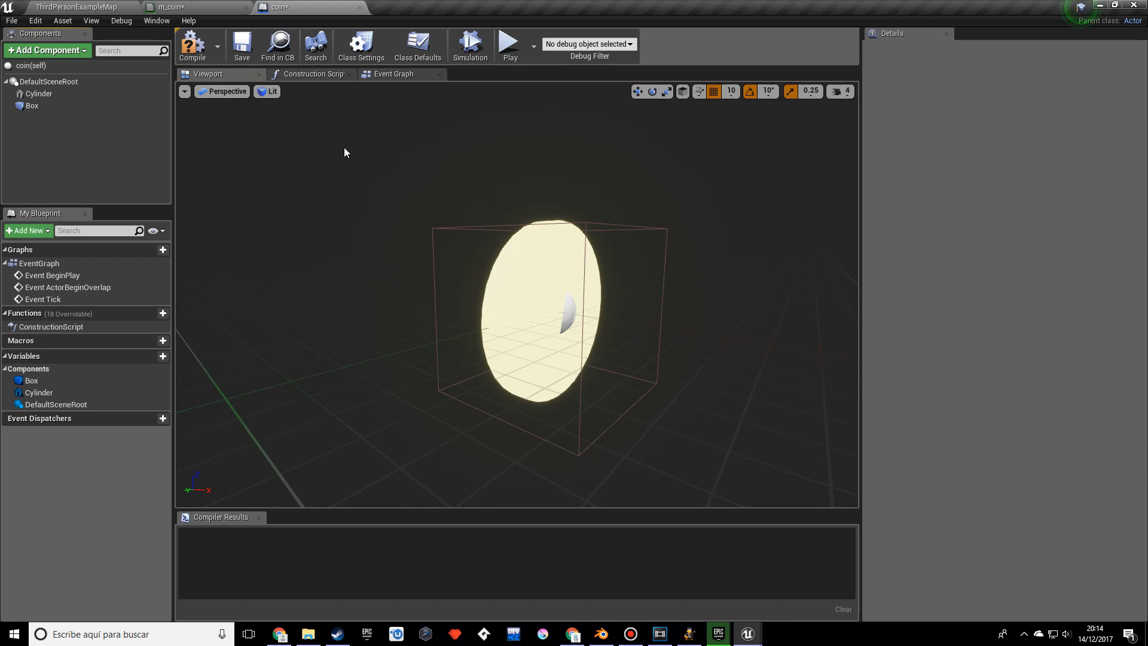
{"action": "left_click", "coordinate": [32, 105]}
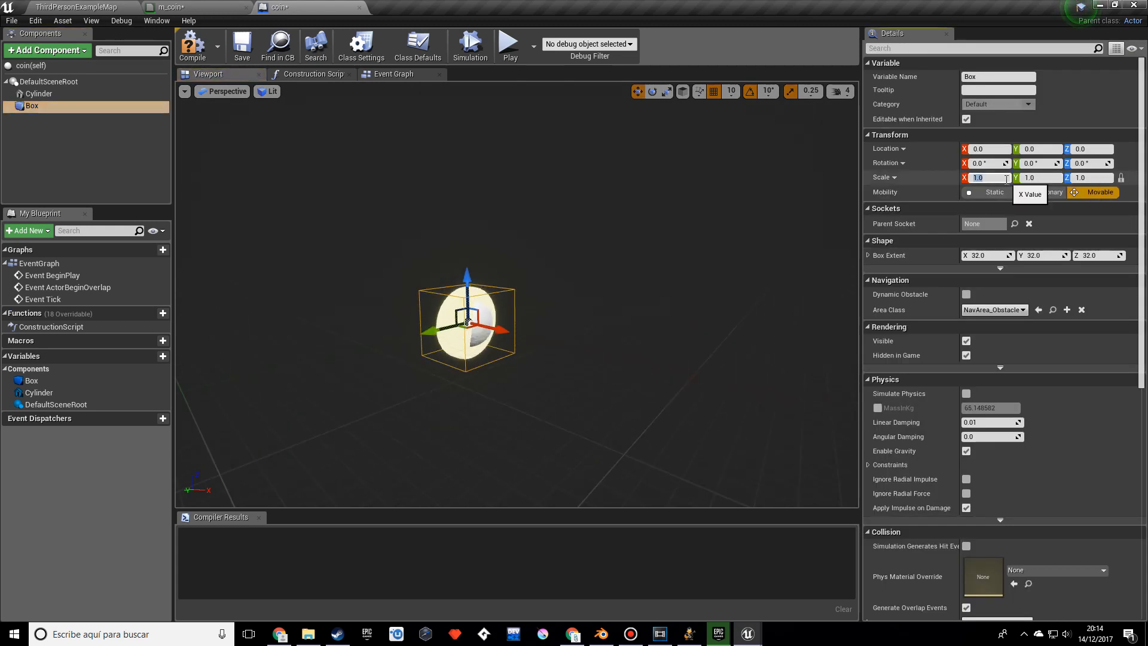
{"action": "type", "text": "2.0"}
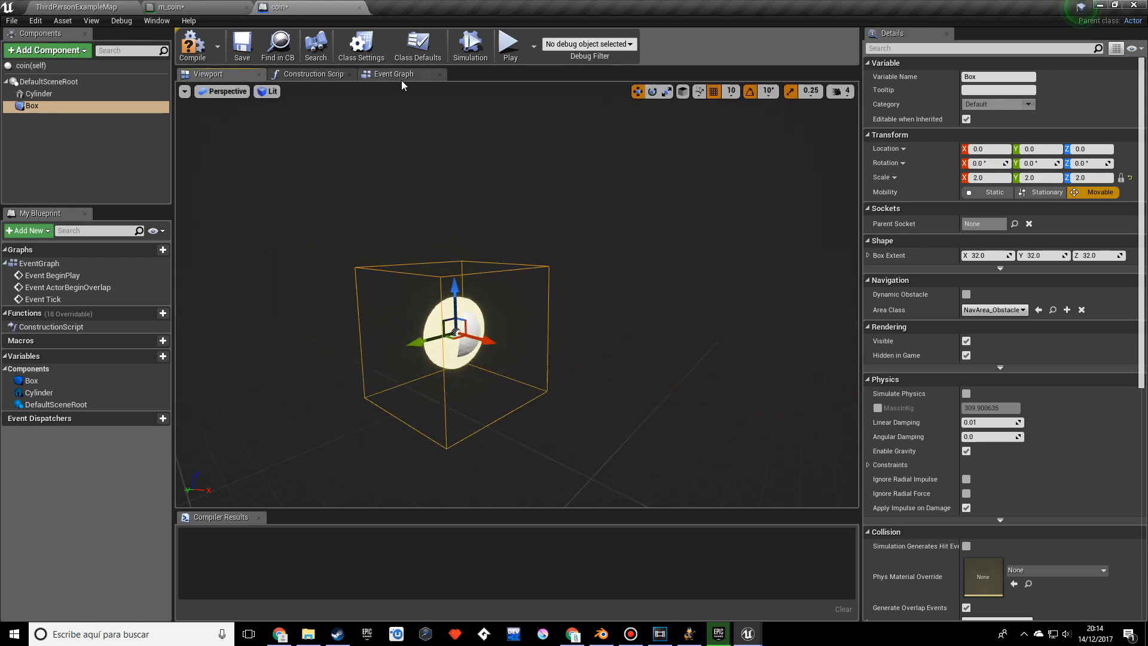
{"action": "left_click", "coordinate": [393, 73]}
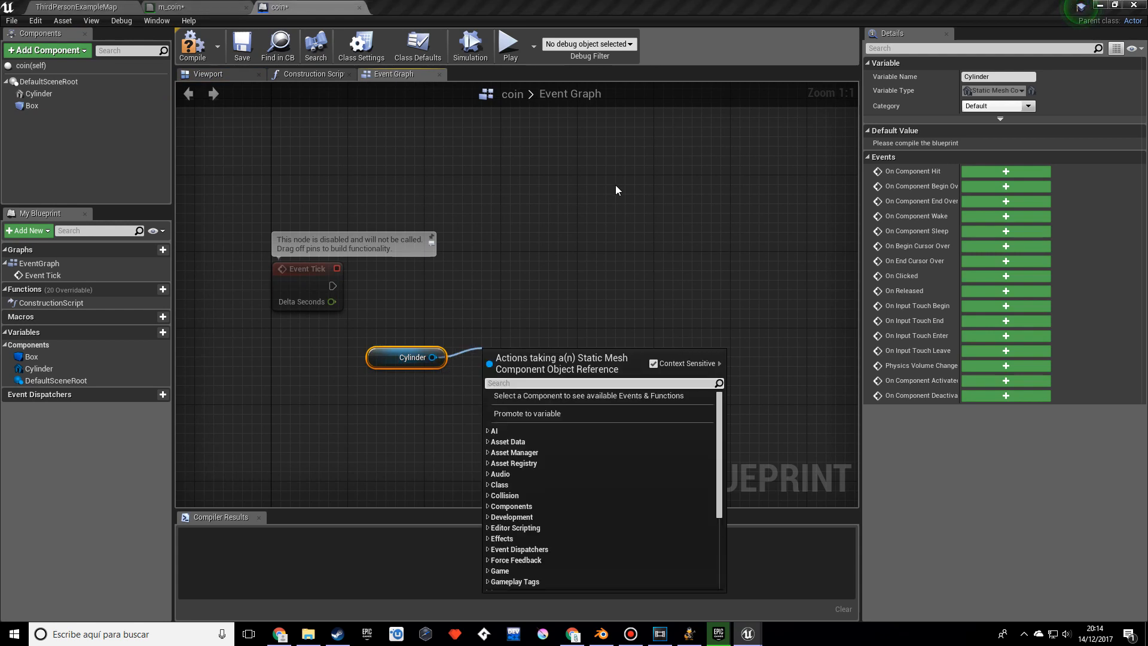
Add Get Relative Rotation and SetRelativeRotation nodes targeting the Cylinder
{"action": "type", "text": "g"}
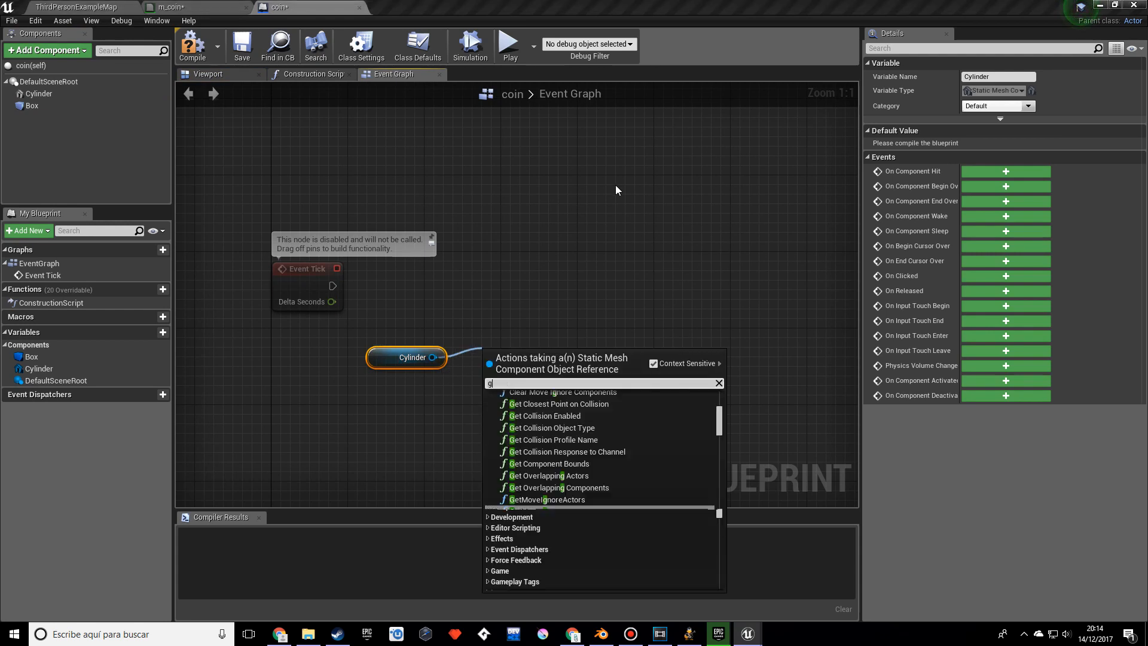
{"action": "type", "text": "et rela"}
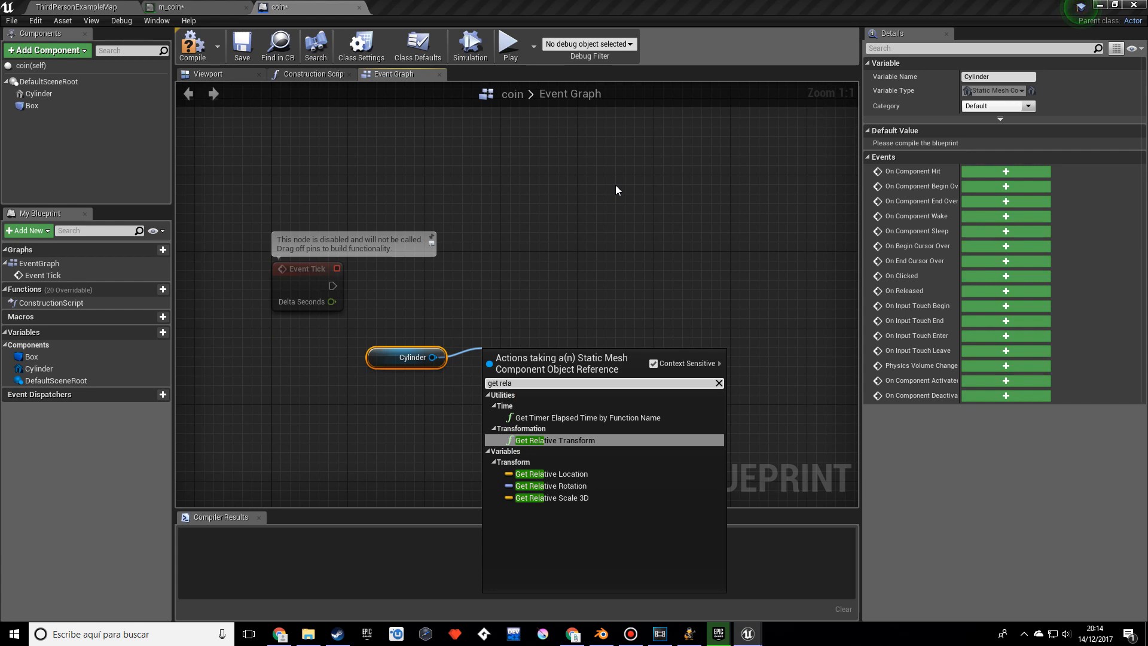
{"action": "left_click", "coordinate": [550, 485]}
{"action": "type", "text": "set"}
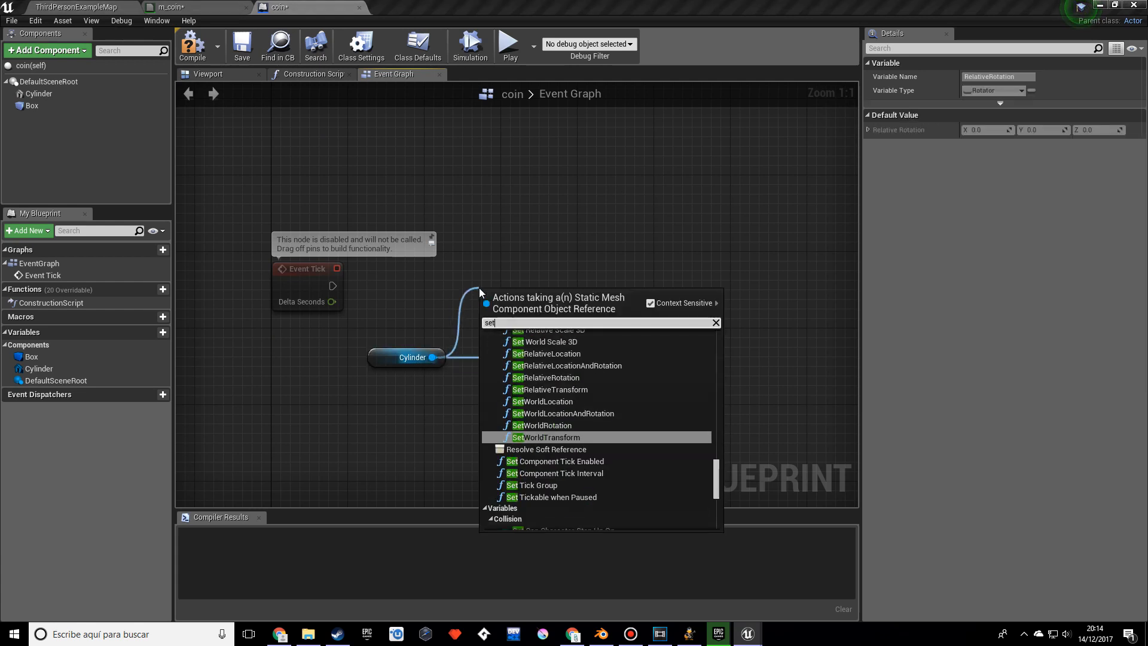
{"action": "type", "text": "rela"}
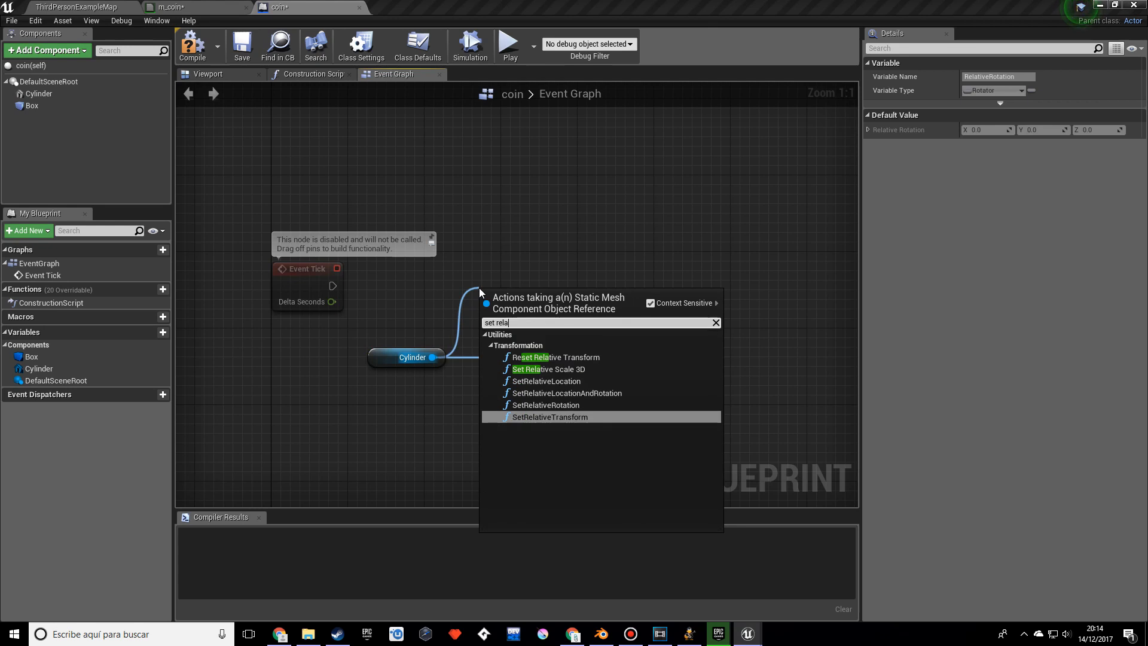
{"action": "left_click", "coordinate": [557, 405]}
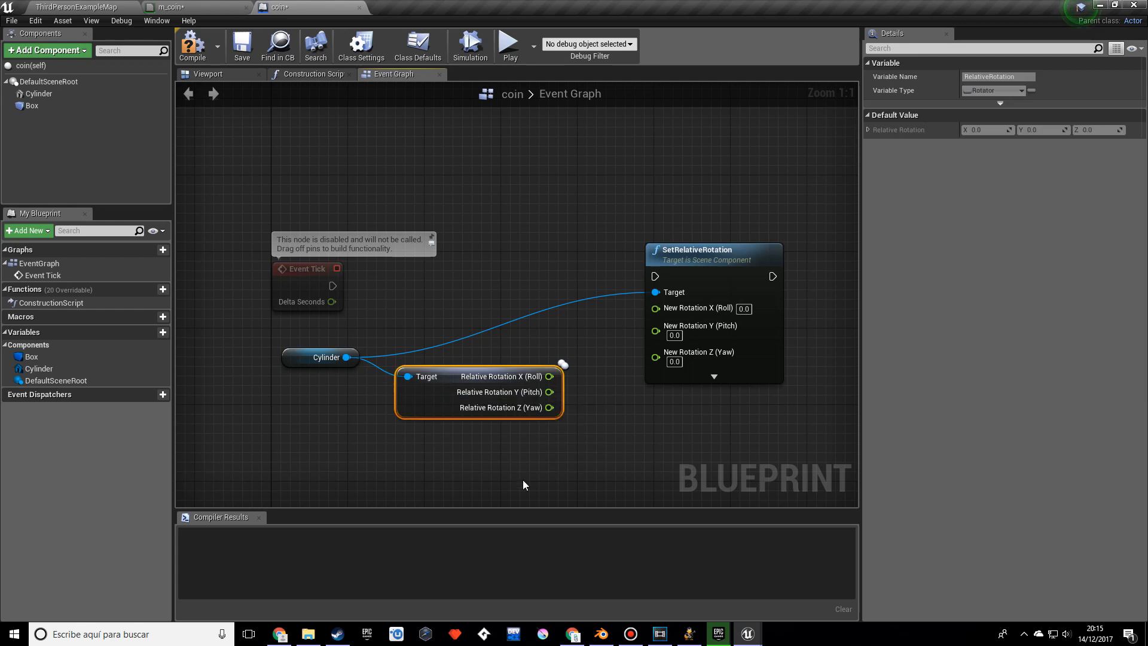
Add a float + float from the roll value into New Rotation X so the cylinder spins each tick
{"action": "left_click", "coordinate": [208, 73]}
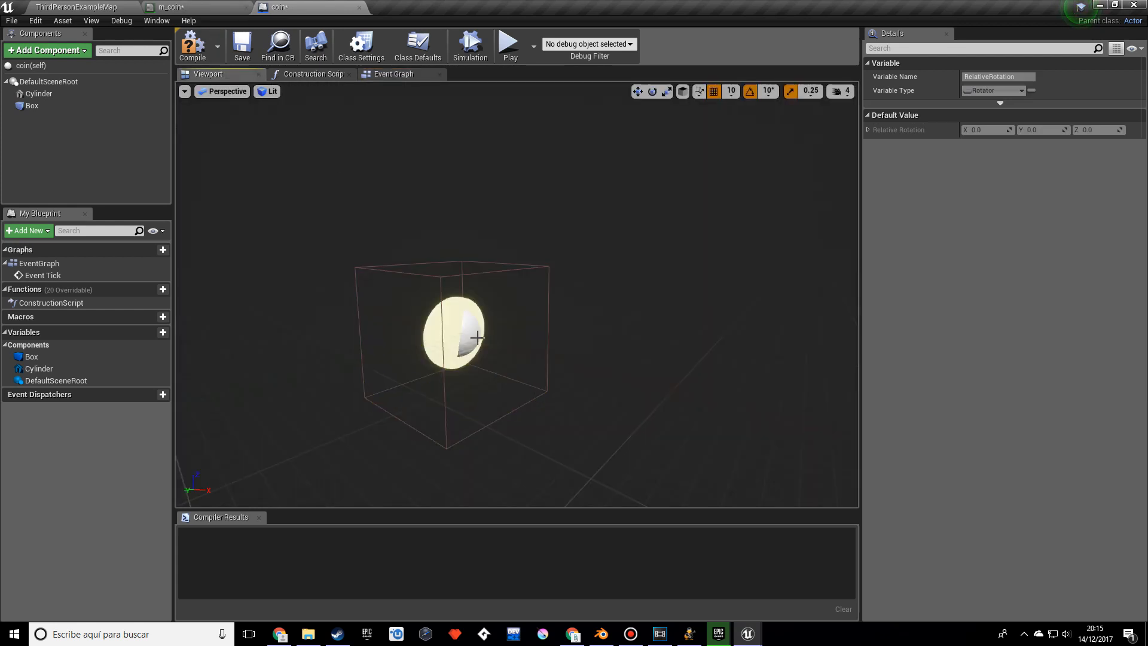
{"action": "left_click", "coordinate": [38, 94]}
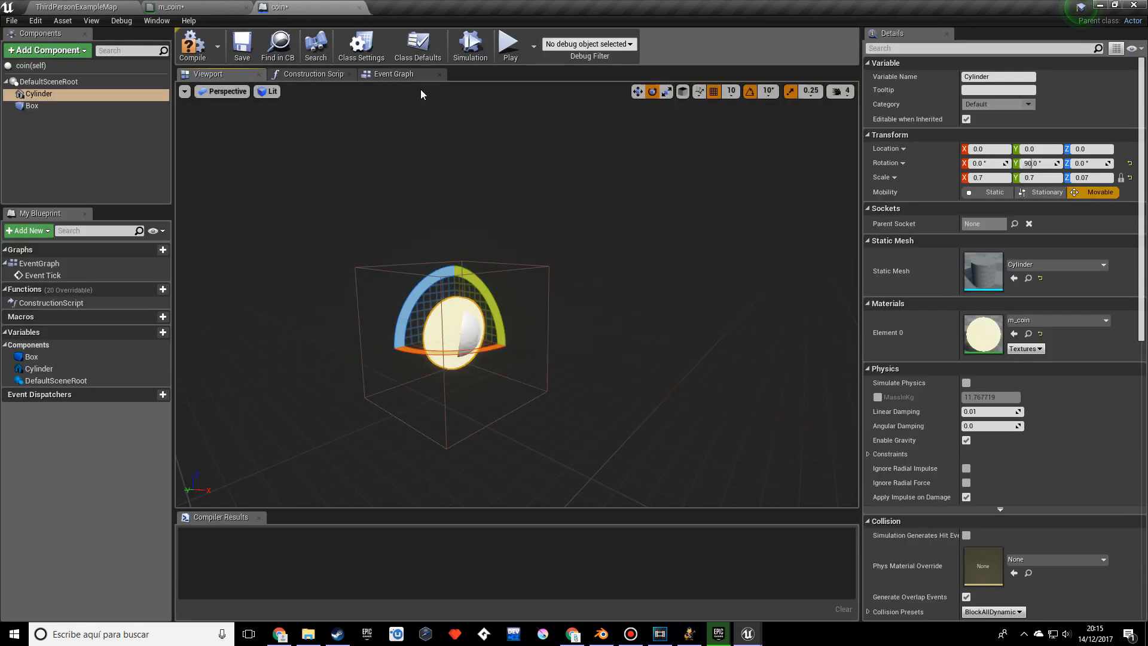
{"action": "left_click", "coordinate": [394, 73]}
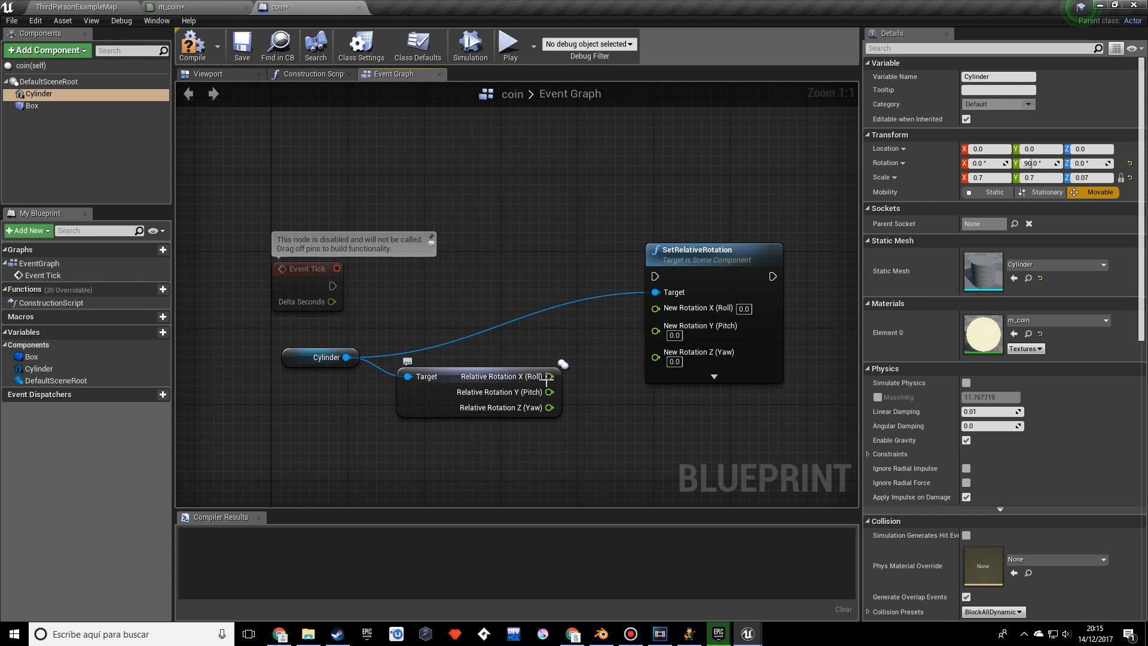
{"action": "left_click_drag", "start_coordinate": [550, 391], "coordinate": [656, 329]}
{"action": "type", "text": "+"}
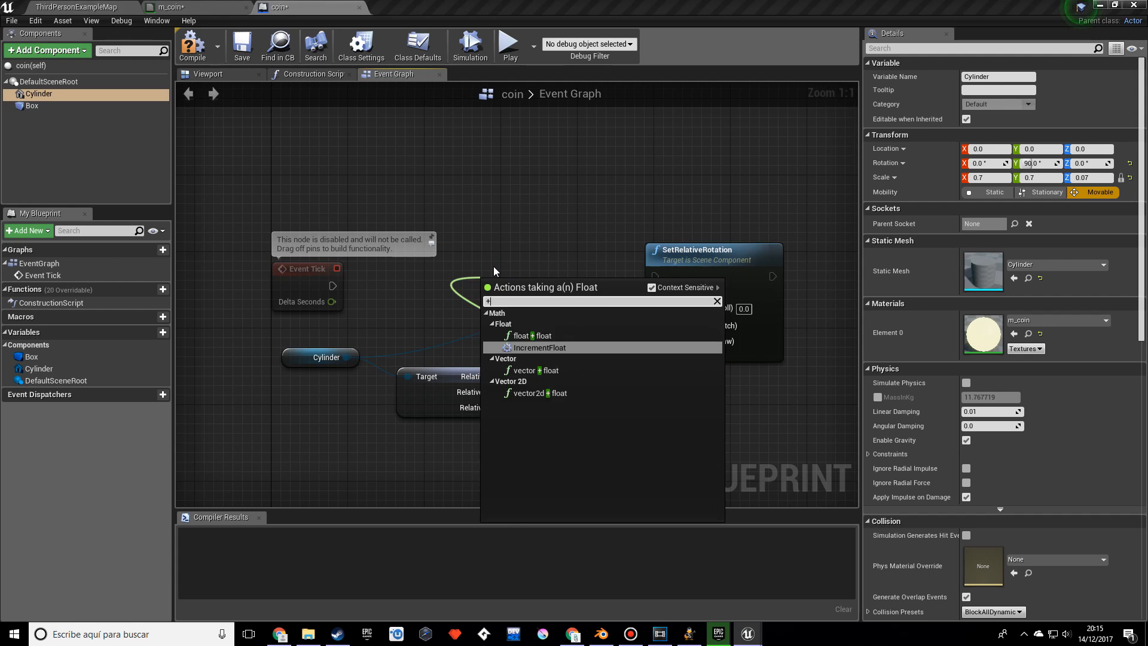
{"action": "left_click", "coordinate": [529, 335]}
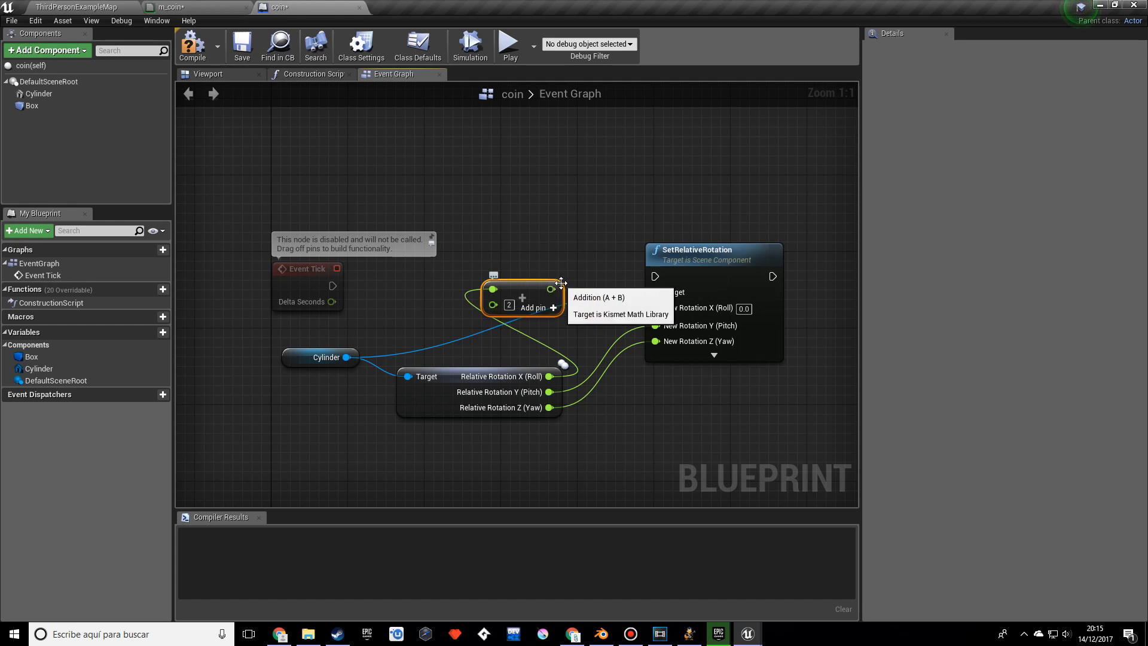
{"action": "left_click_drag", "start_coordinate": [560, 282], "coordinate": [542, 327]}
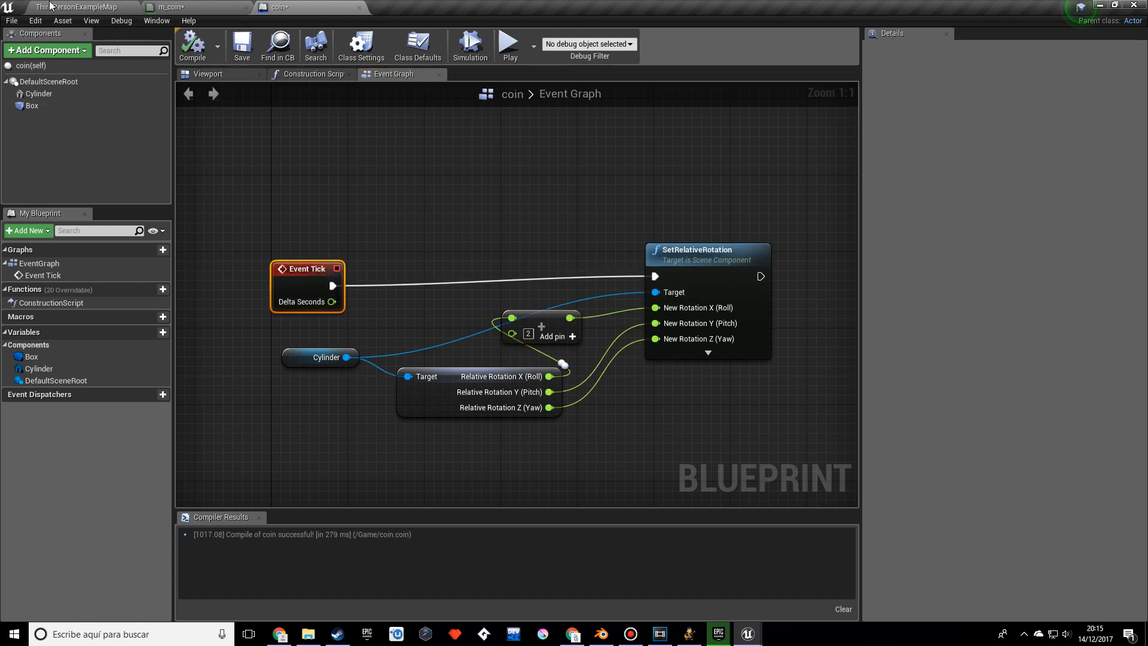
{"action": "left_click", "coordinate": [75, 6]}
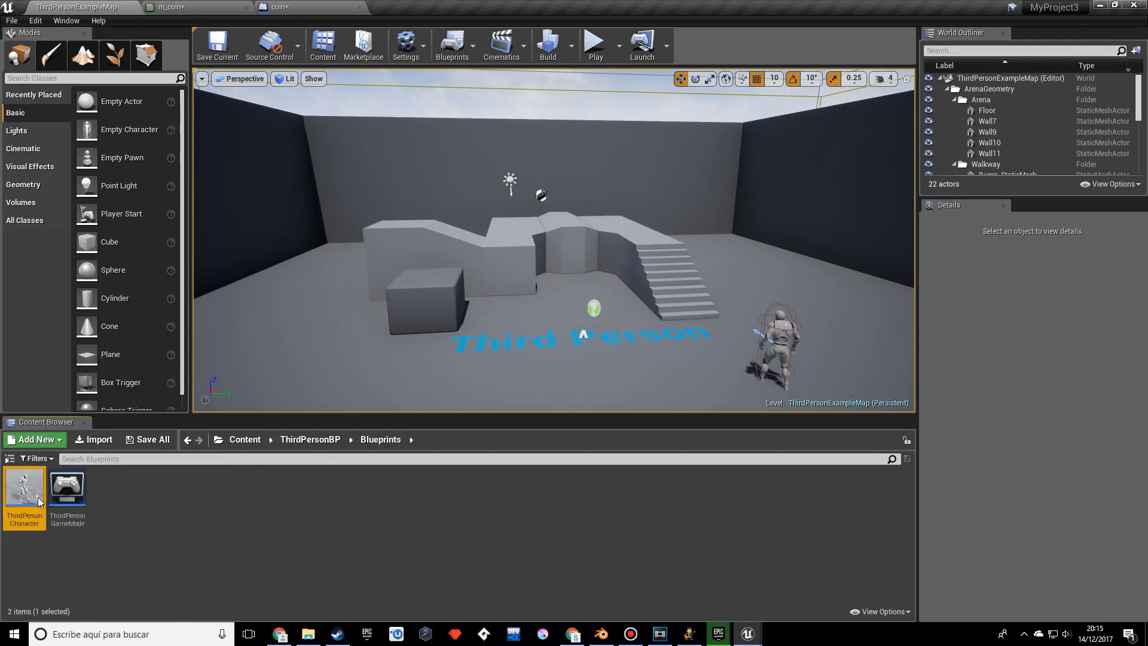
Add a float variable named coins to the ThirdPersonCharacter Blueprint
{"action": "double_click", "coordinate": [24, 484]}
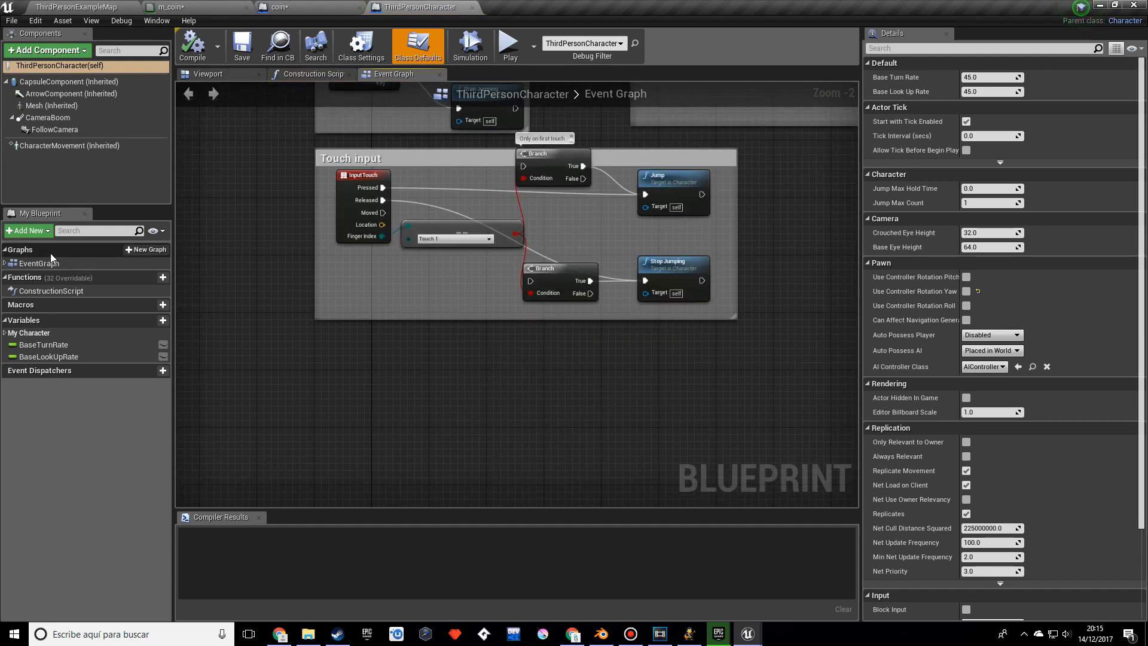
{"action": "mouse_move", "coordinate": [29, 230]}
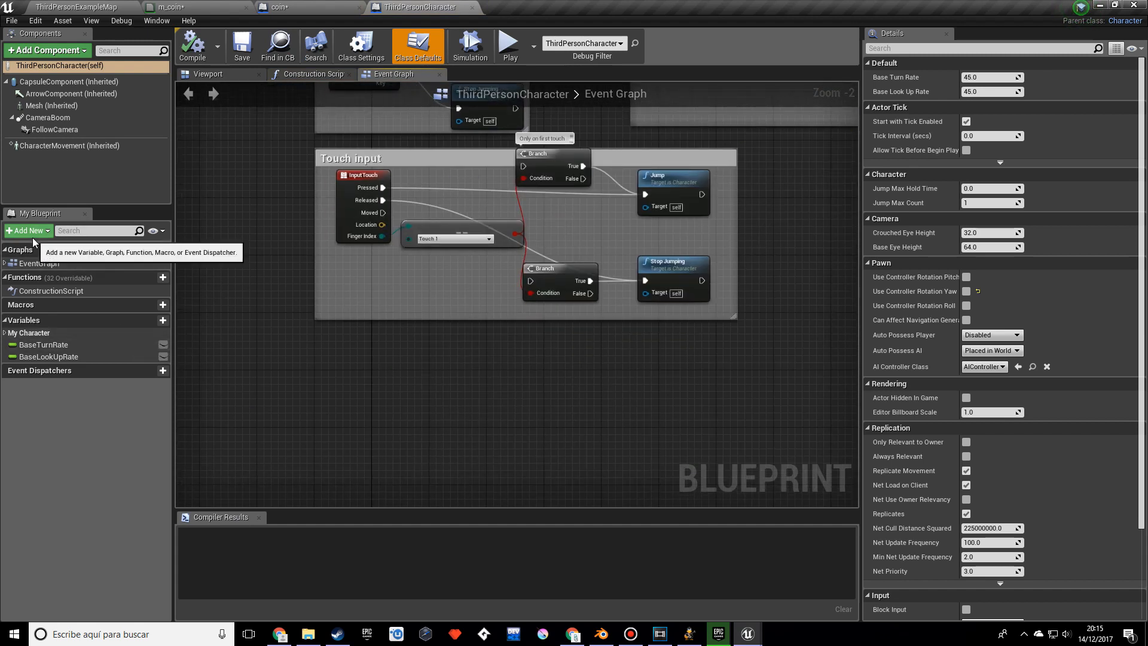
{"action": "left_click", "coordinate": [149, 319]}
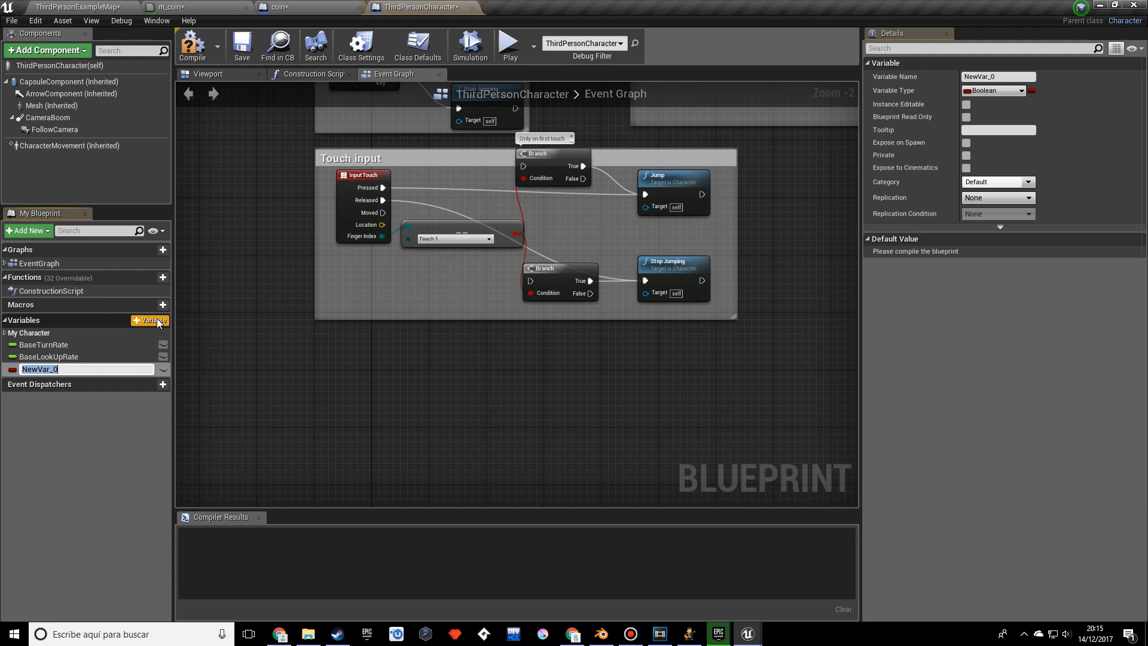
{"action": "type", "text": "coins"}
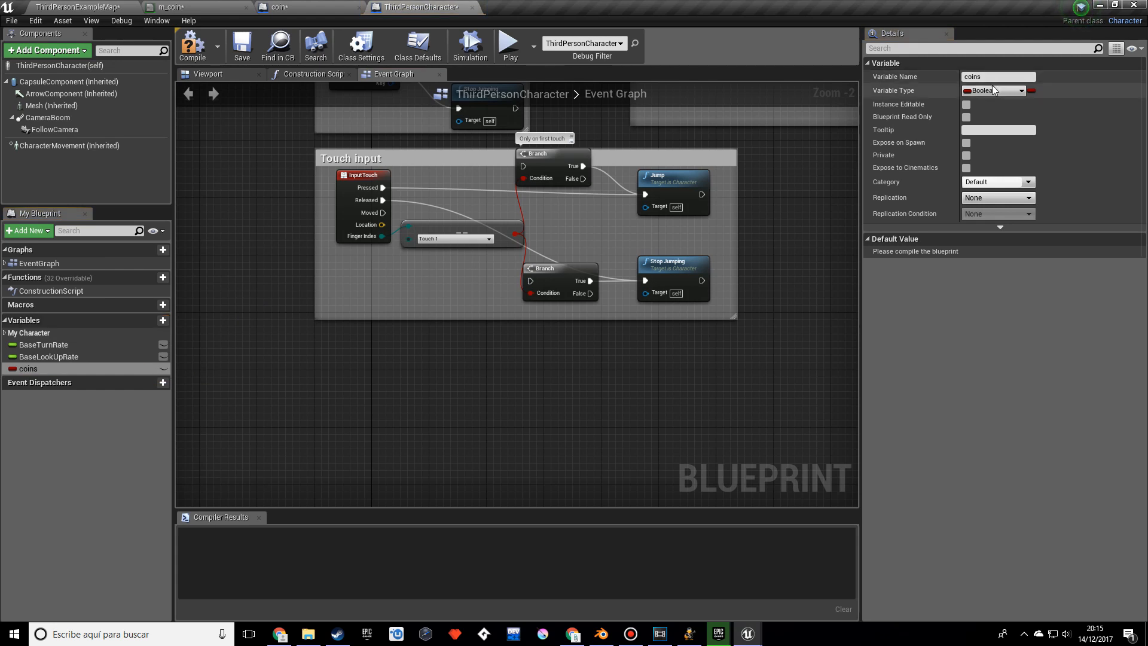
{"action": "left_click", "coordinate": [994, 91]}
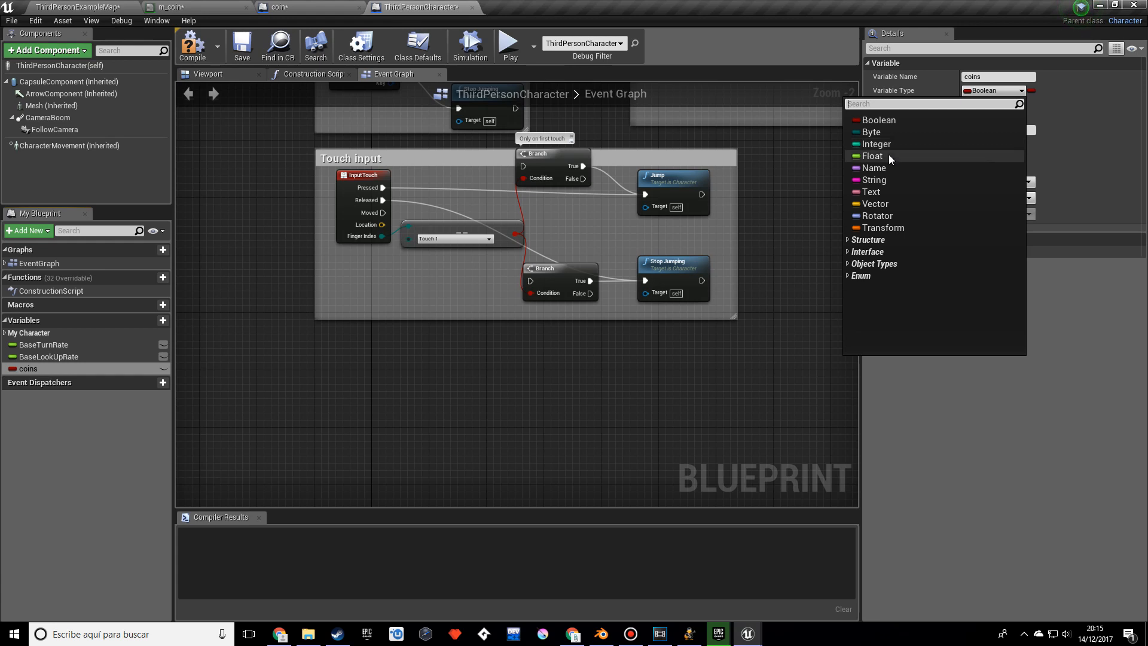
{"action": "left_click", "coordinate": [873, 156]}
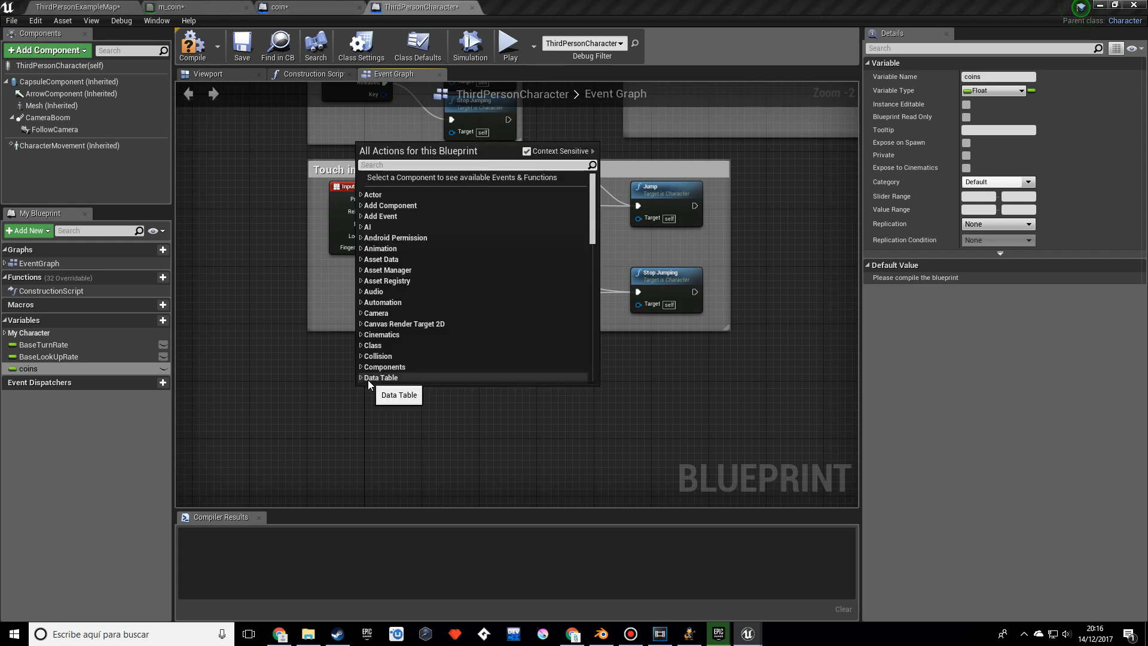
Wire Event Tick to Print String showing the coins value, then compile the character Blueprint
{"action": "type", "text": "event ticx"}
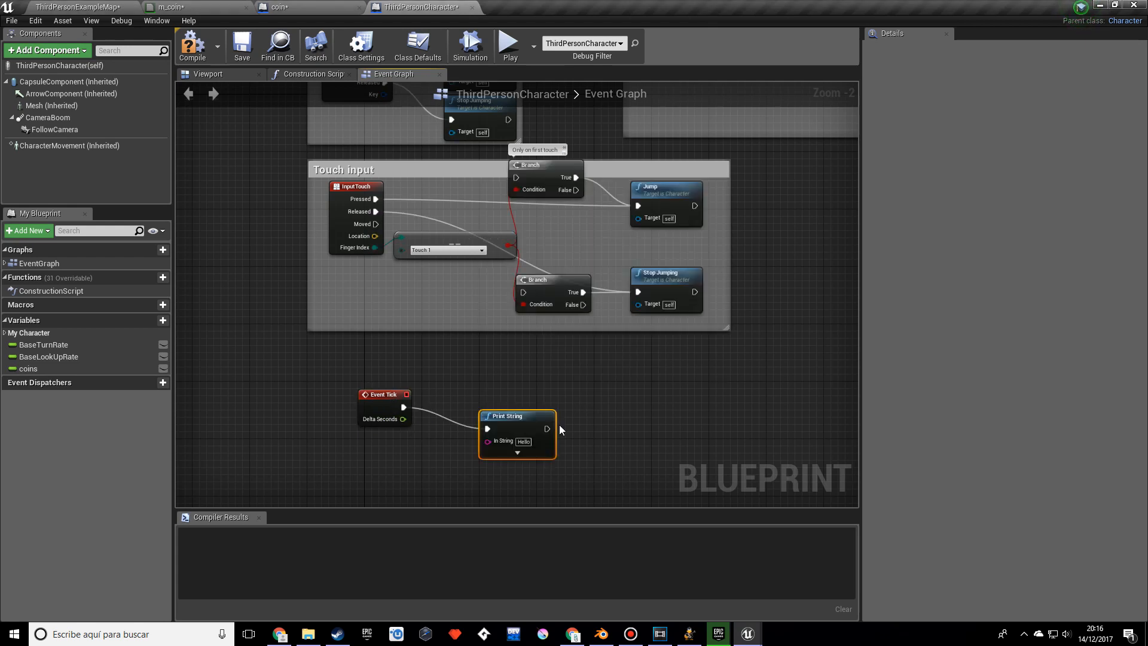
{"action": "mouse_move", "coordinate": [516, 406]}
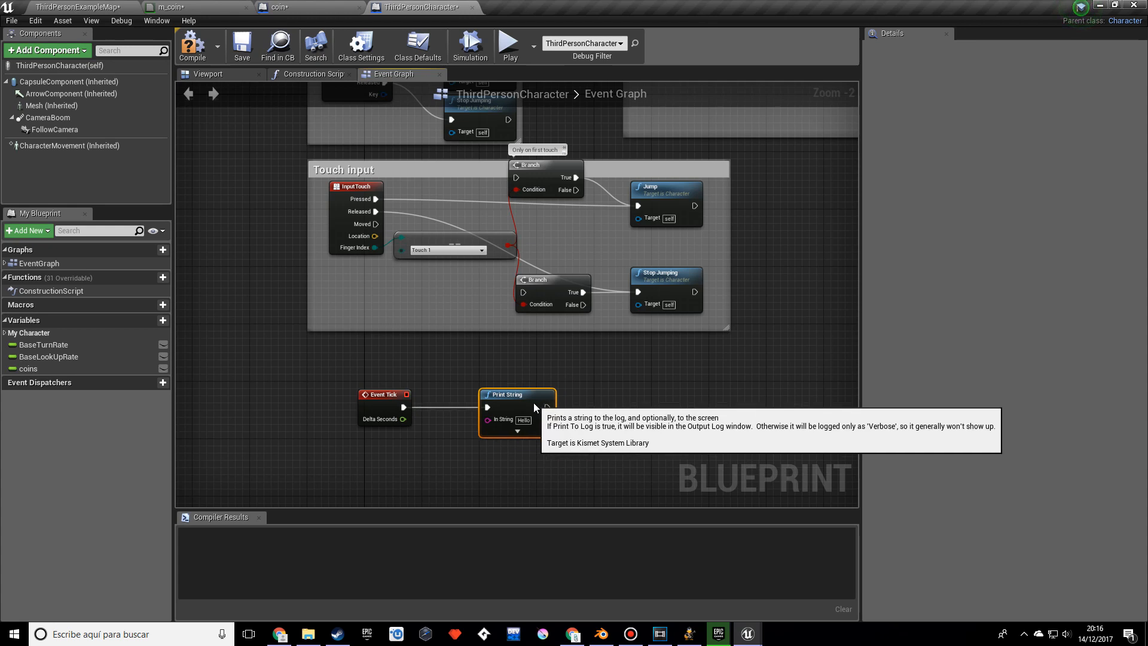
{"action": "left_click", "coordinate": [28, 369]}
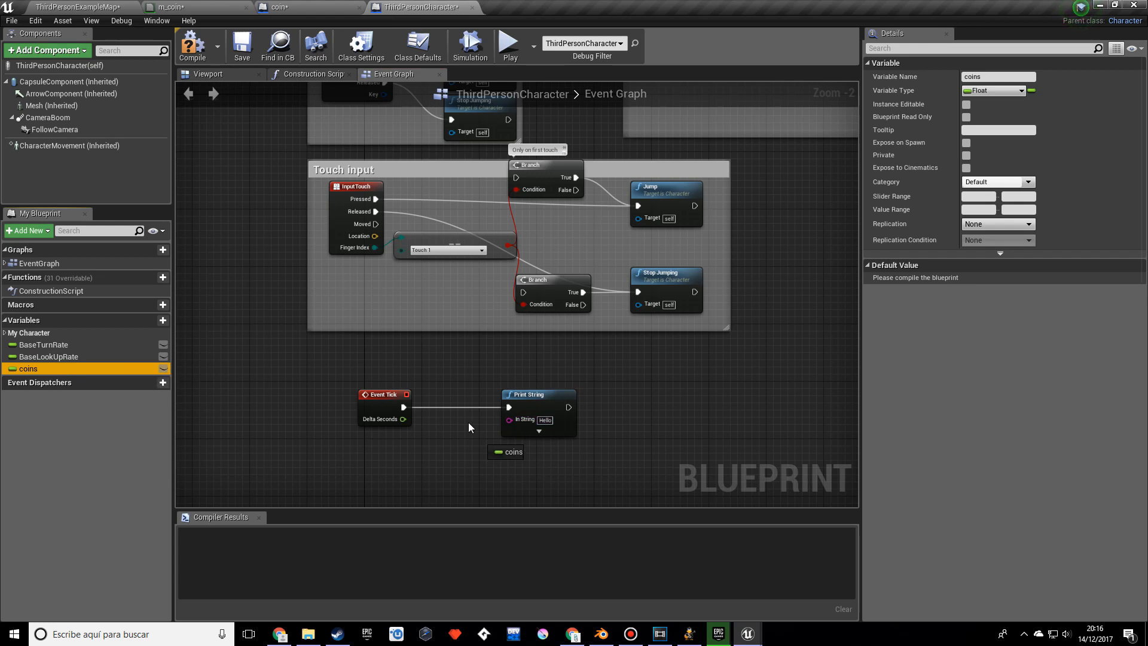
{"action": "mouse_move", "coordinate": [452, 438]}
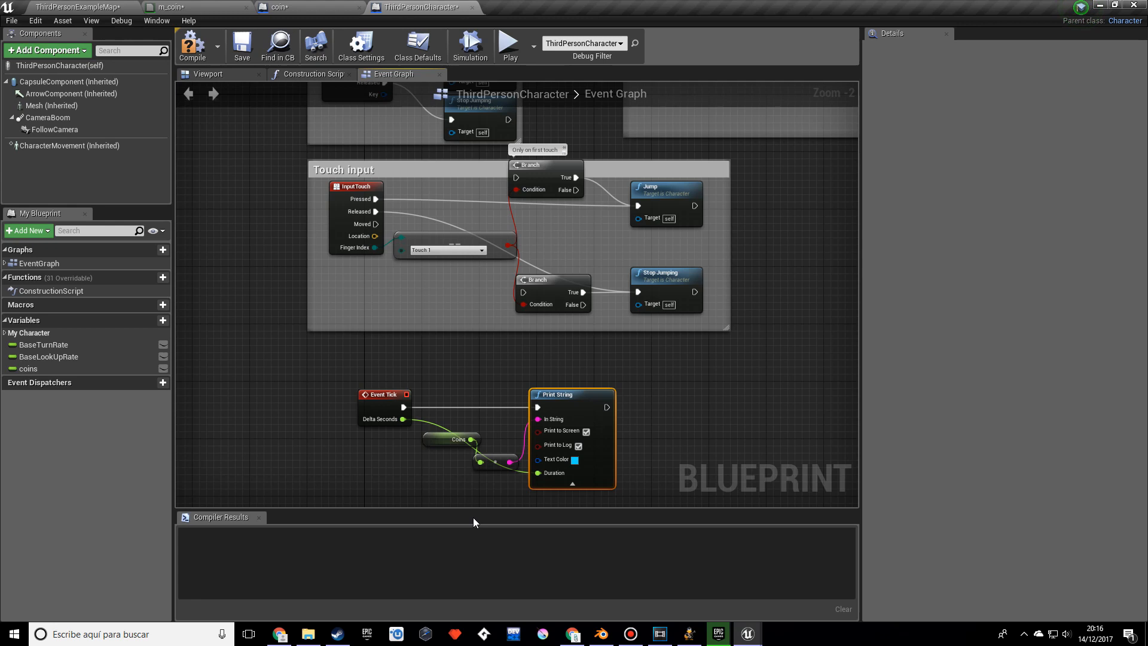
{"action": "mouse_move", "coordinate": [187, 483]}
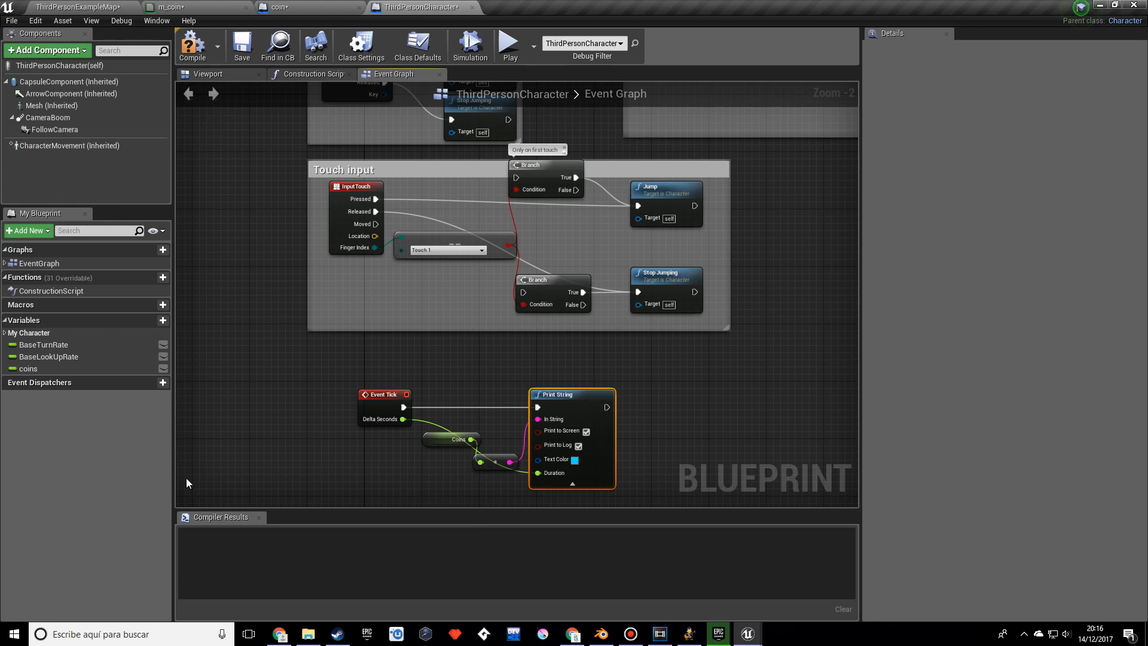
{"action": "left_click", "coordinate": [187, 21]}
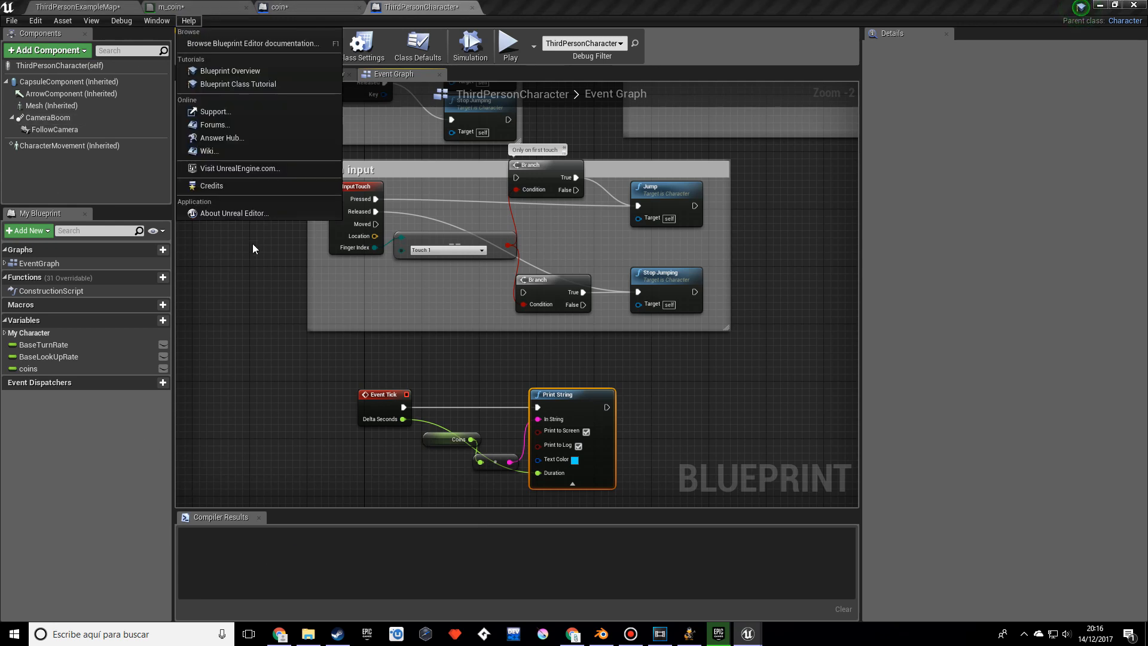
{"action": "left_click", "coordinate": [192, 46]}
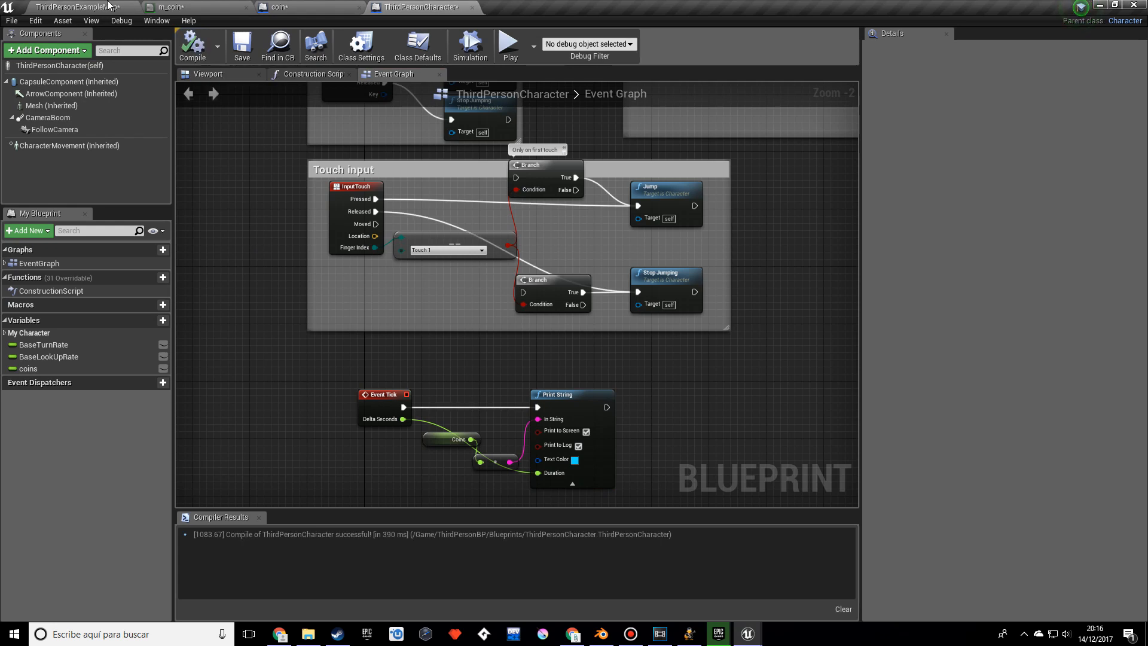
{"action": "left_click", "coordinate": [77, 7]}
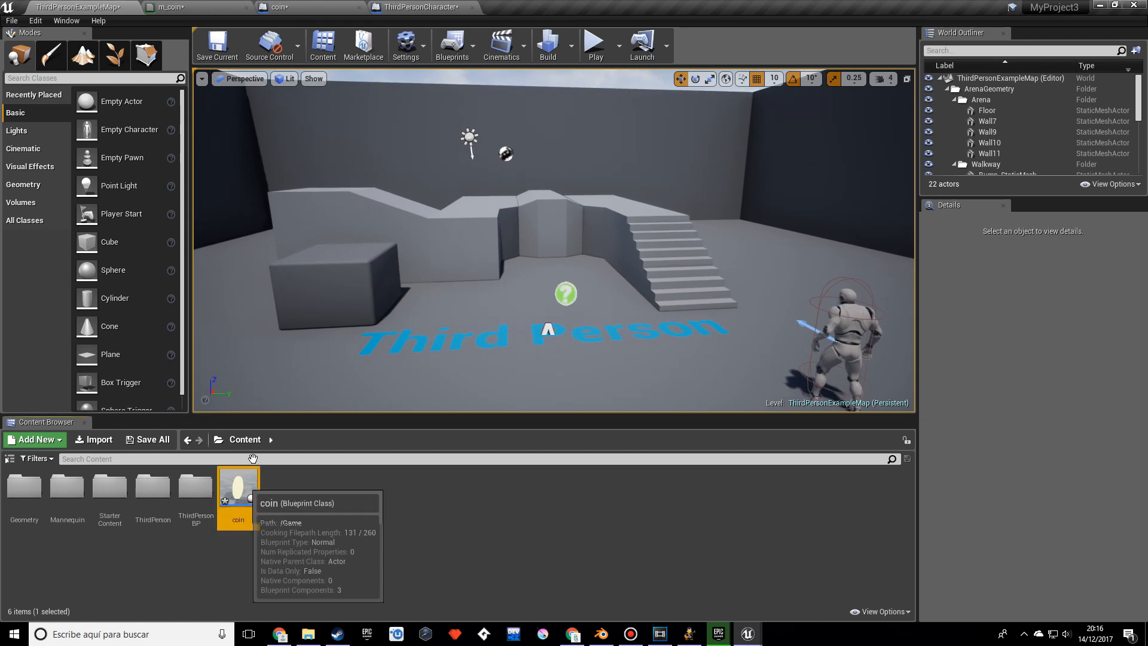
Drag a coin into the level beside the grey block and press Play to test it
{"action": "left_click_drag", "start_coordinate": [237, 487], "coordinate": [300, 322]}
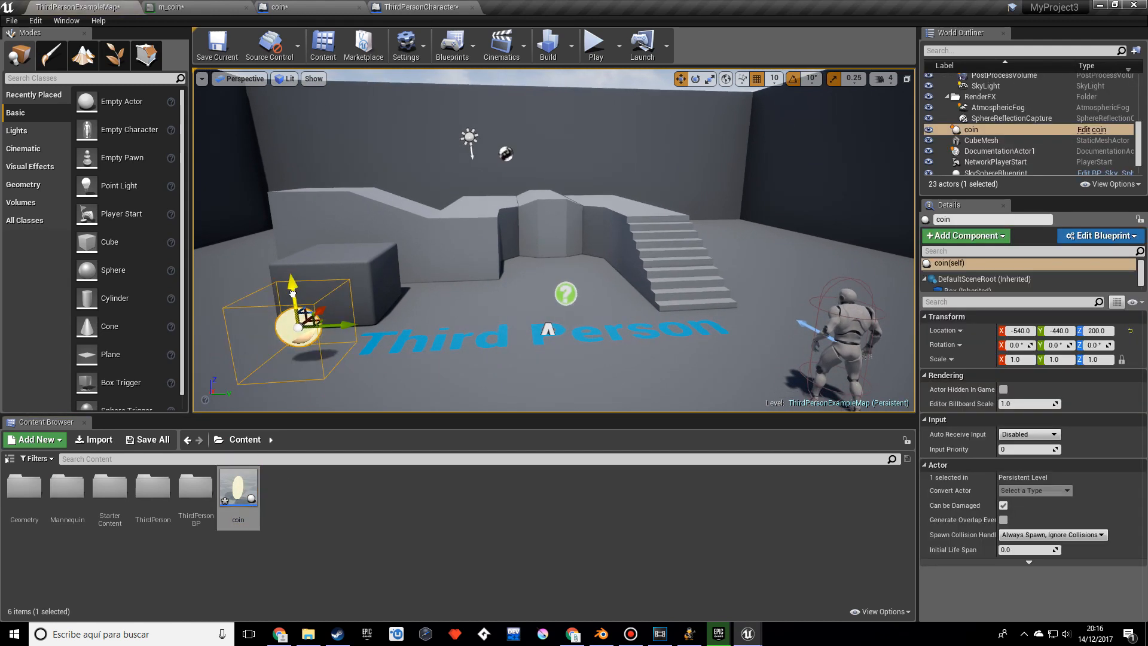
{"action": "mouse_move", "coordinate": [594, 46]}
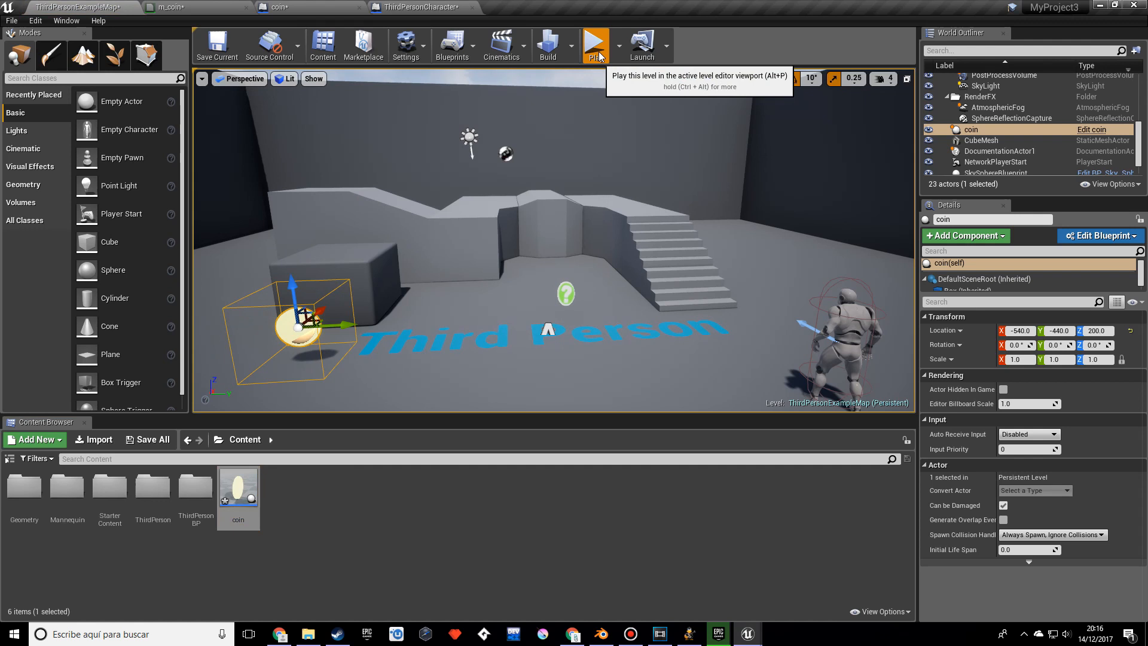
{"action": "mouse_move", "coordinate": [619, 143]}
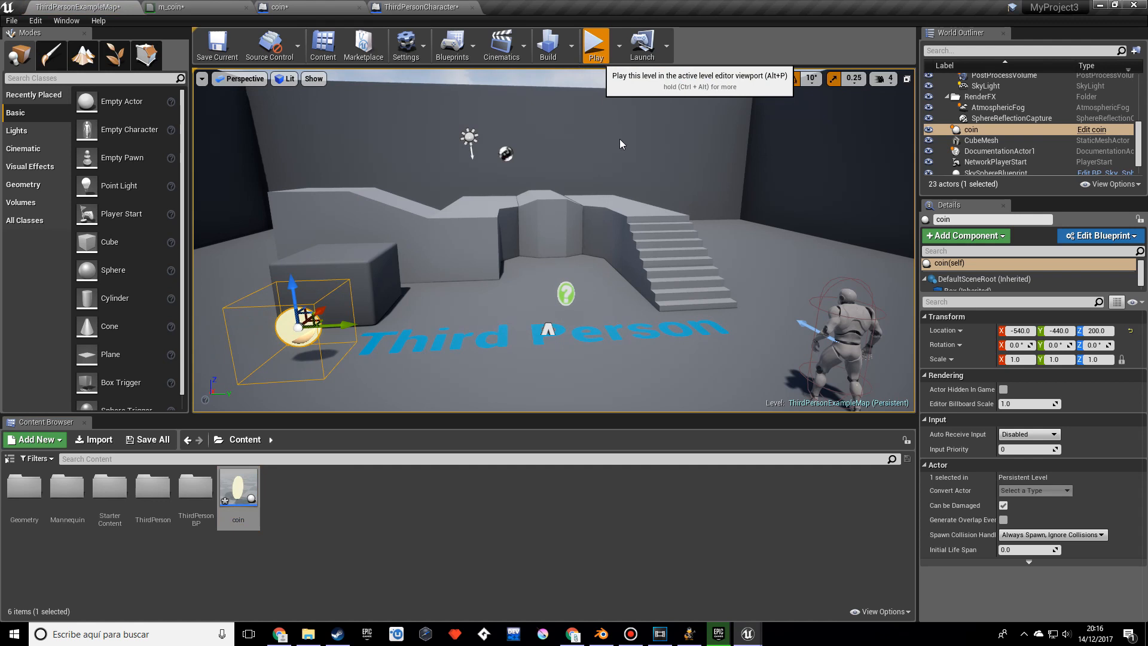
{"action": "left_click", "coordinate": [595, 46]}
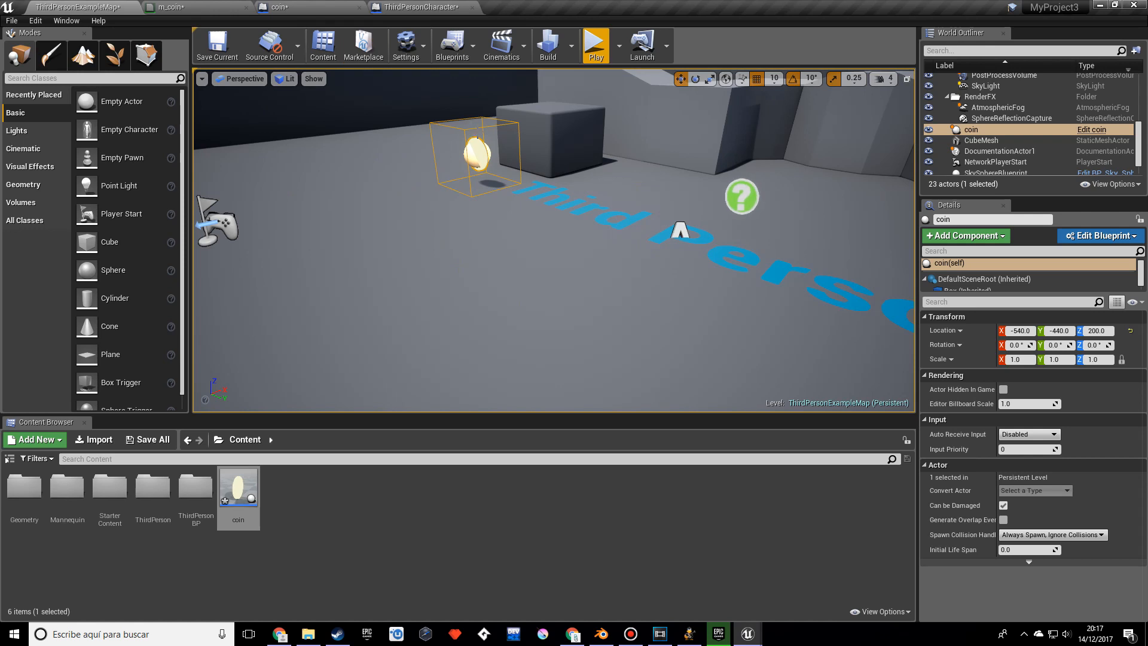
{"action": "mouse_move", "coordinate": [549, 167]}
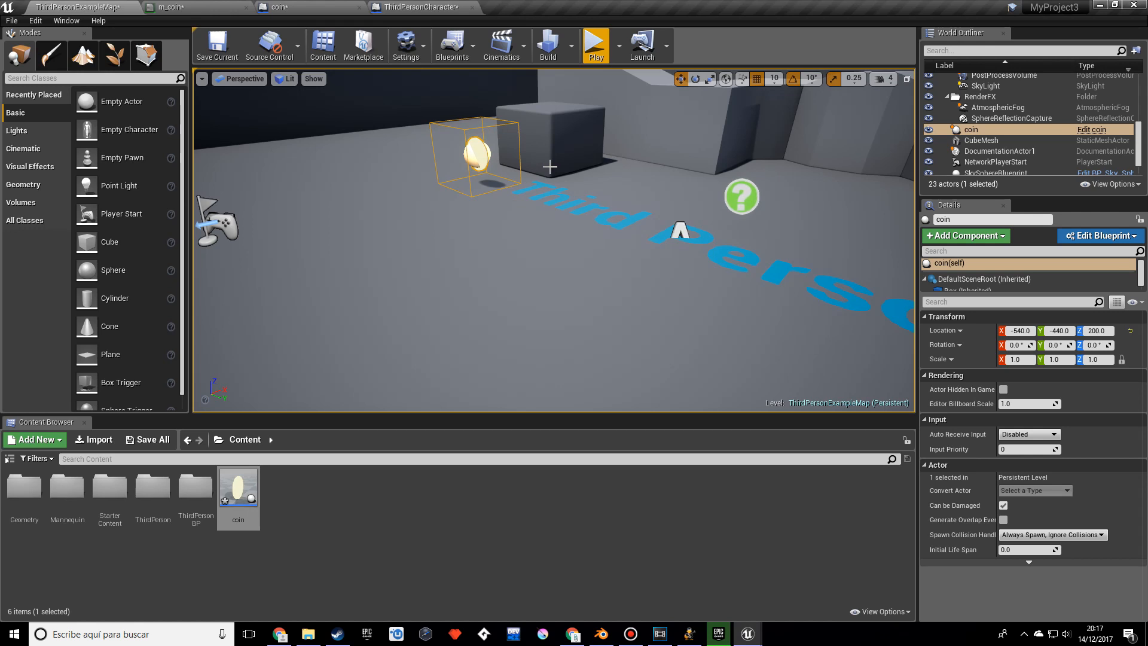
Return to the coin Blueprint graph and select its Cylinder, then its Box component
{"action": "left_click", "coordinate": [417, 7]}
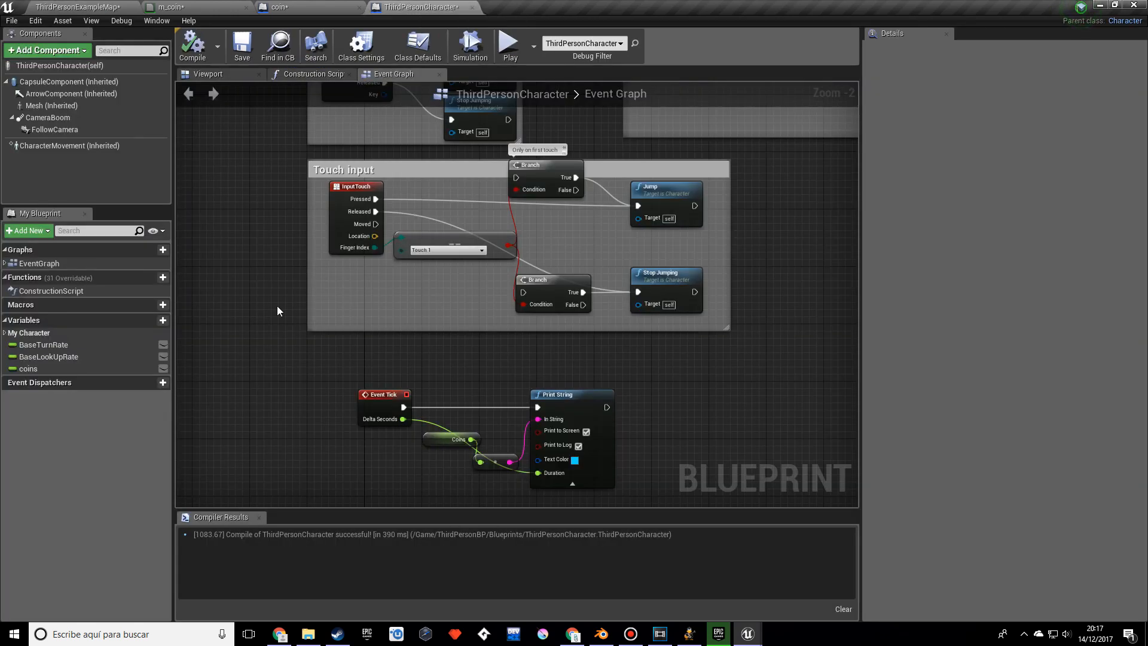
{"action": "left_click", "coordinate": [278, 6]}
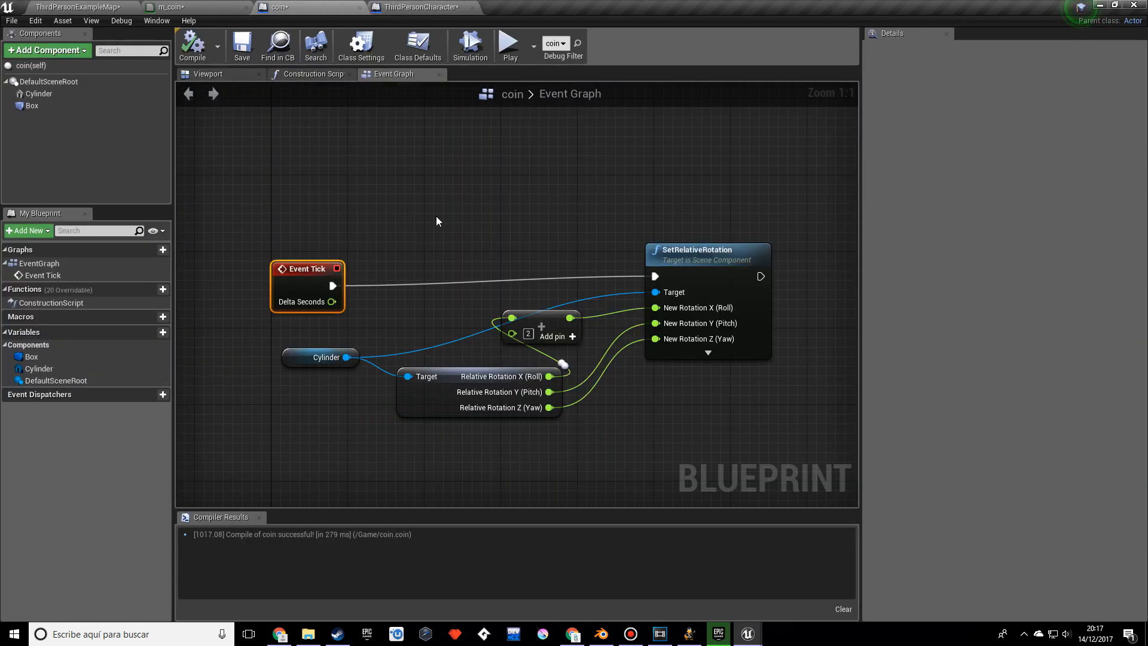
{"action": "scroll", "scroll_direction": "down", "scroll_amount": 3}
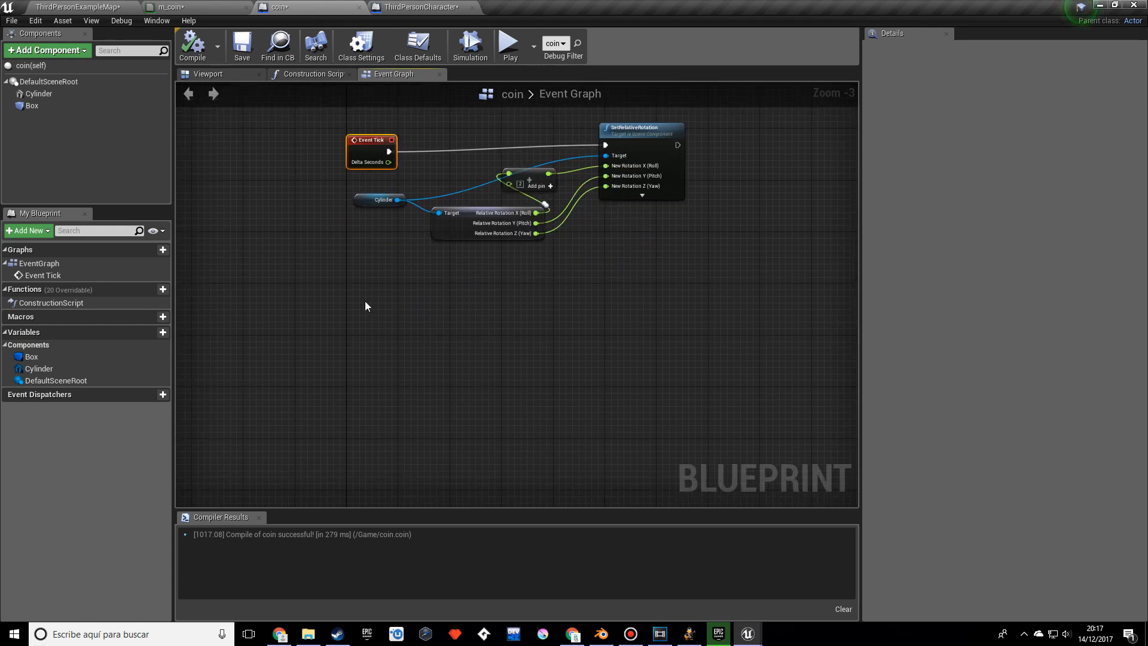
{"action": "left_click", "coordinate": [38, 94]}
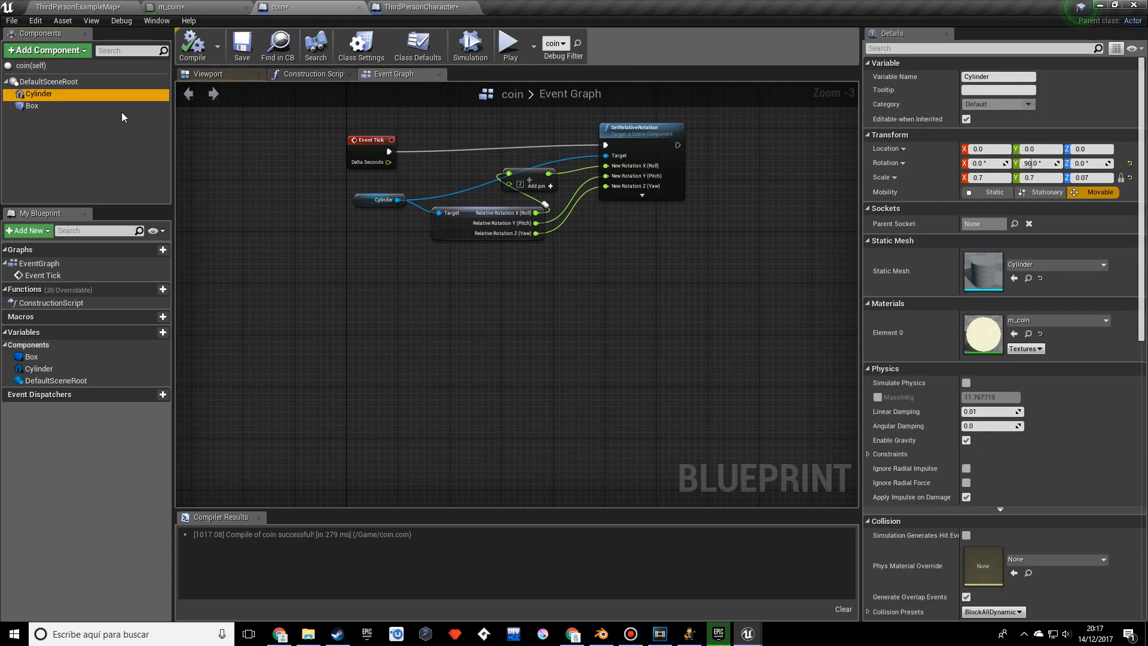
{"action": "left_click", "coordinate": [32, 105]}
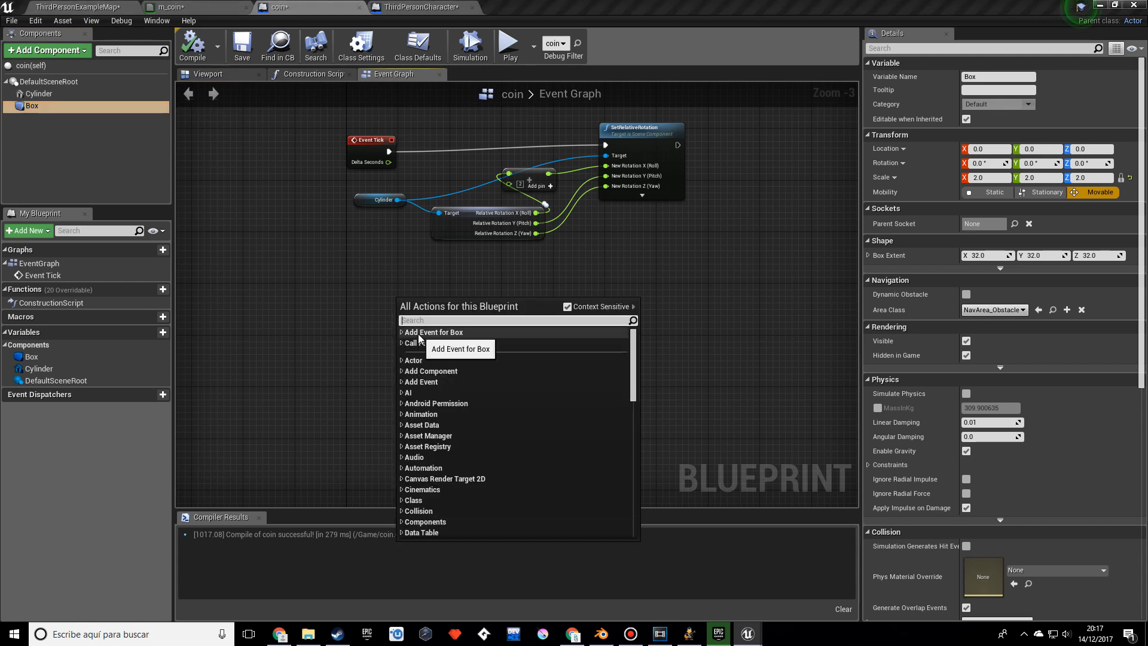
Add an On Component Begin Overlap event for the Box from its Collision events
{"action": "left_click", "coordinate": [401, 332]}
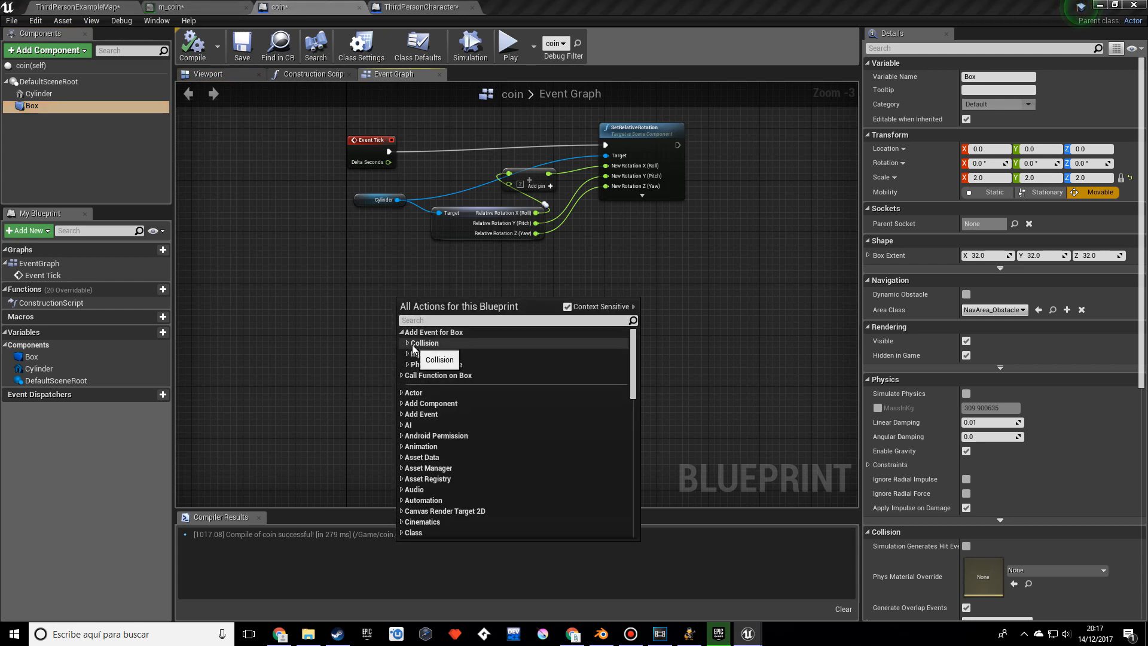
{"action": "left_click", "coordinate": [423, 342]}
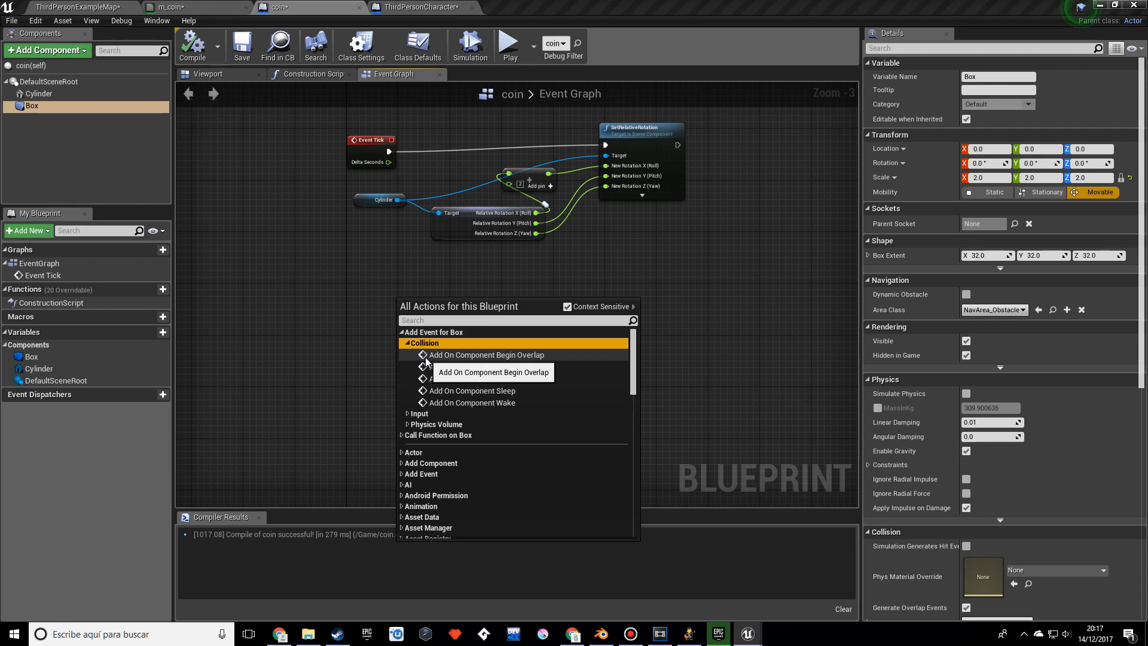
{"action": "left_click", "coordinate": [486, 355]}
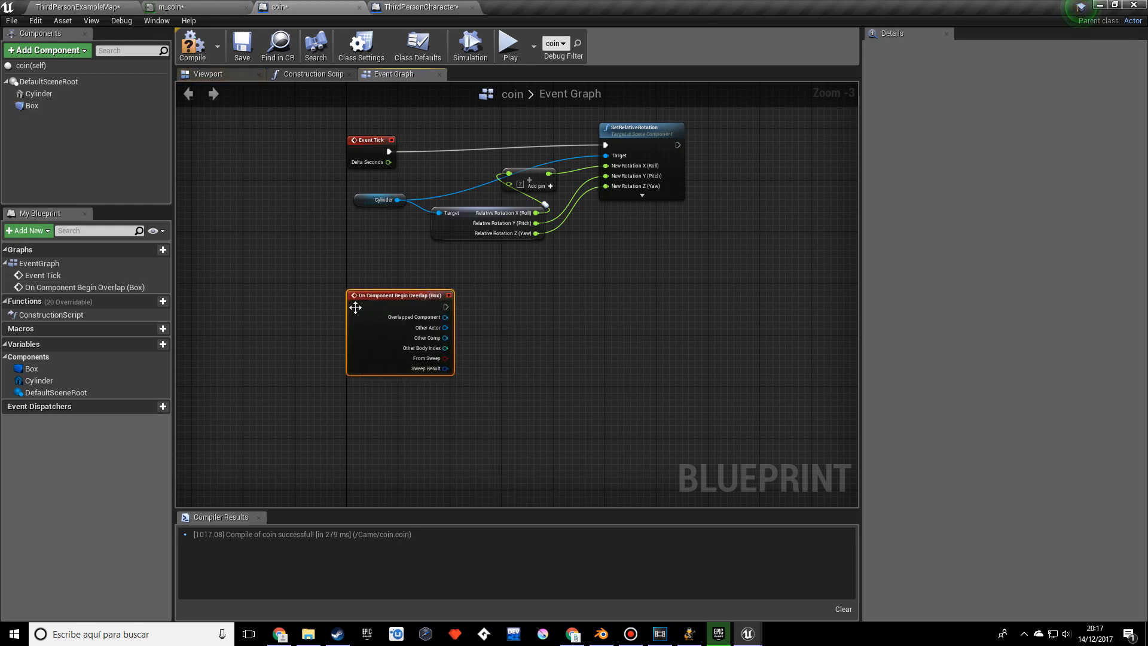
Set the Cylinder's Collision Presets to NoCollision
{"action": "left_click", "coordinate": [39, 94]}
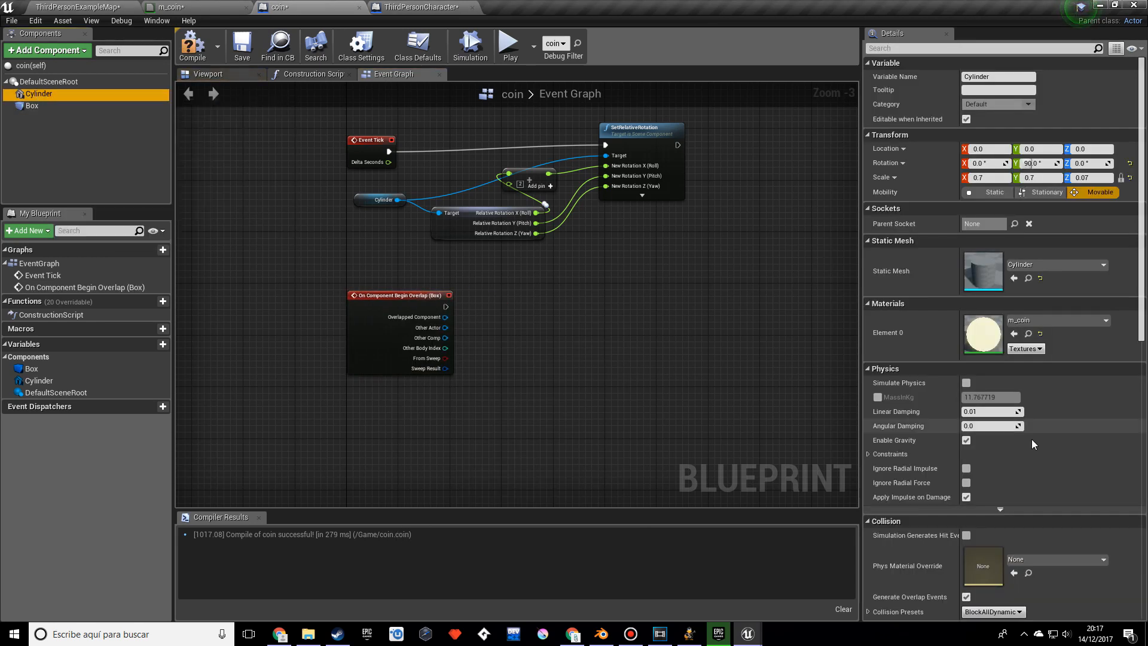
{"action": "scroll", "scroll_direction": "down", "scroll_amount": 3}
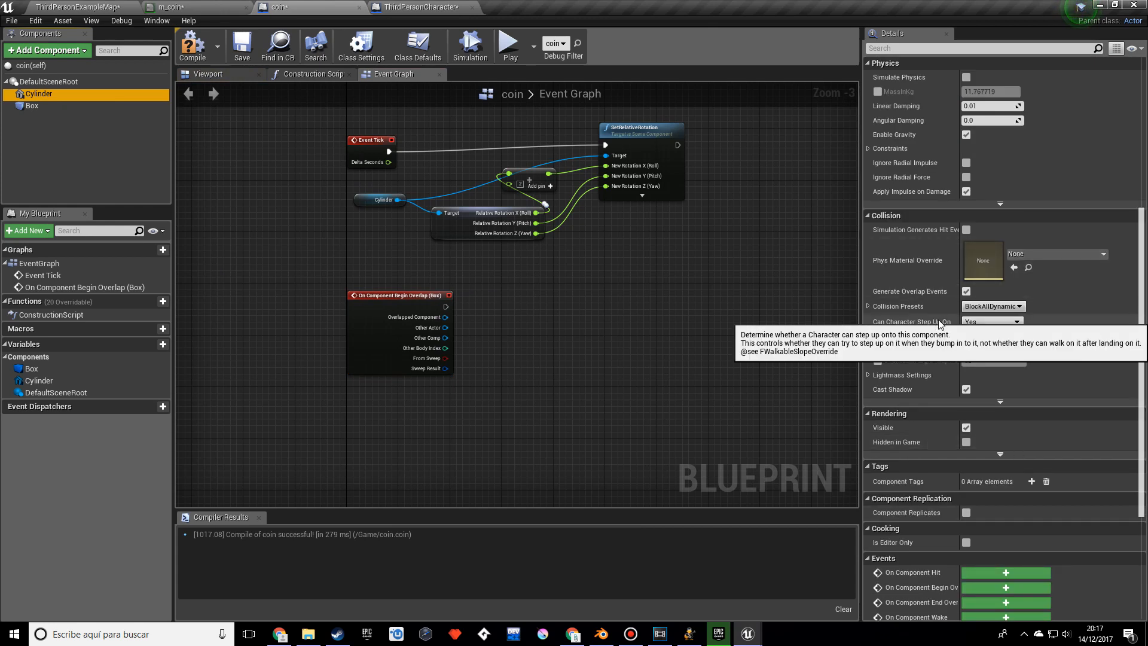
{"action": "left_click", "coordinate": [992, 306]}
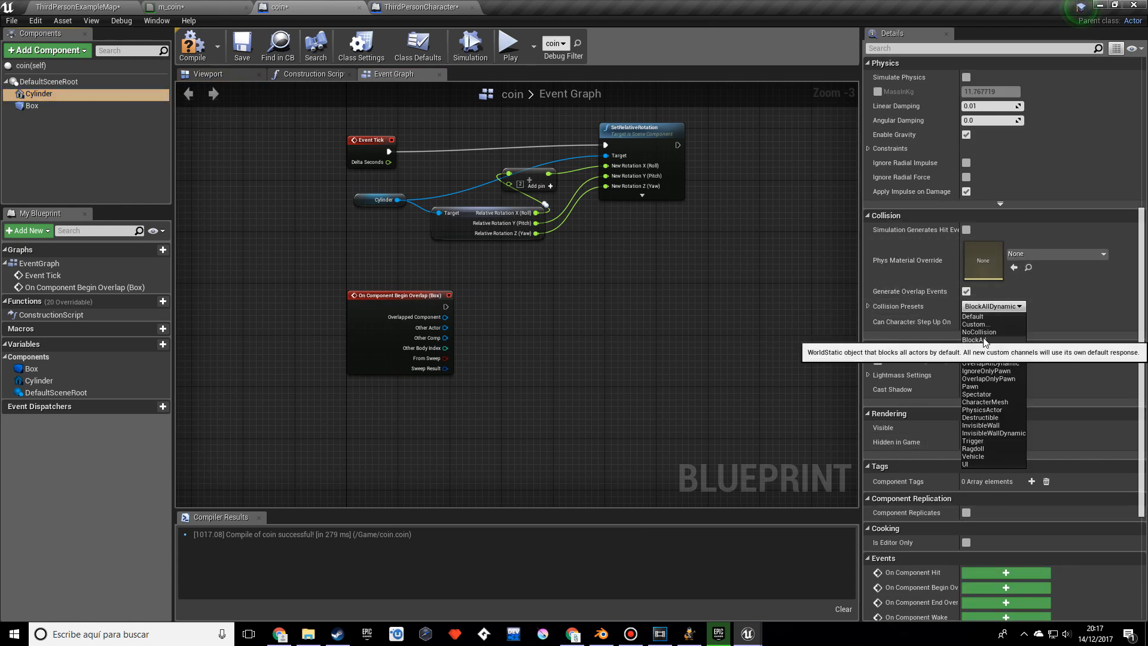
{"action": "left_click", "coordinate": [977, 332]}
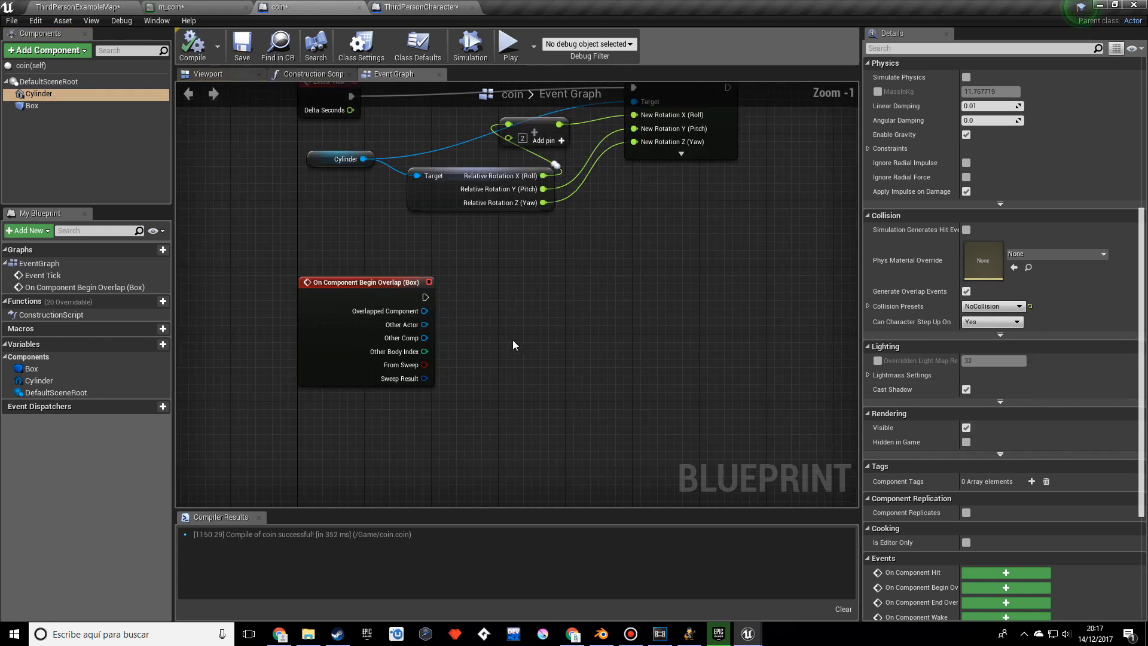
Wire a DestroyActor node to the Box overlap event and position it to the right
{"action": "scroll", "scroll_direction": "down", "scroll_amount": 3}
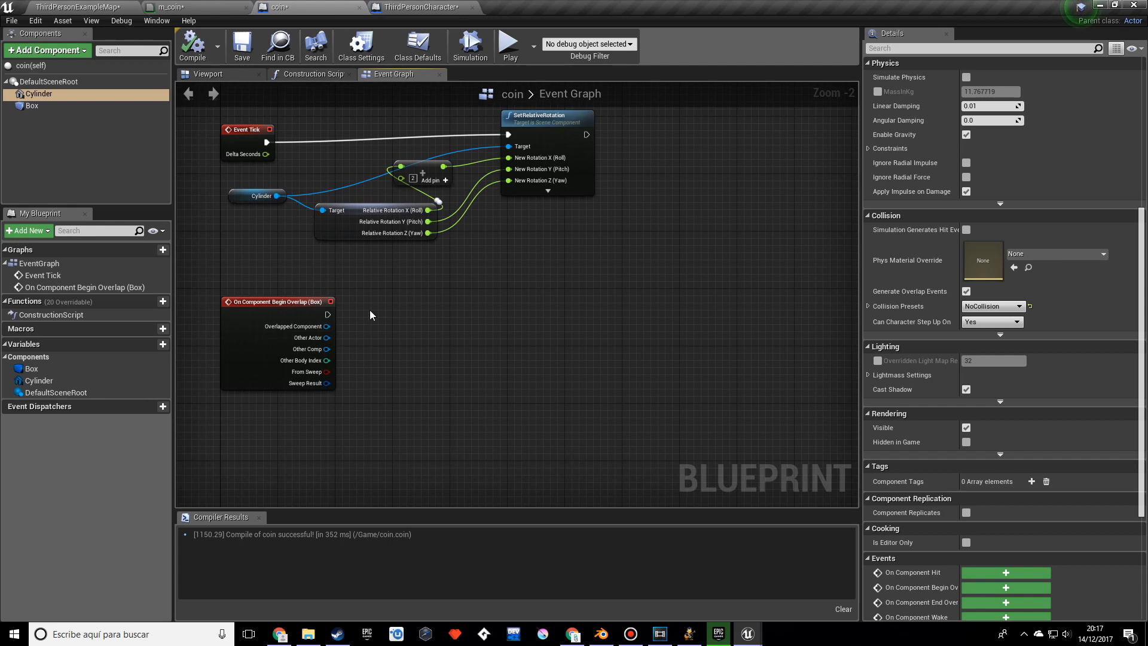
{"action": "left_click_drag", "start_coordinate": [328, 313], "coordinate": [644, 313]}
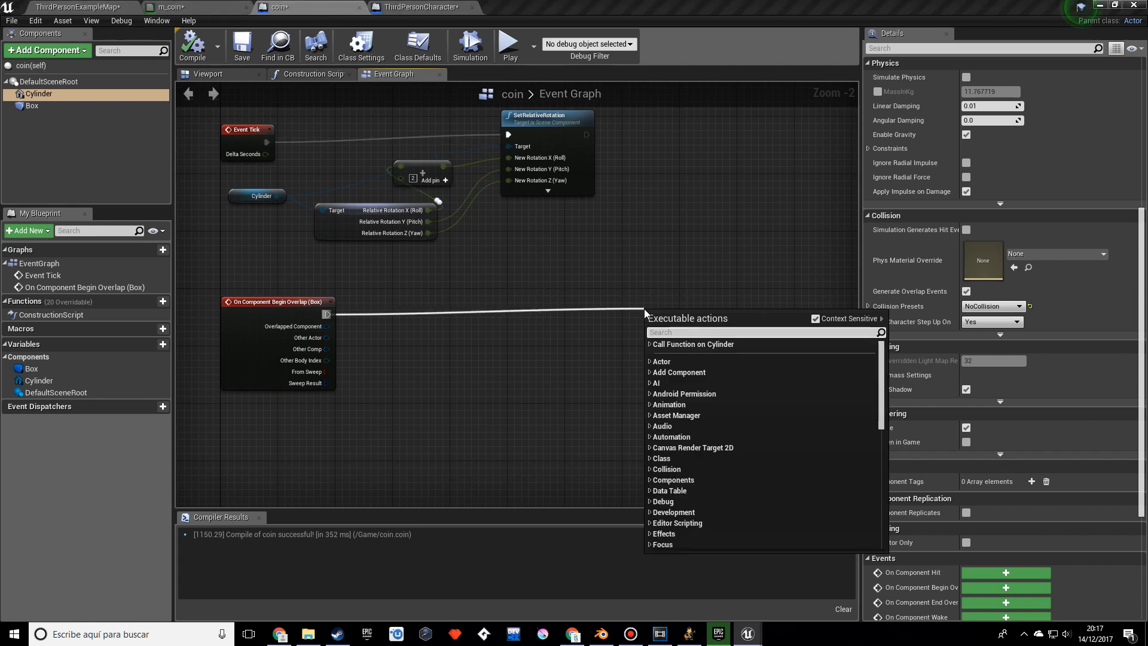
{"action": "type", "text": "destroy"}
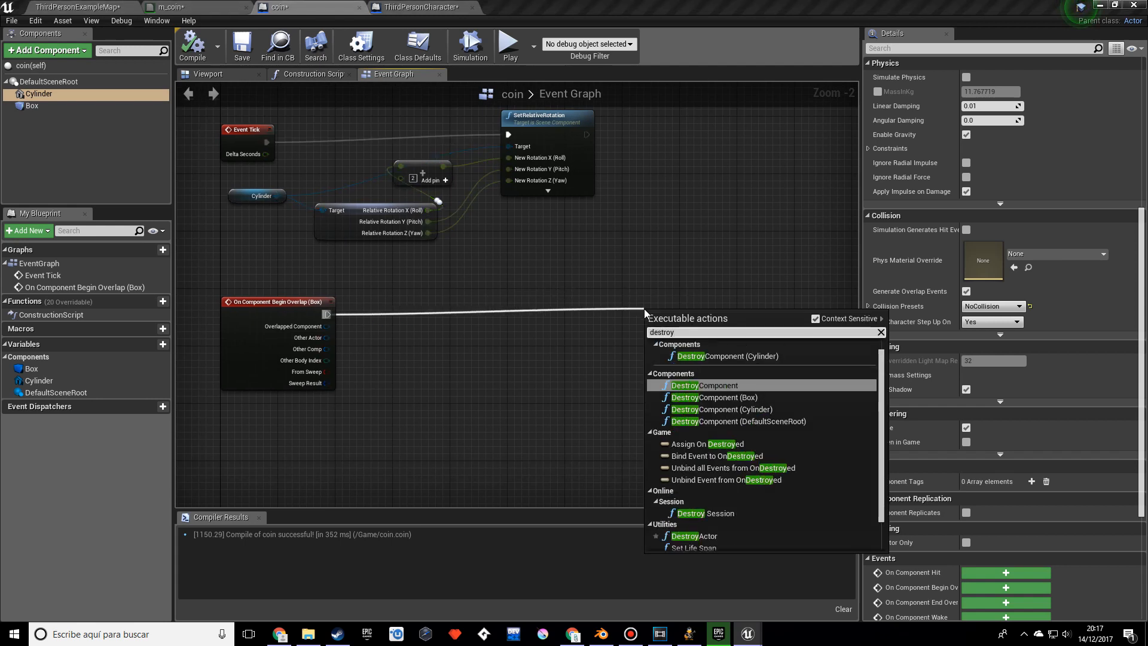
{"action": "left_click", "coordinate": [694, 535]}
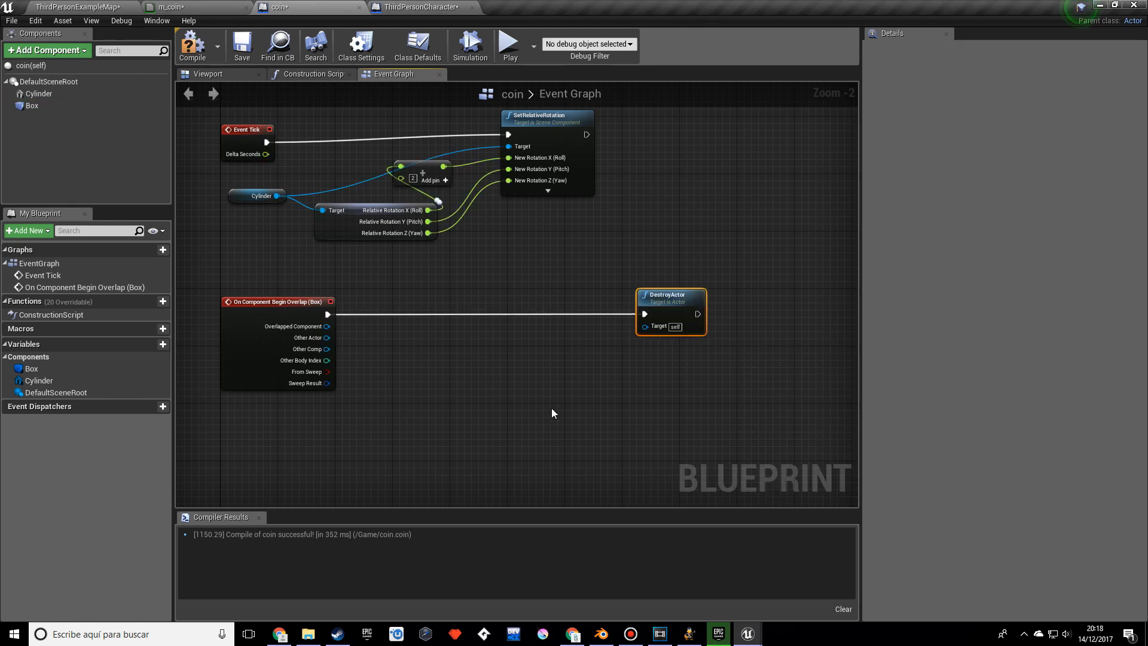
{"action": "mouse_move", "coordinate": [745, 346]}
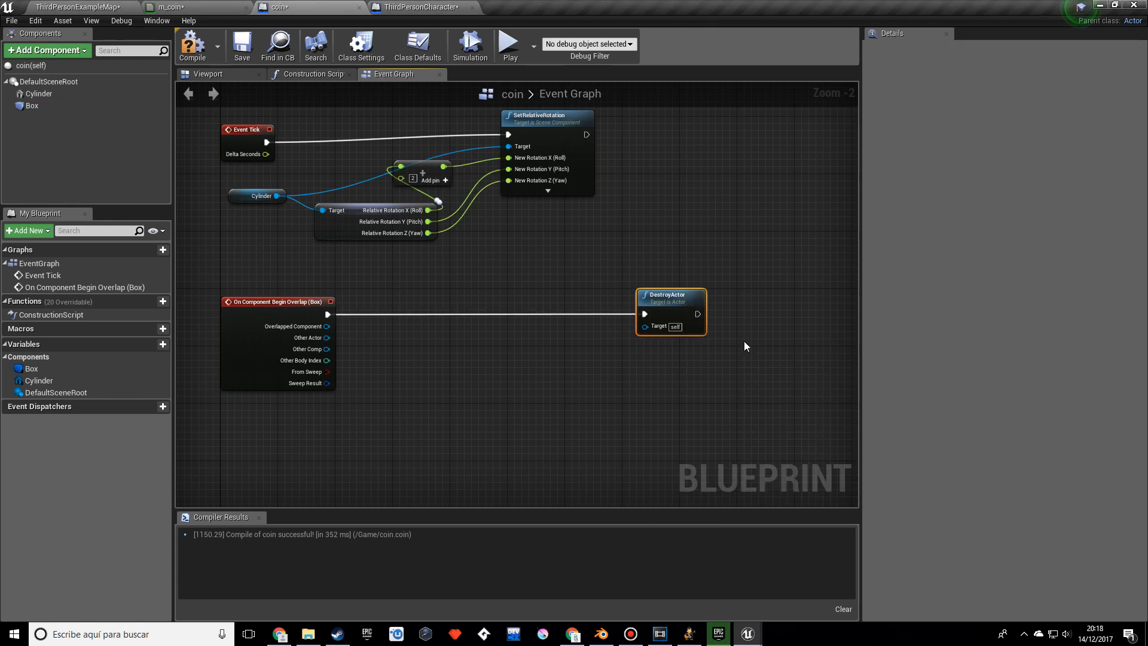
{"action": "left_click_drag", "start_coordinate": [671, 307], "coordinate": [388, 307]}
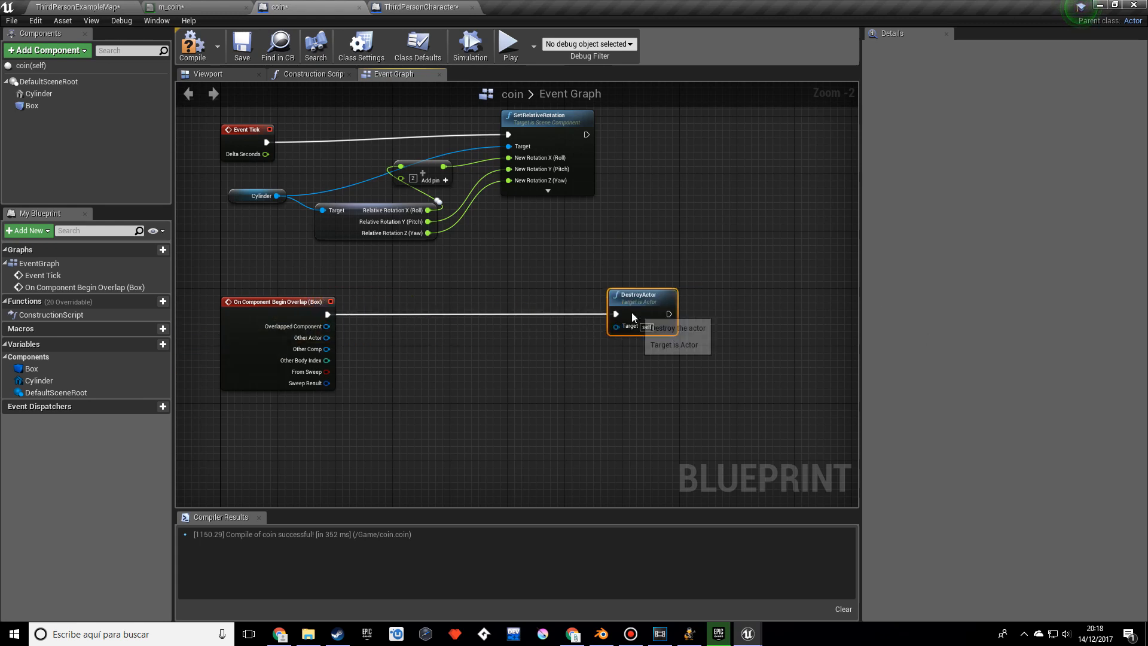
{"action": "left_click_drag", "start_coordinate": [642, 300], "coordinate": [734, 302]}
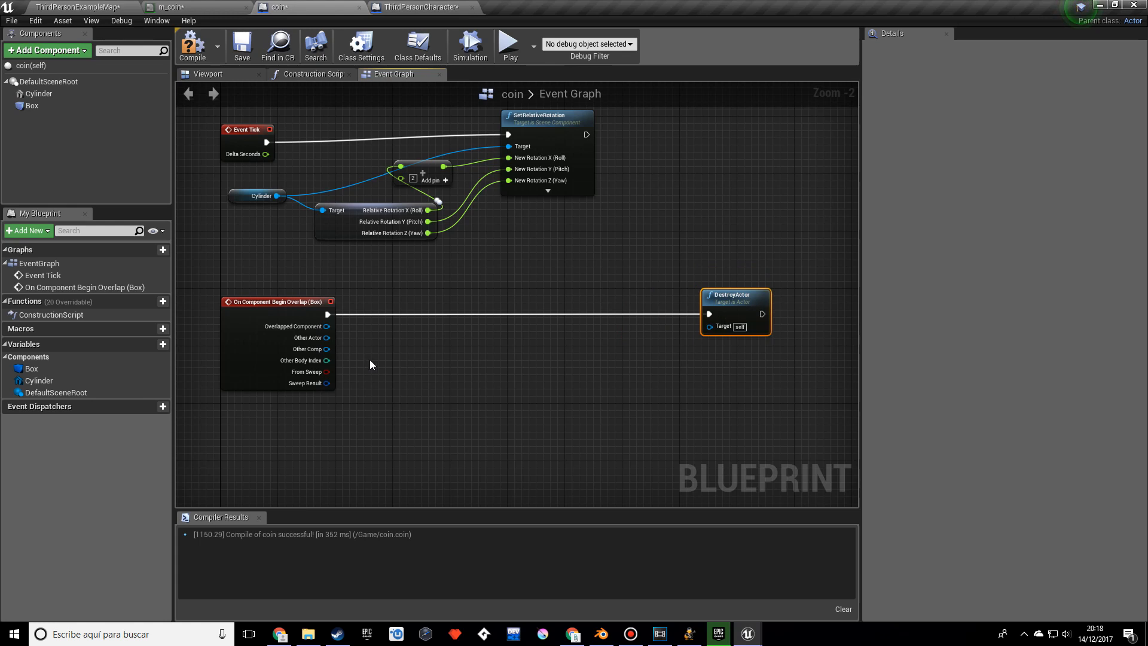
{"action": "mouse_move", "coordinate": [321, 315]}
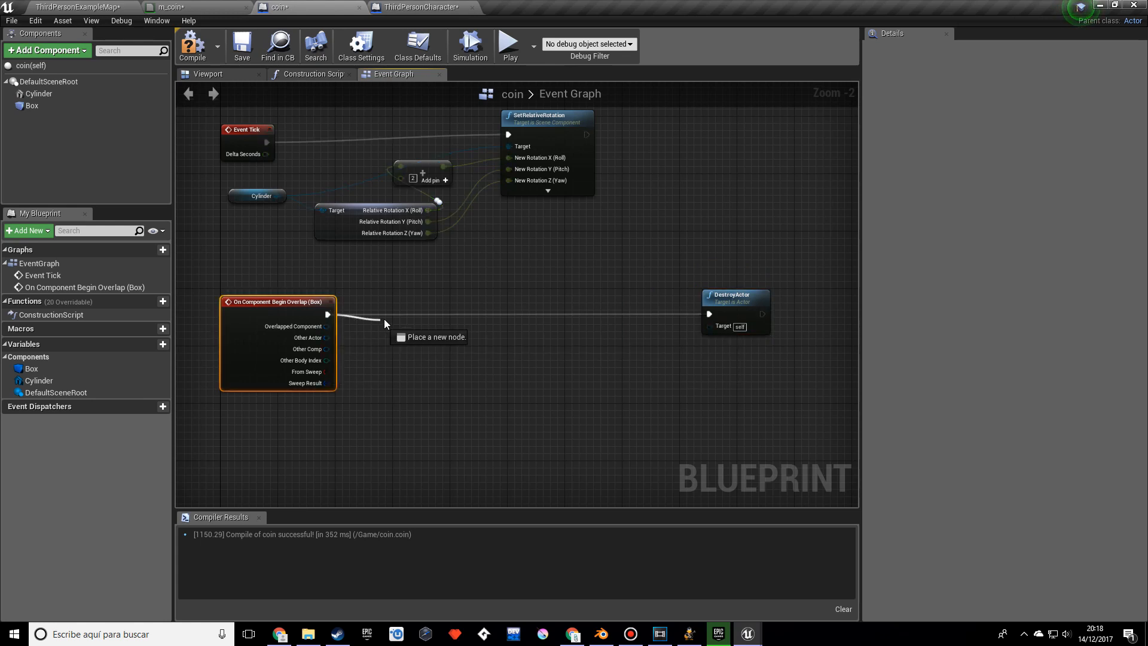
Insert a Play Sound 2D node playing Explosion01 after the overlap event
{"action": "type", "text": "play"}
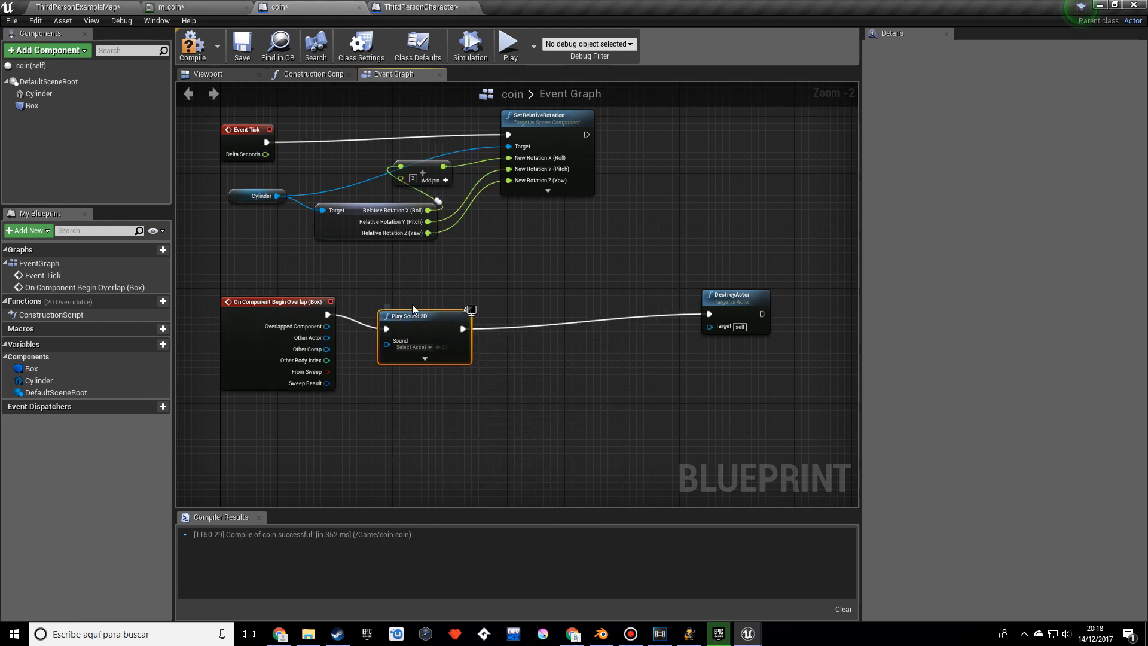
{"action": "left_click", "coordinate": [412, 333]}
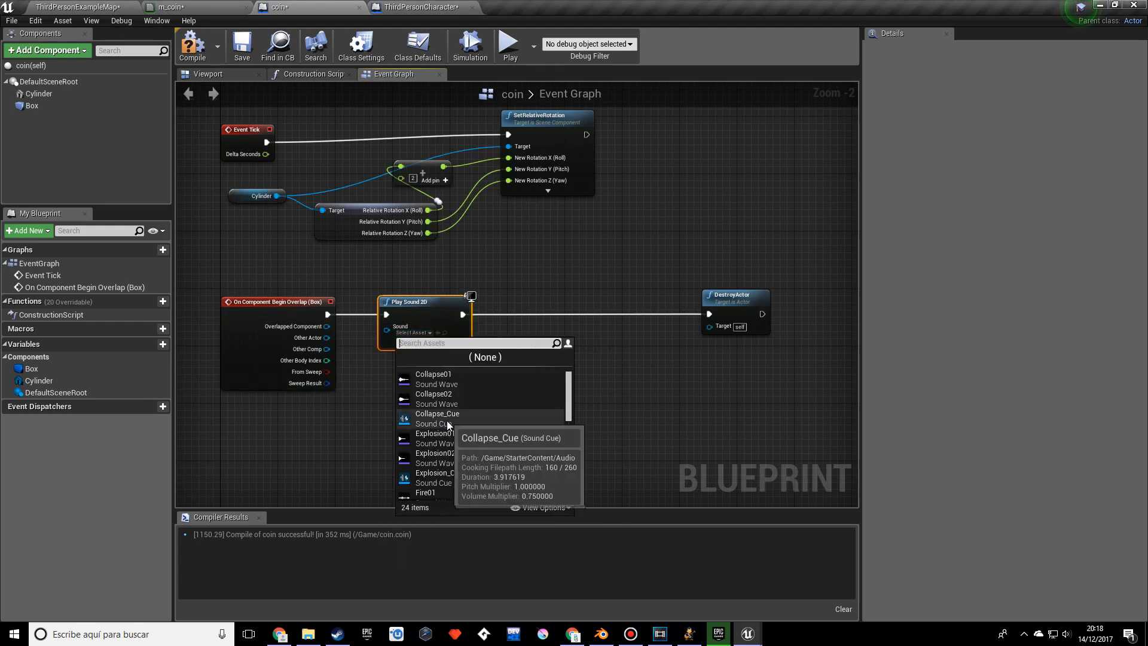
{"action": "left_click", "coordinate": [434, 432]}
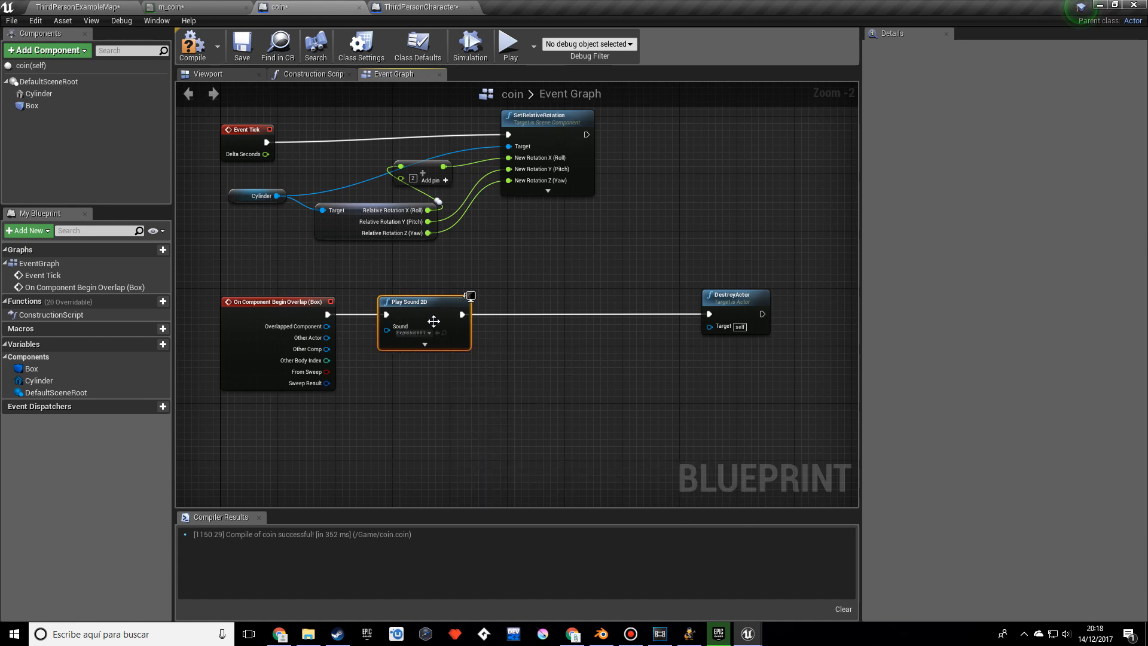
{"action": "left_click_drag", "start_coordinate": [463, 313], "coordinate": [518, 324]}
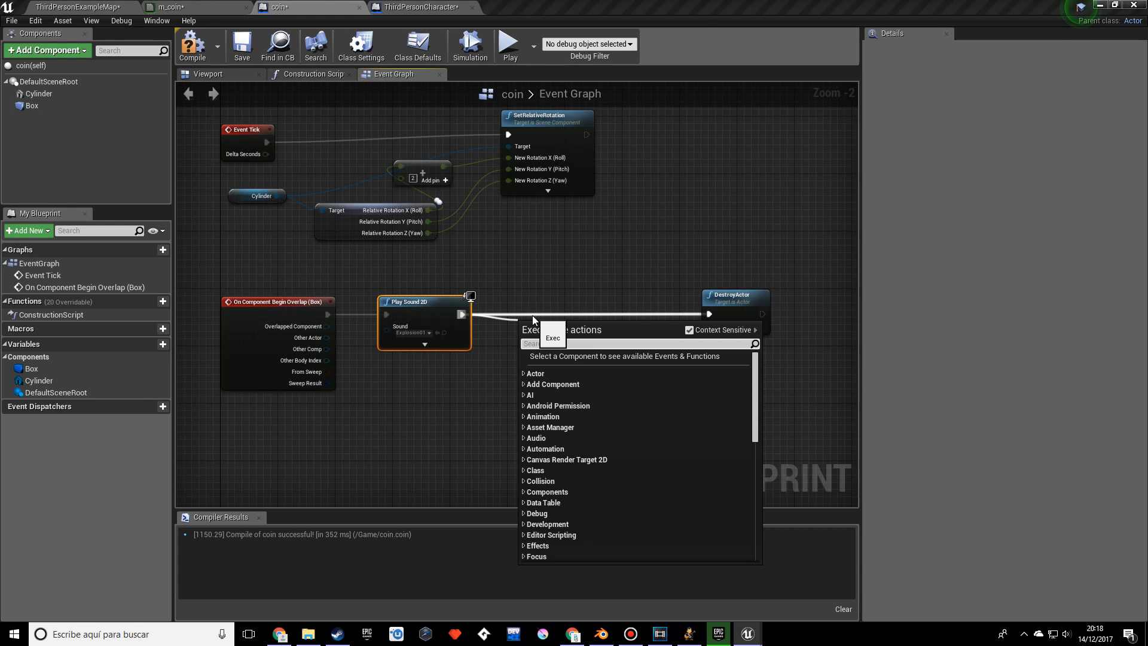
Add Cast To ThirdPersonCharacter after the sound, fed by Get Player Pawn
{"action": "type", "text": "cast"}
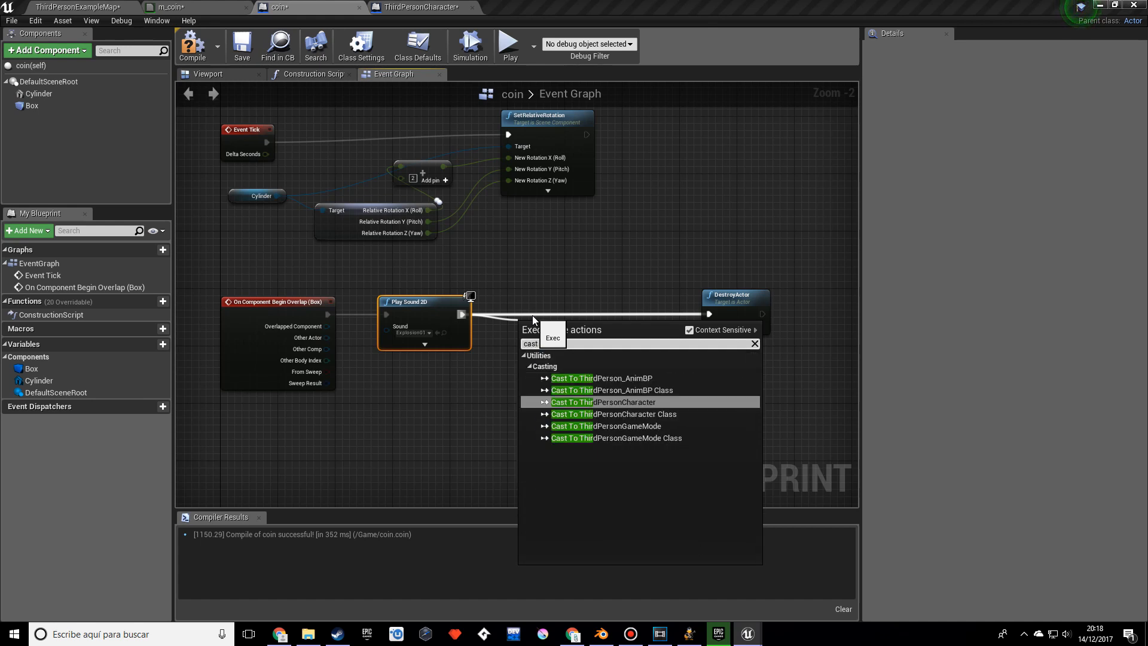
{"action": "left_click", "coordinate": [604, 401]}
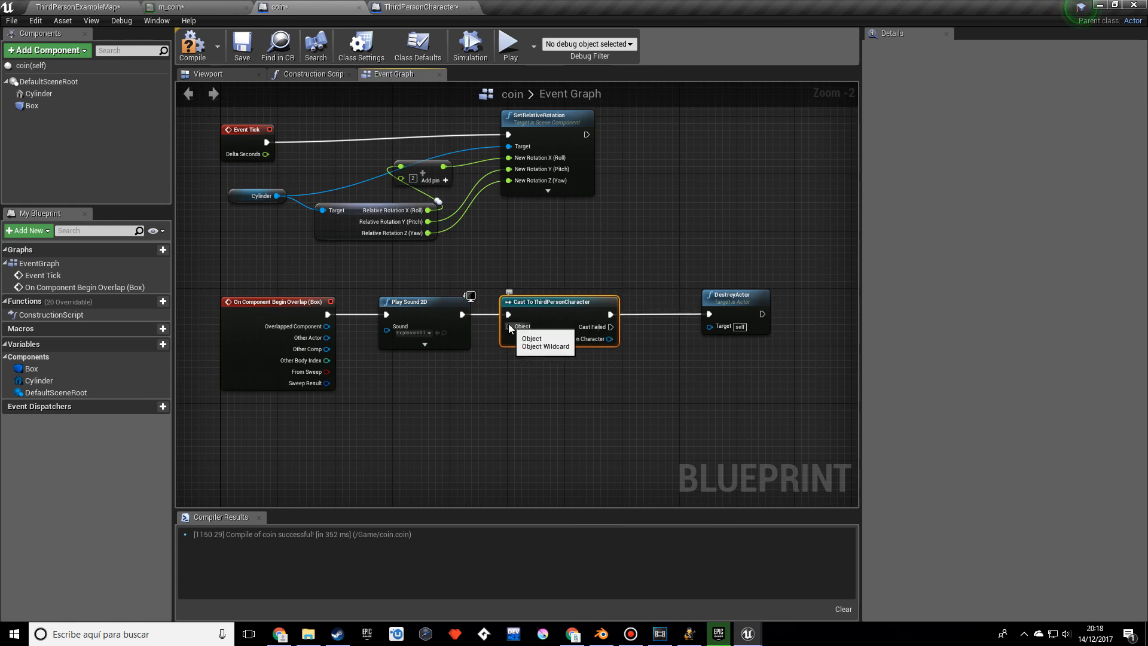
{"action": "type", "text": "get"}
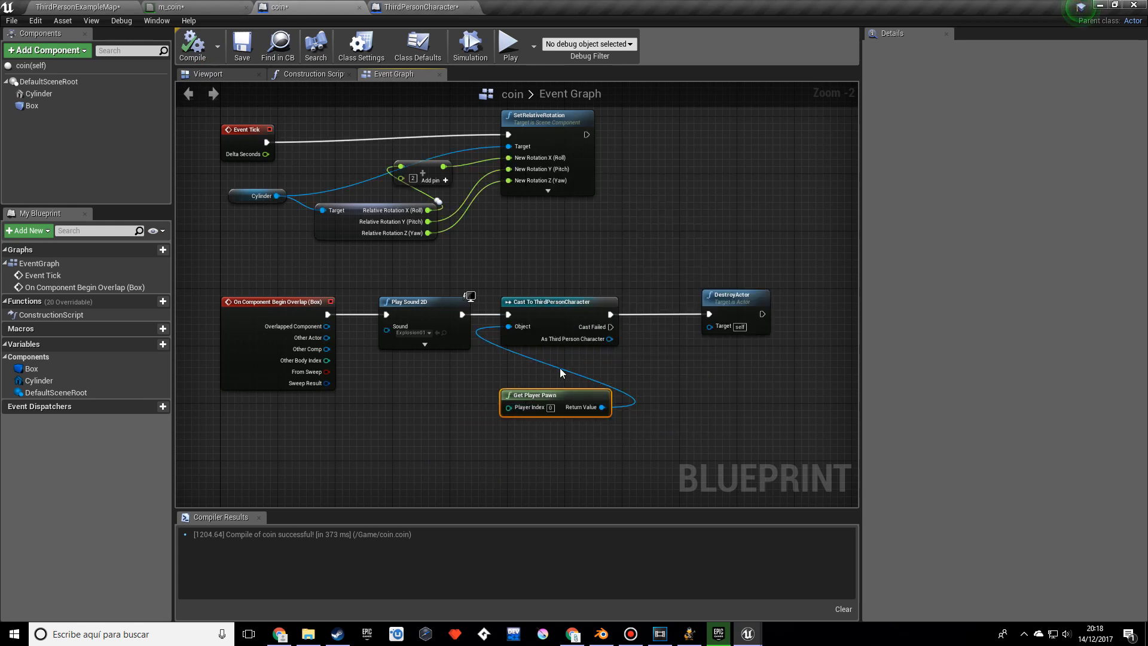
{"action": "left_click", "coordinate": [559, 302]}
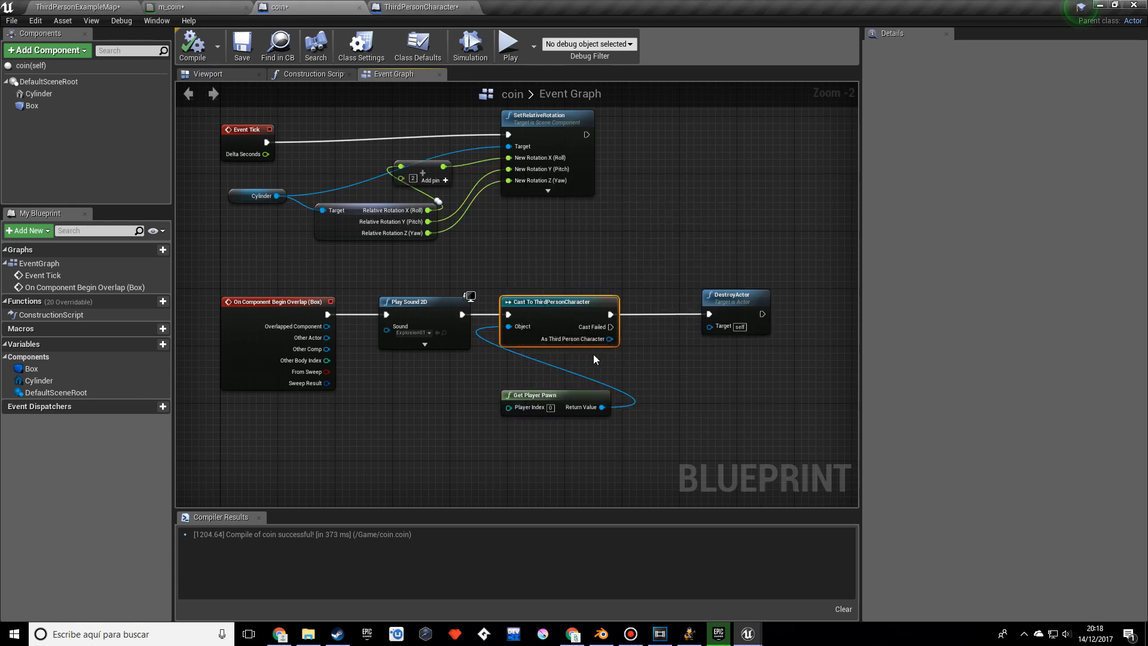
{"action": "mouse_move", "coordinate": [557, 403]}
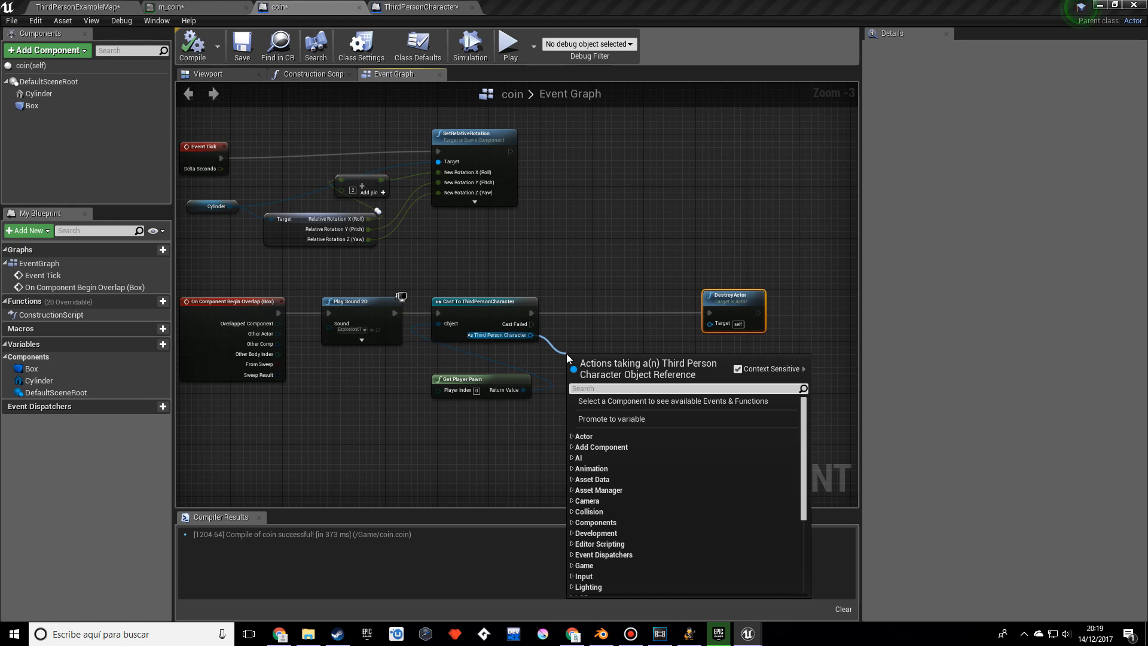
Add Get Coins and a SET Coins node on the cast character before DestroyActor
{"action": "type", "text": "get co"}
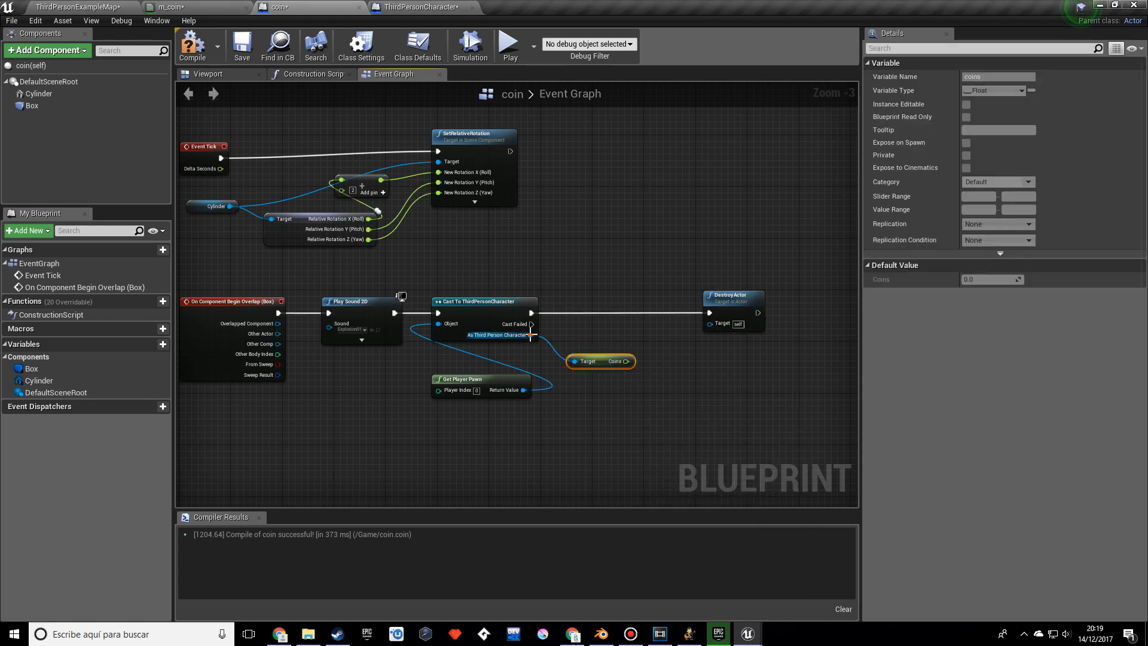
{"action": "left_click_drag", "start_coordinate": [534, 336], "coordinate": [619, 432]}
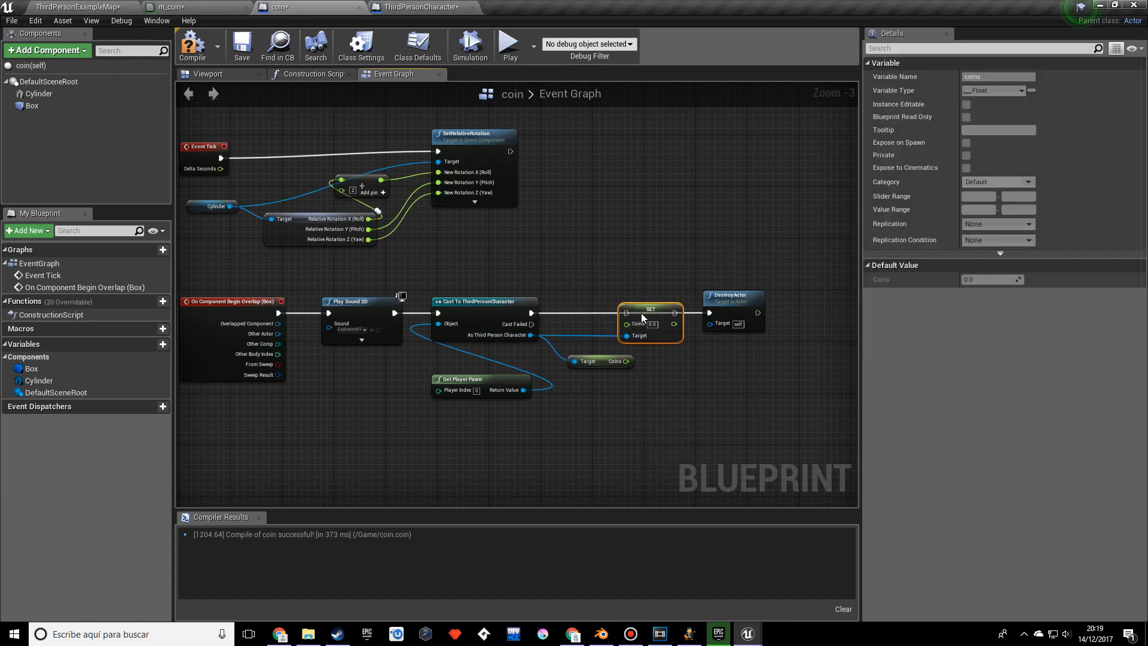
{"action": "mouse_move", "coordinate": [536, 307]}
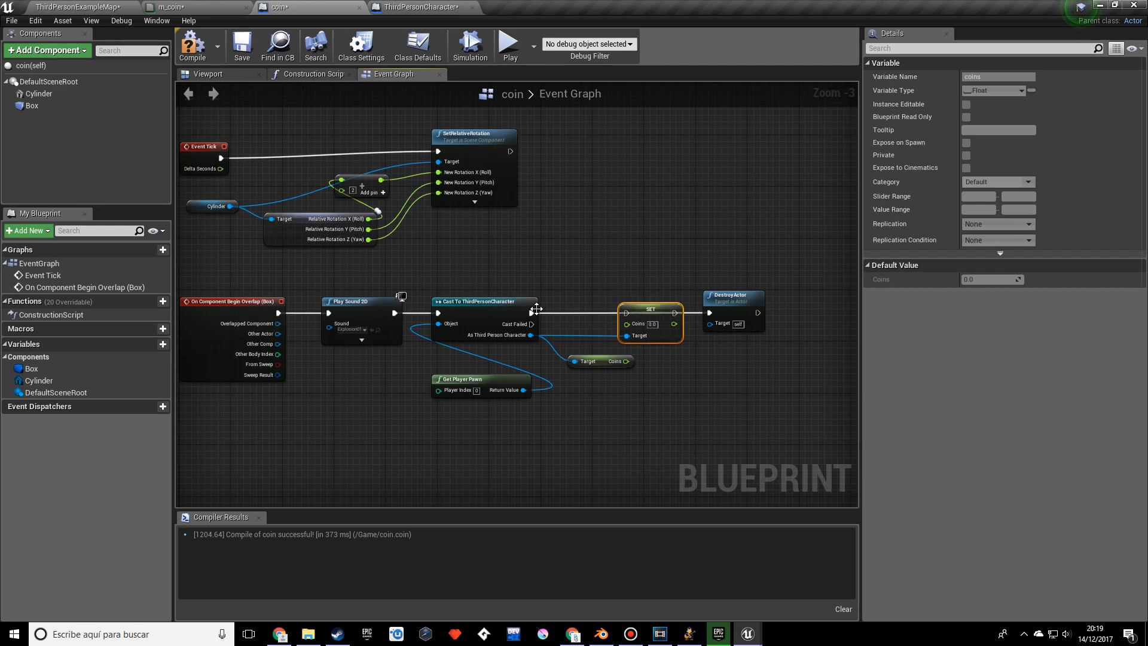
{"action": "right_click", "coordinate": [532, 316]}
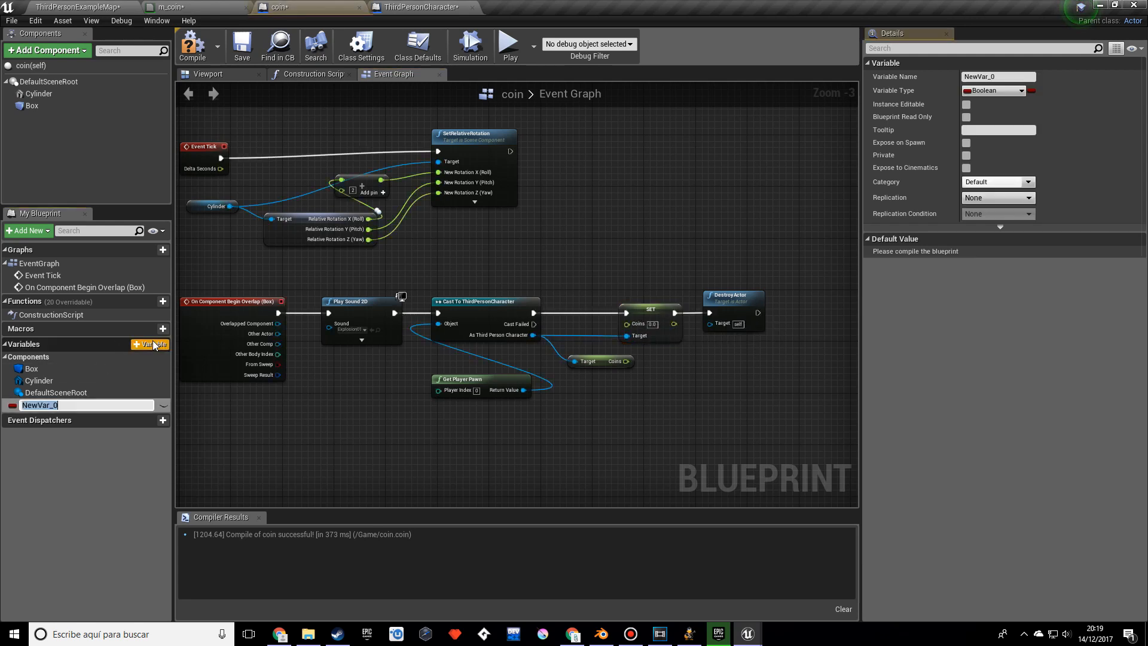
Create a Float variable named coin and confirm it
{"action": "type", "text": "coin"}
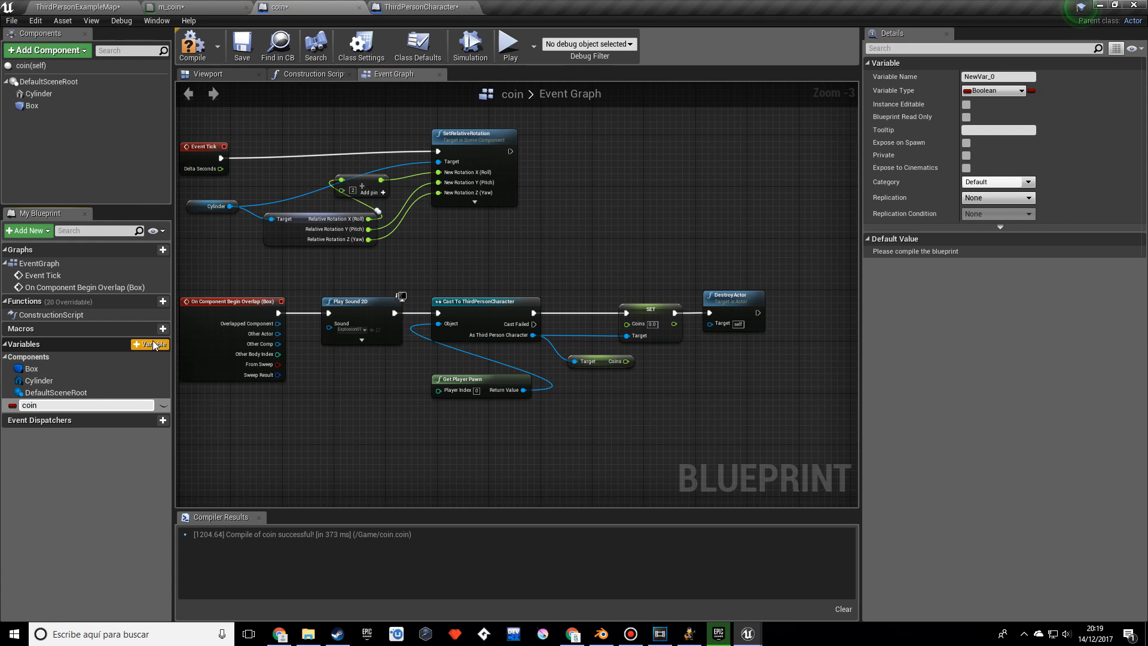
{"action": "type", "text": "coin"}
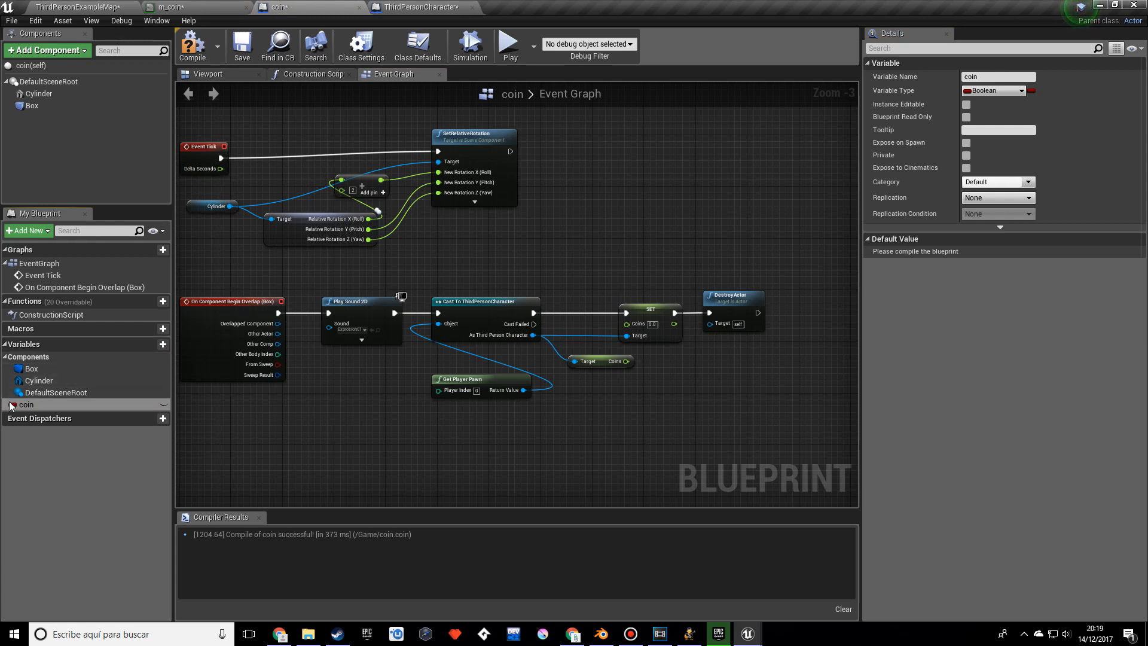
{"action": "left_click", "coordinate": [992, 90]}
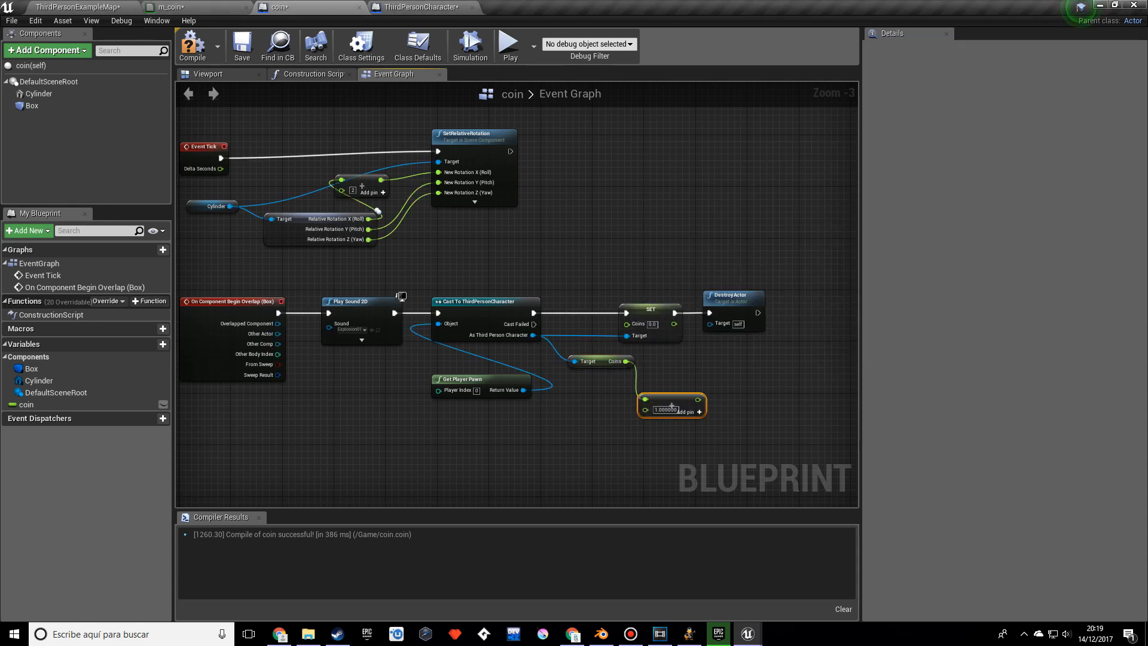
Feed the coin variable into the Coins sum, compile, and start a play-test
{"action": "left_click", "coordinate": [24, 404]}
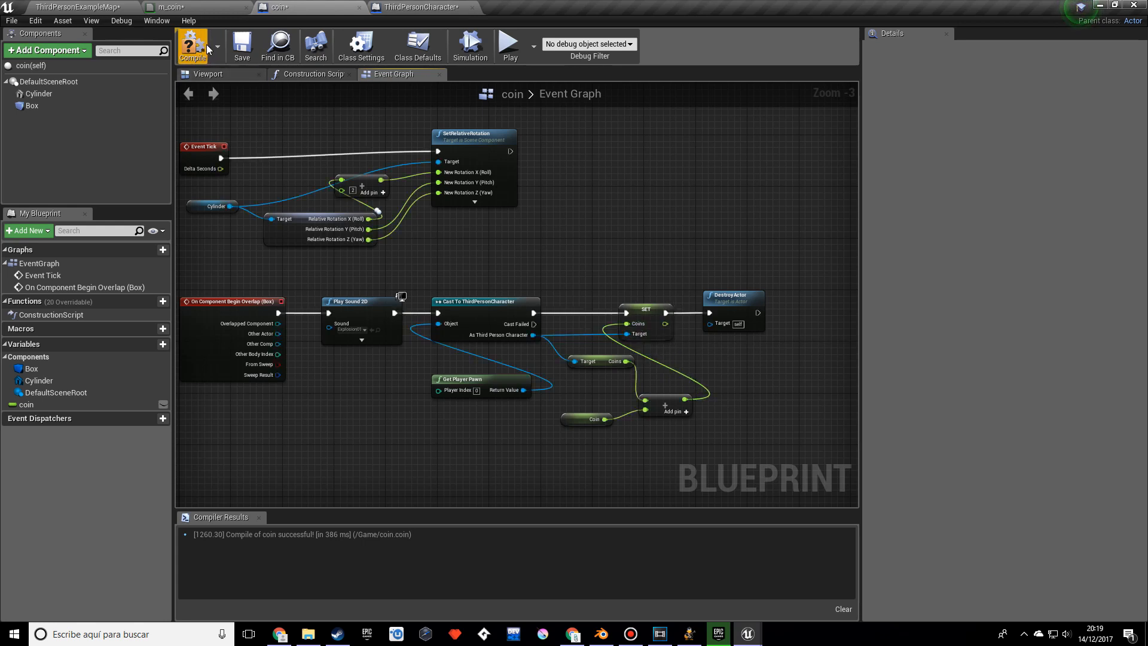
{"action": "mouse_move", "coordinate": [509, 43]}
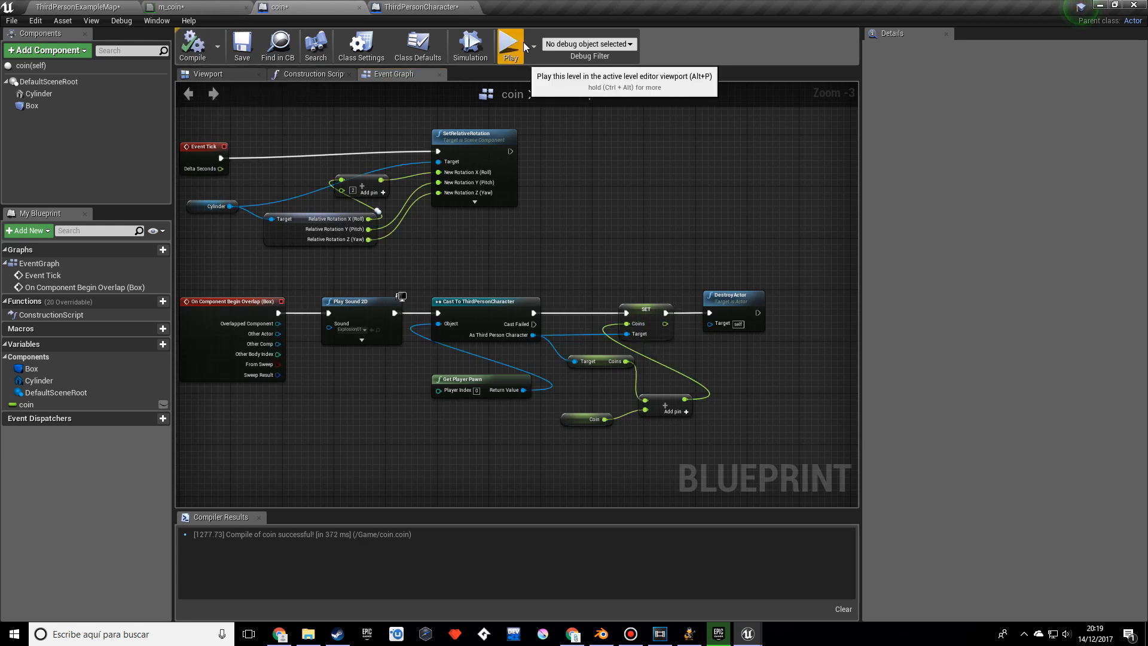
{"action": "left_click", "coordinate": [509, 45]}
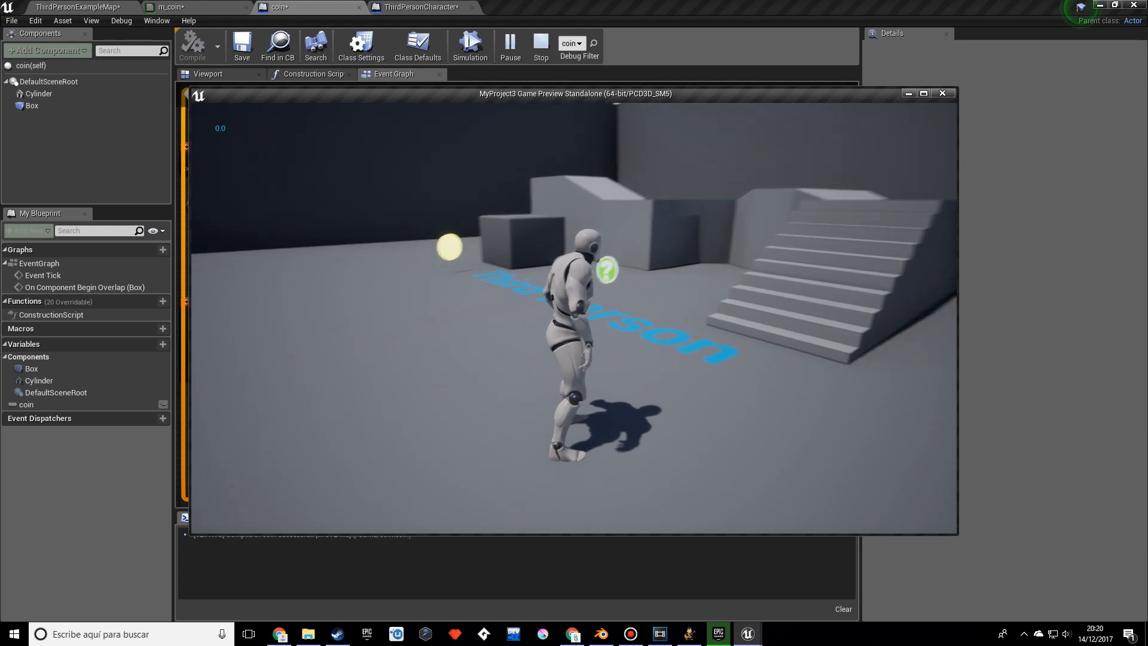